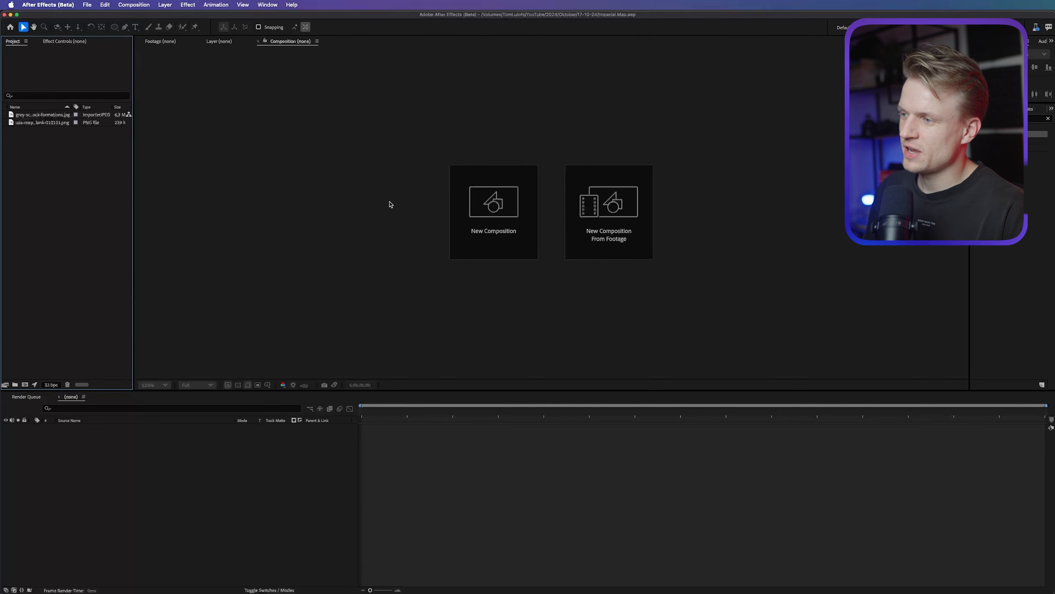
Create Comp 1 with the UHD 4K preset at 25 fps and a black background.
{"action": "left_click", "coordinate": [493, 201]}
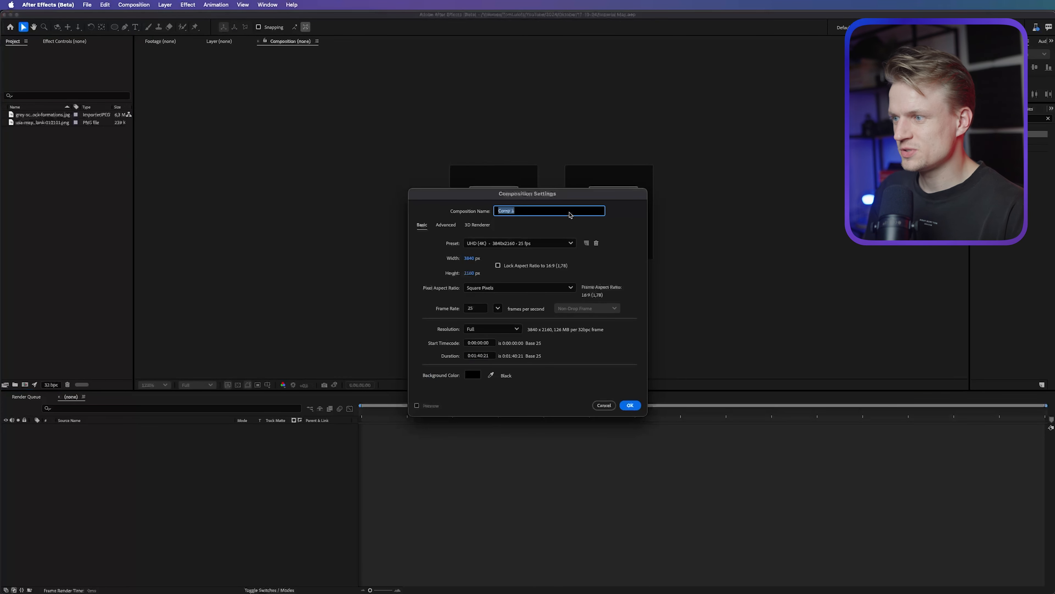
{"action": "left_click", "coordinate": [519, 243]}
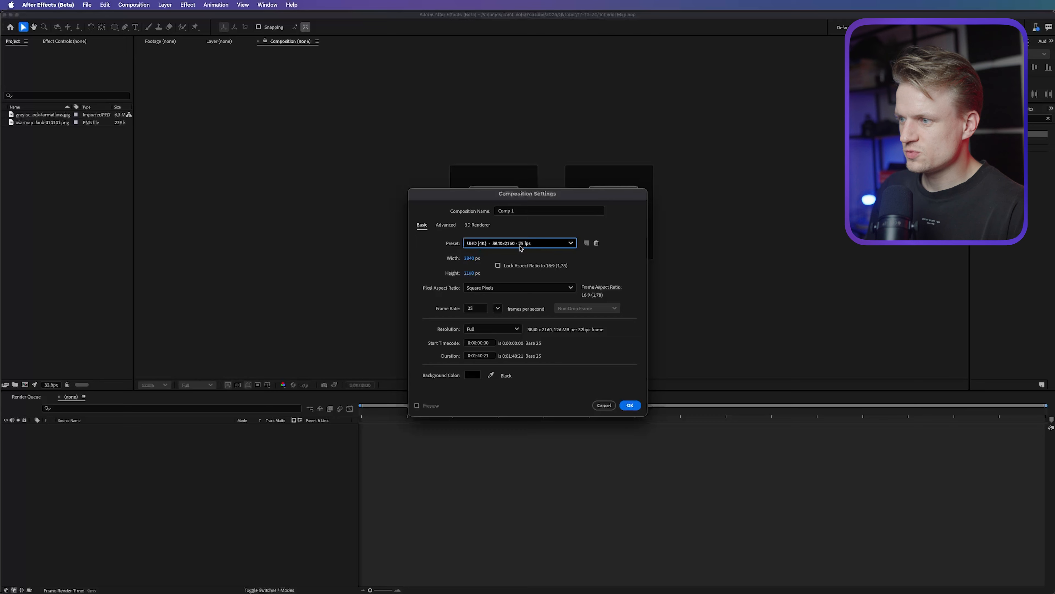
{"action": "left_click", "coordinate": [629, 405]}
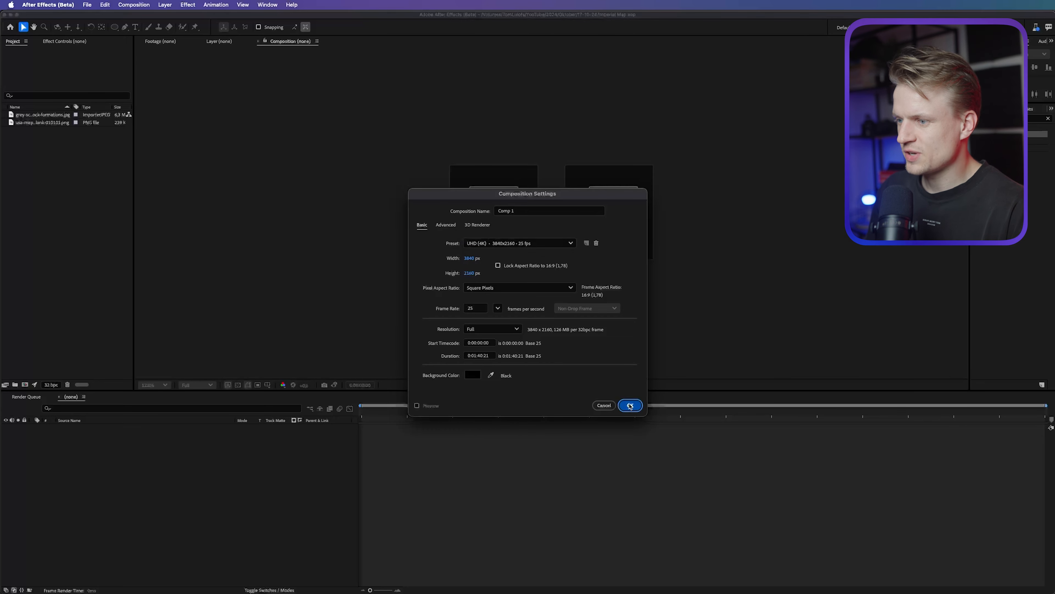
{"action": "left_click", "coordinate": [629, 405]}
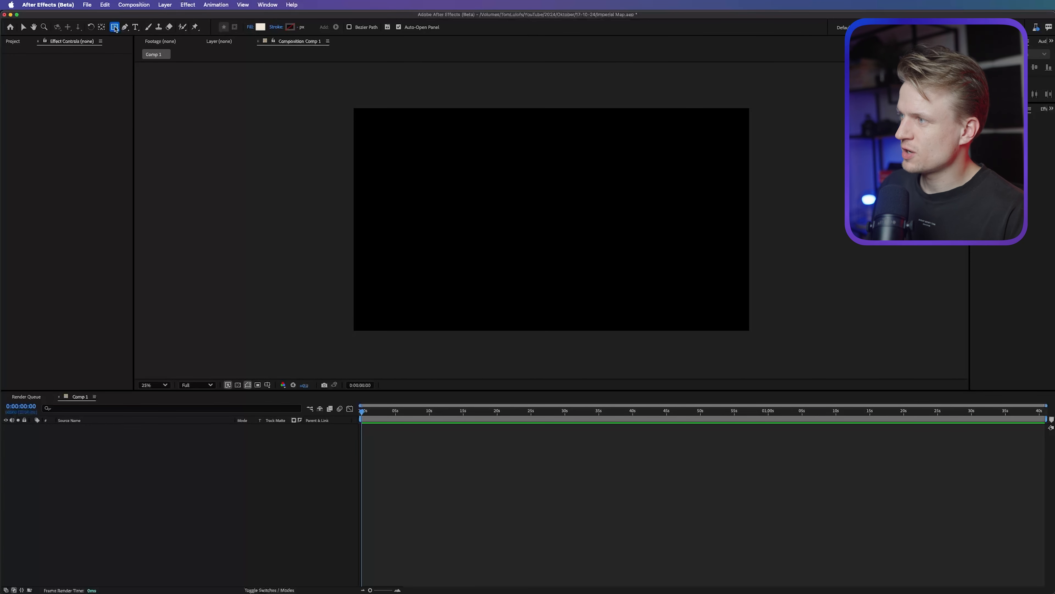
{"action": "mouse_move", "coordinate": [260, 27]}
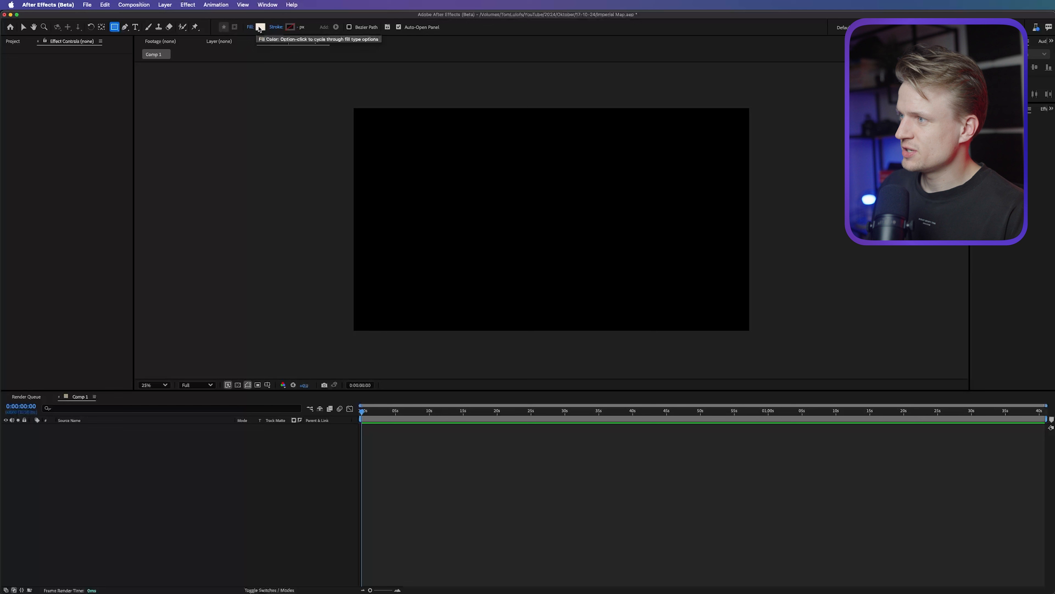
Confirm the Rectangle tool's fill colour before drawing Shape Layer 1.
{"action": "left_click", "coordinate": [260, 27]}
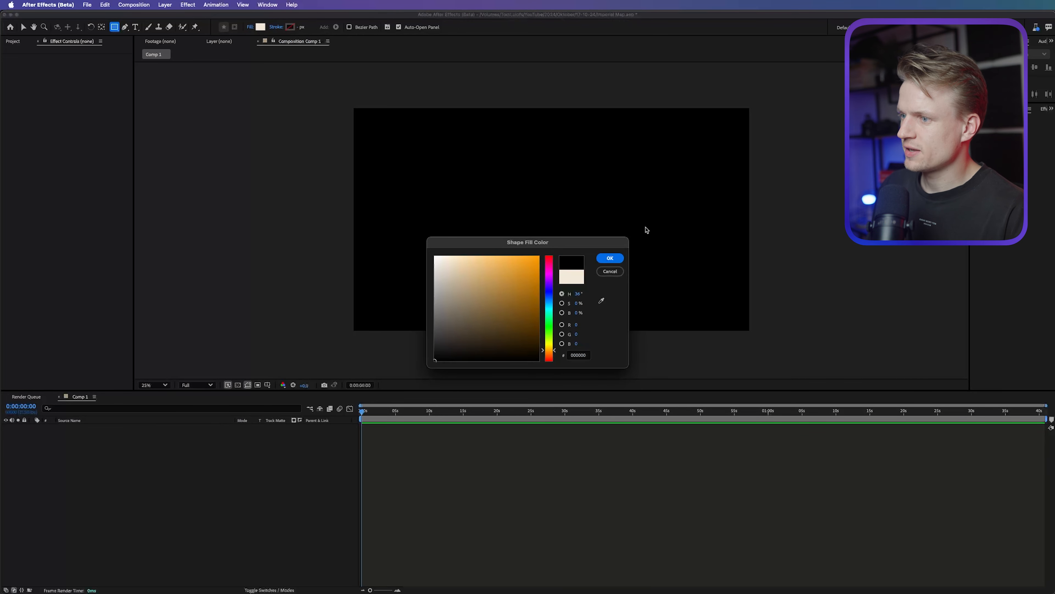
{"action": "left_click", "coordinate": [609, 258]}
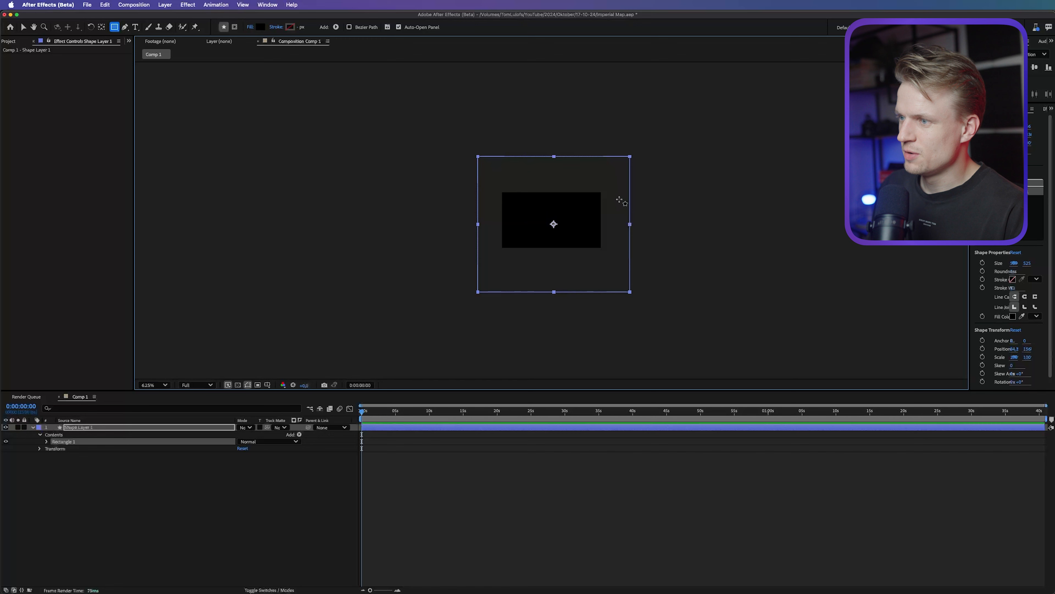
{"action": "mouse_move", "coordinate": [569, 268]}
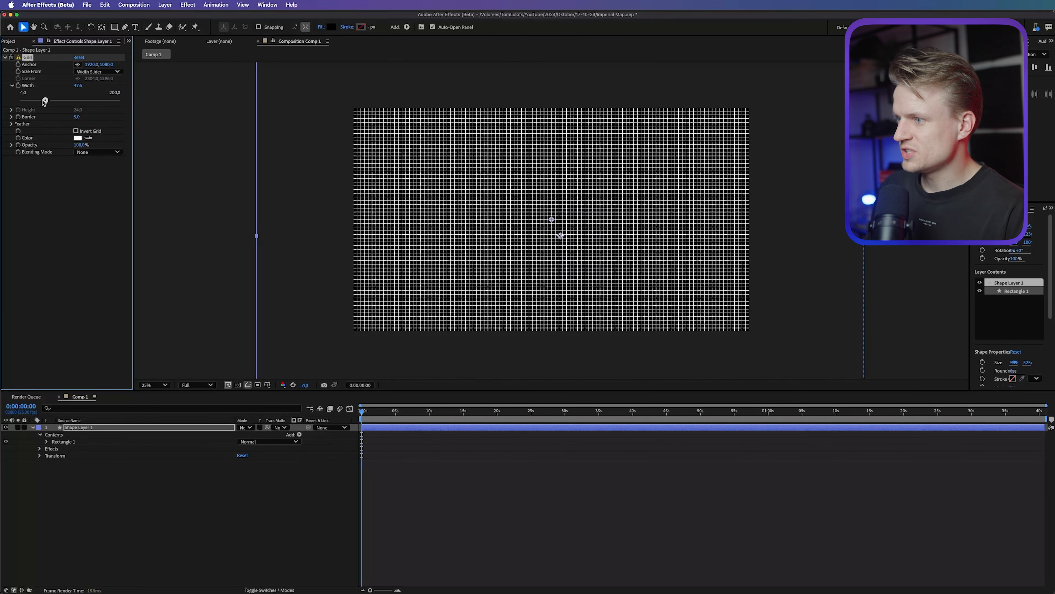
Widen the Grid effect's cell Width on Shape Layer 1 to about 199.
{"action": "left_click_drag", "start_coordinate": [45, 100], "coordinate": [66, 100]}
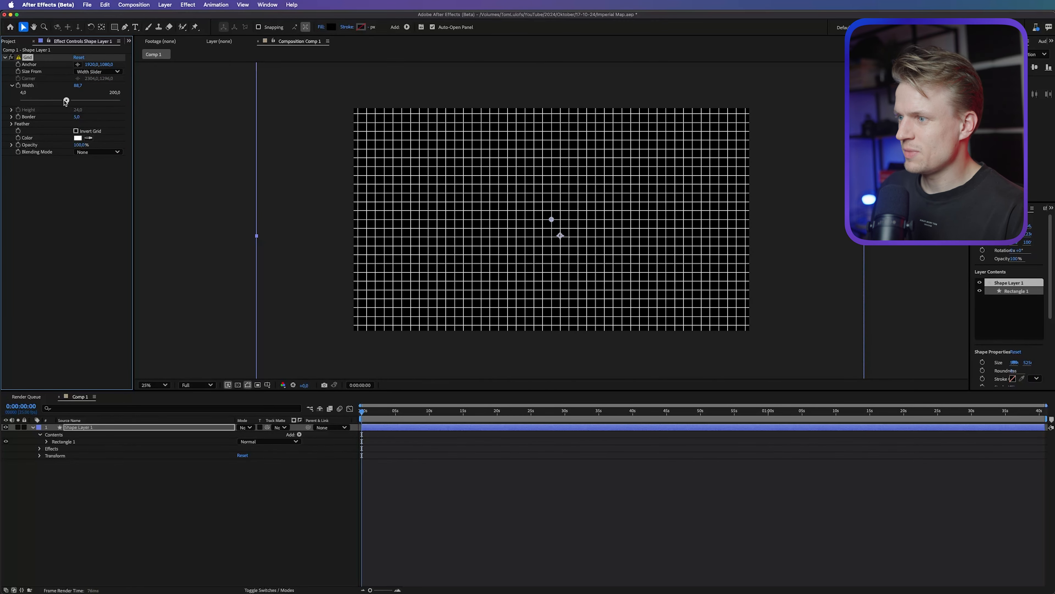
{"action": "left_click_drag", "start_coordinate": [66, 100], "coordinate": [86, 100]}
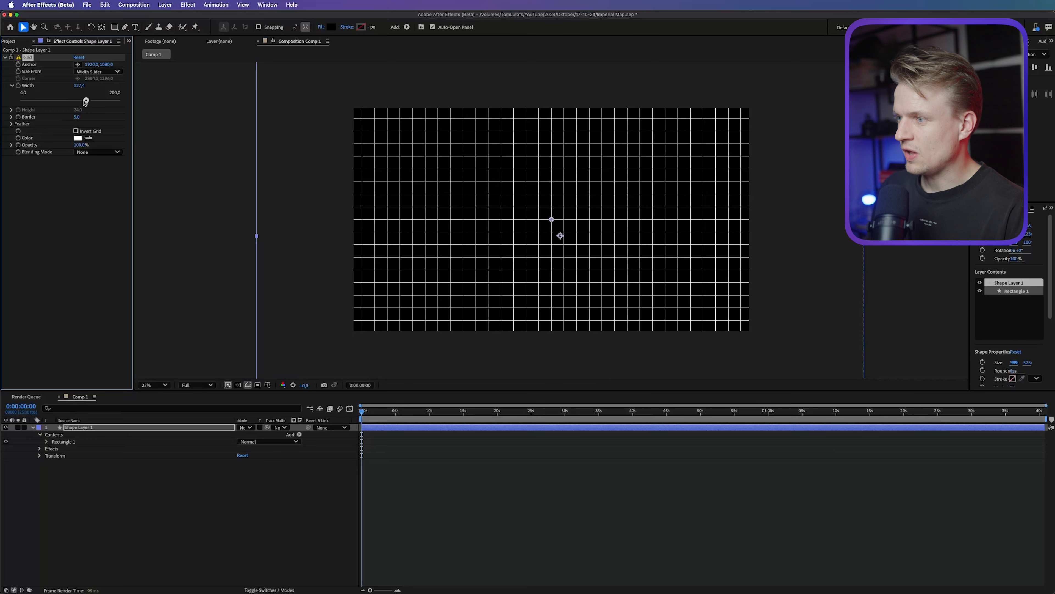
{"action": "left_click_drag", "start_coordinate": [86, 100], "coordinate": [104, 100]}
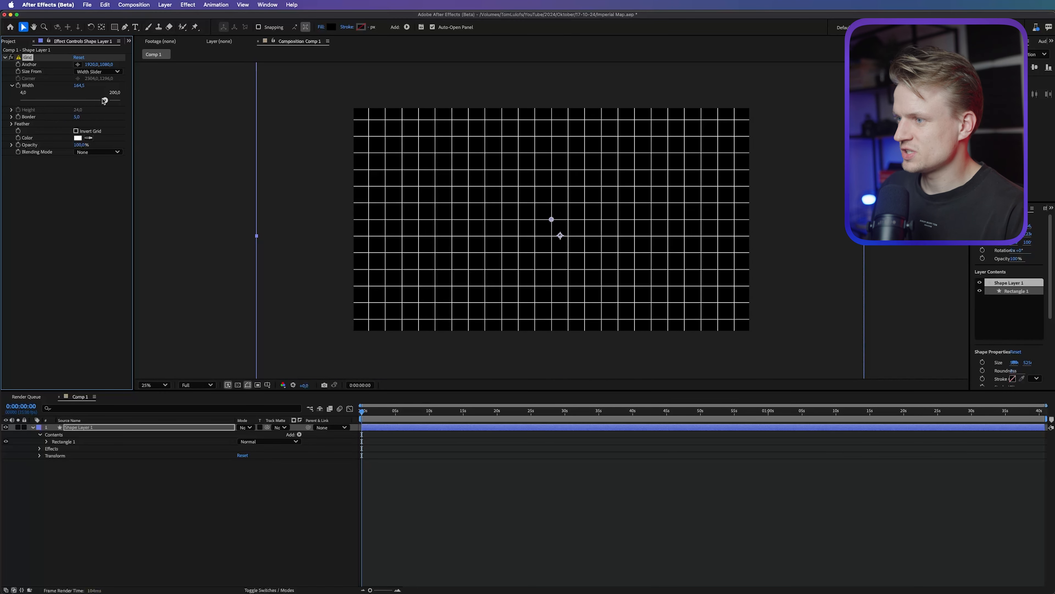
{"action": "left_click_drag", "start_coordinate": [103, 100], "coordinate": [113, 100]}
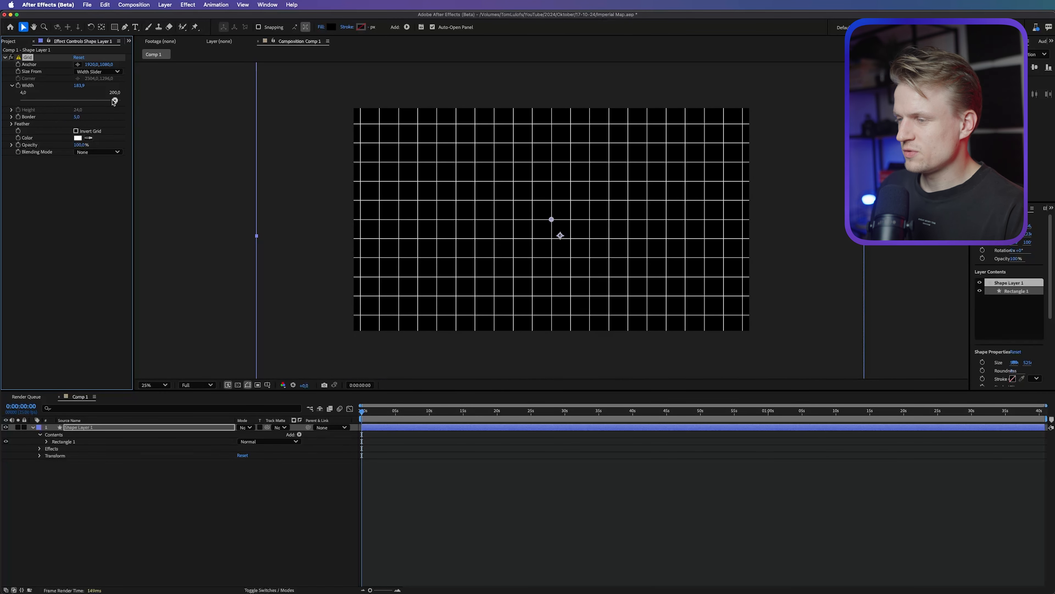
{"action": "left_click_drag", "start_coordinate": [113, 100], "coordinate": [116, 100]}
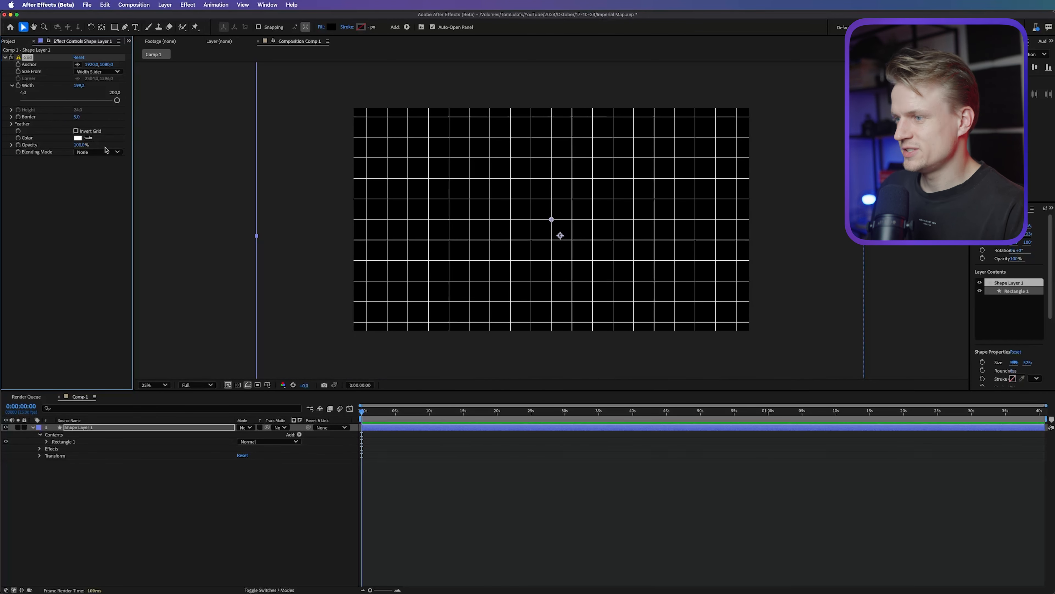
{"action": "left_click", "coordinate": [12, 41]}
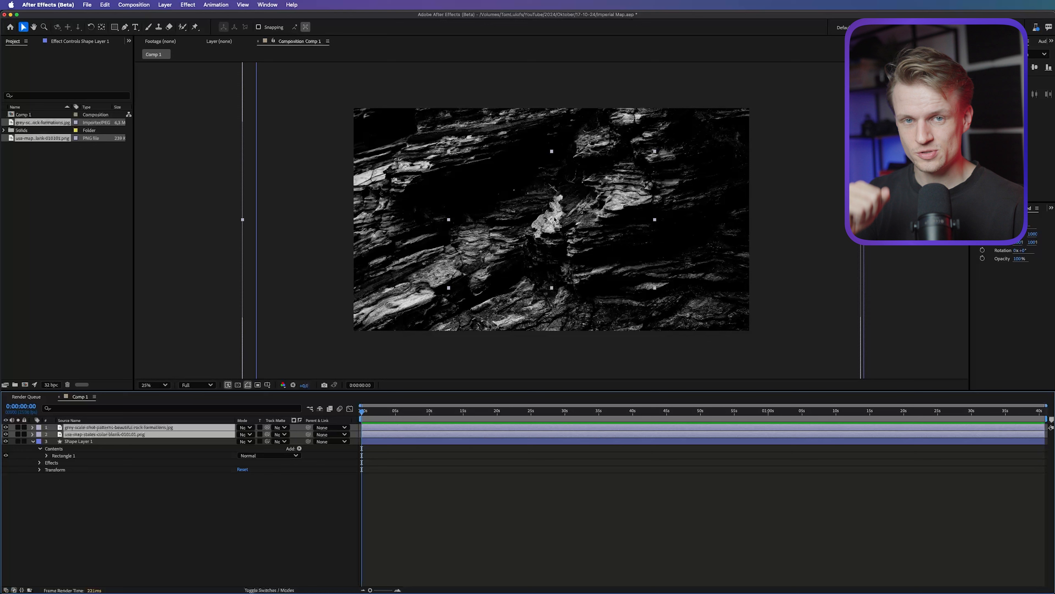
Move the USA map layer above the rock photo and view the composition at 50%.
{"action": "left_click", "coordinate": [104, 434]}
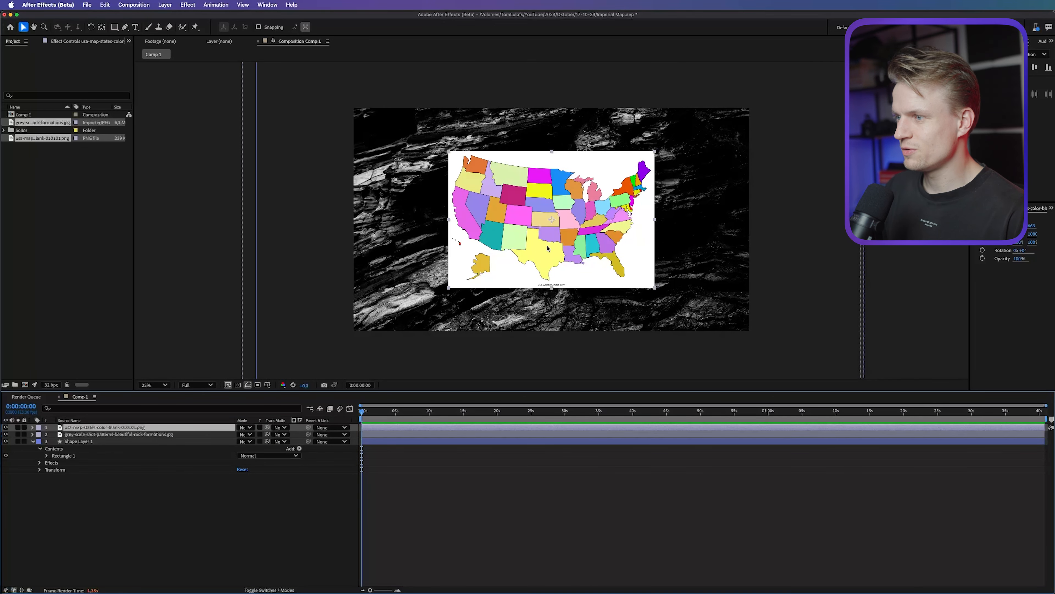
{"action": "left_click", "coordinate": [153, 385]}
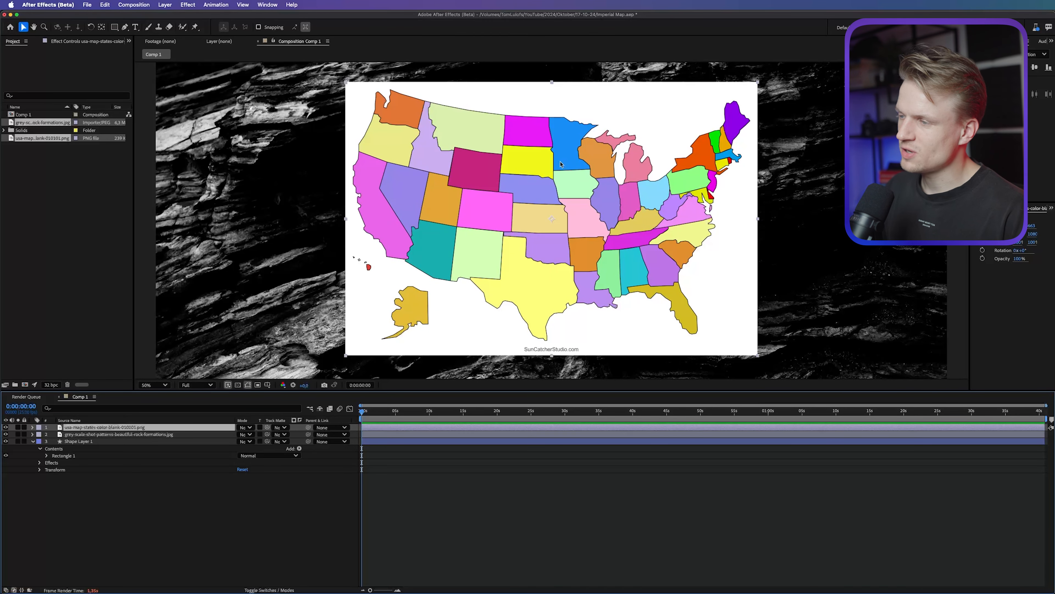
{"action": "mouse_move", "coordinate": [584, 186]}
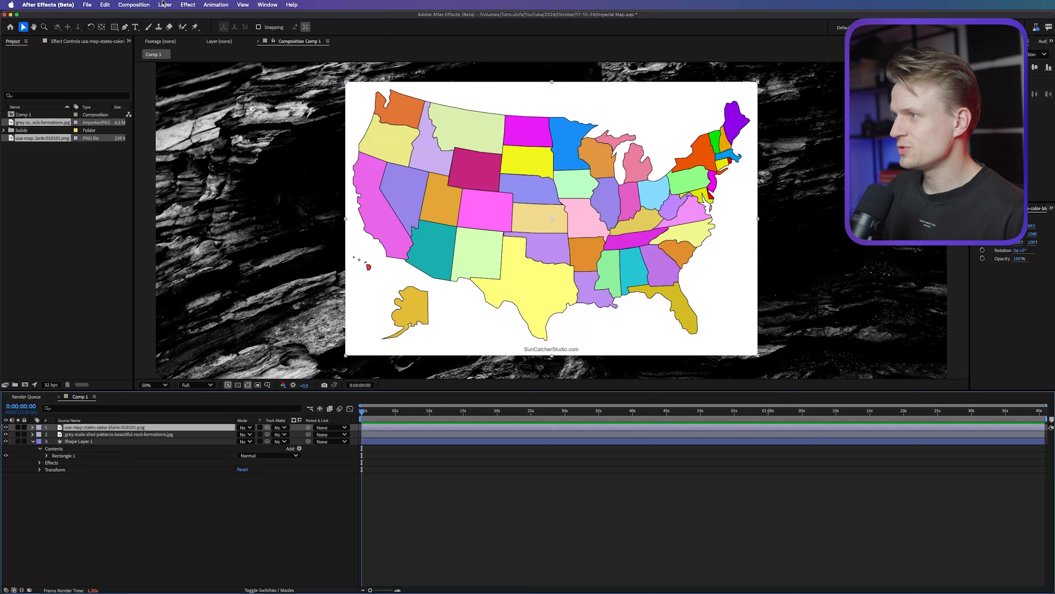
In Layer > Auto-trace, try the Red, Green and Blue channels on the current frame.
{"action": "left_click", "coordinate": [165, 5]}
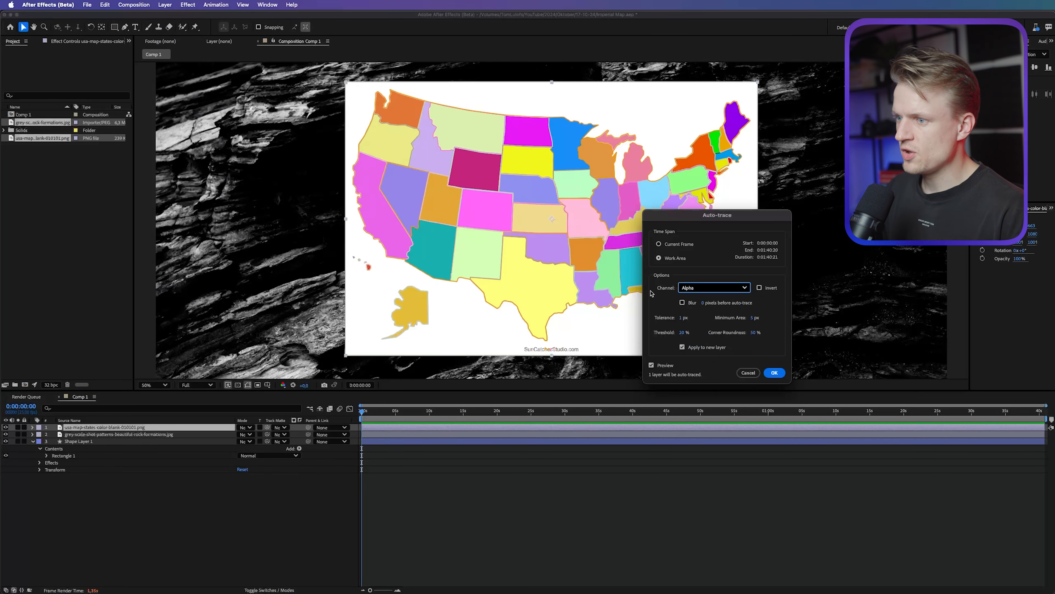
{"action": "left_click", "coordinate": [712, 288]}
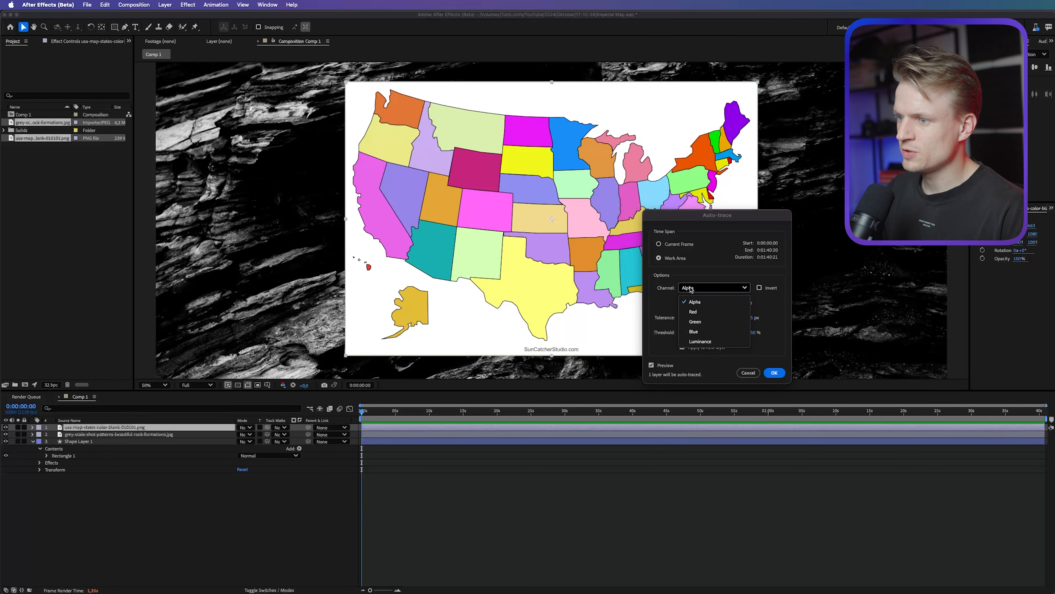
{"action": "left_click", "coordinate": [693, 312]}
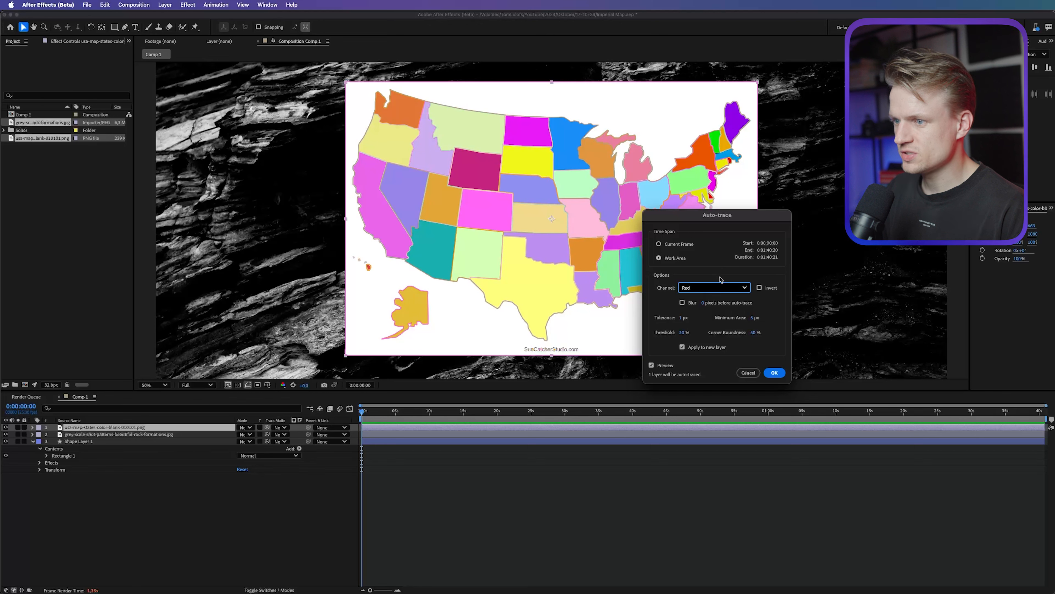
{"action": "left_click", "coordinate": [713, 287]}
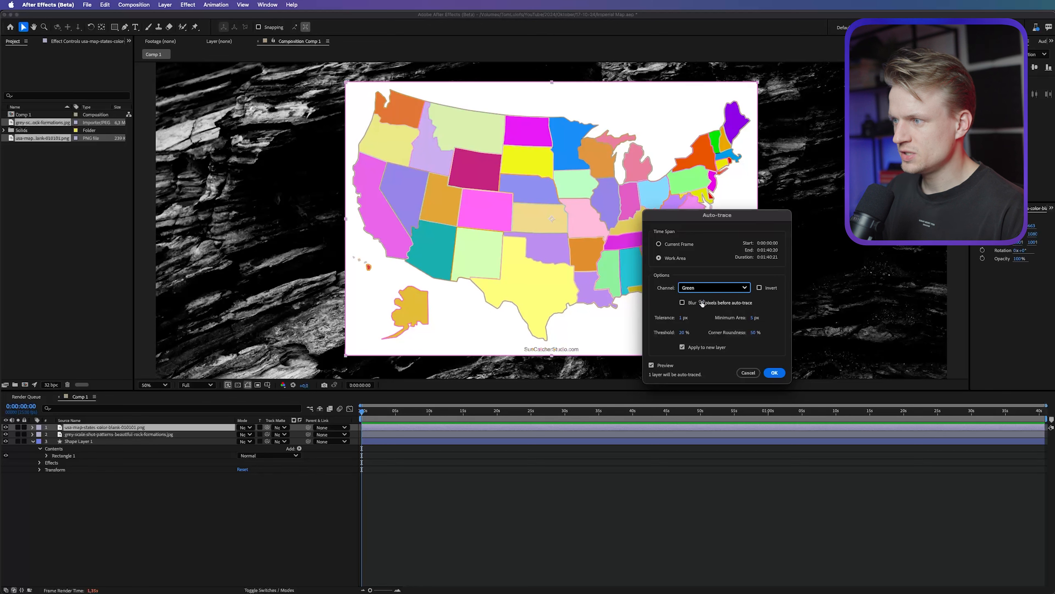
{"action": "left_click", "coordinate": [713, 287]}
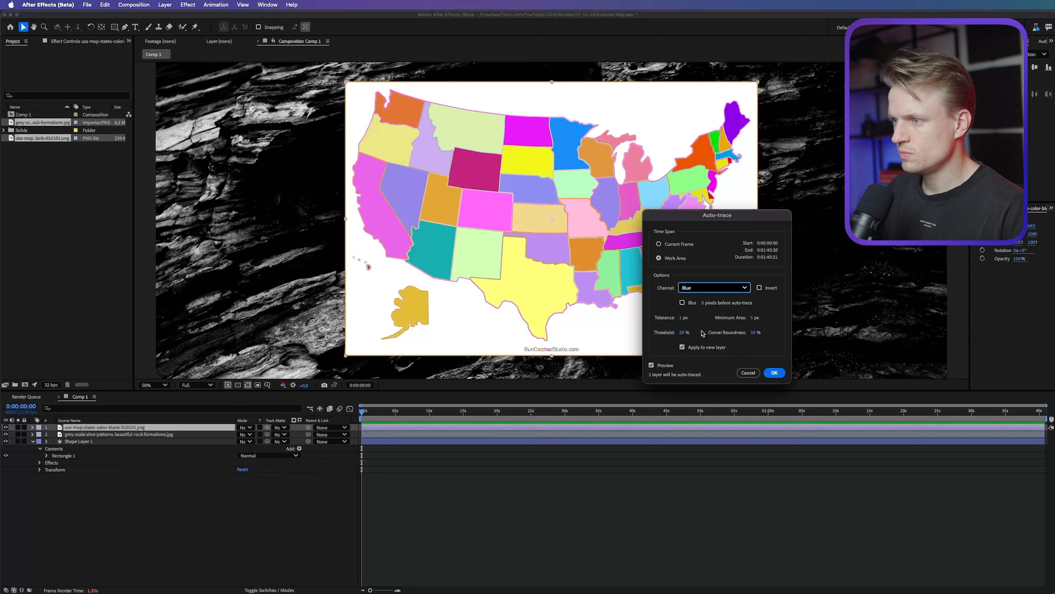
{"action": "left_click", "coordinate": [713, 287]}
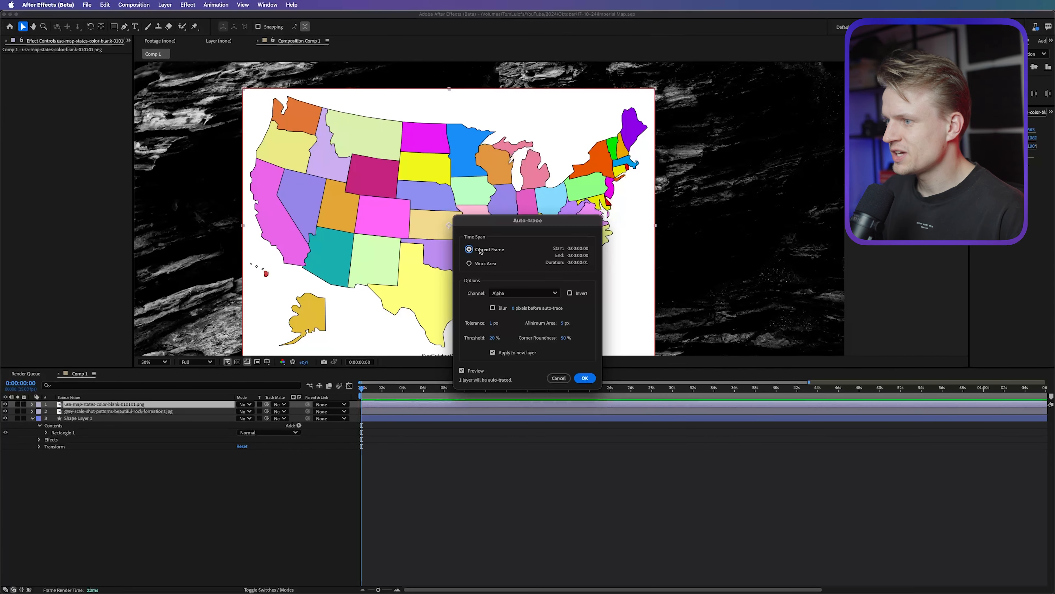
Auto-trace the map from its Luminance channel into a new masked layer.
{"action": "left_click", "coordinate": [524, 293]}
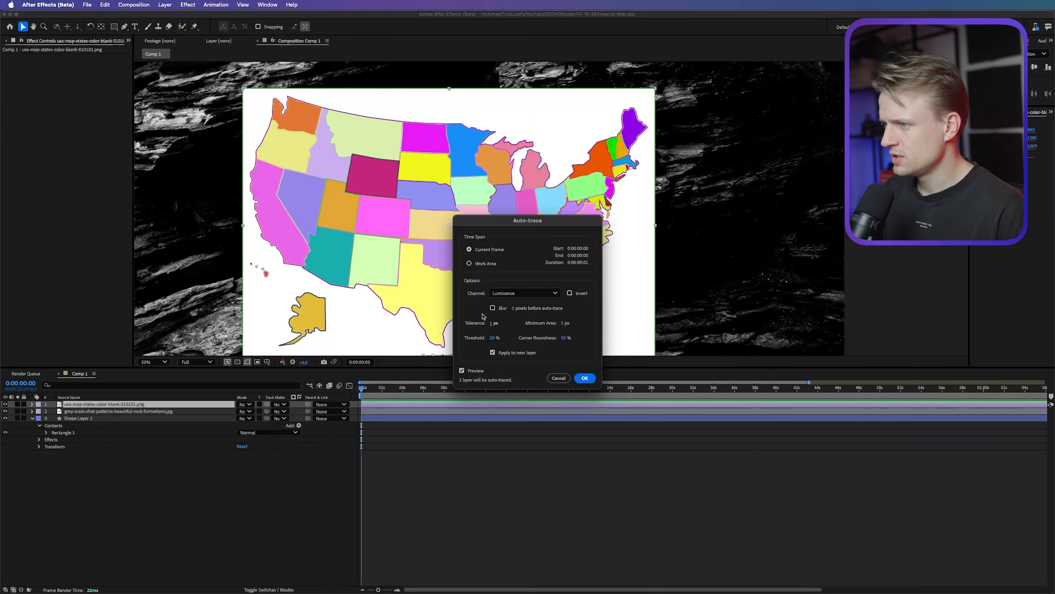
{"action": "left_click", "coordinate": [584, 377]}
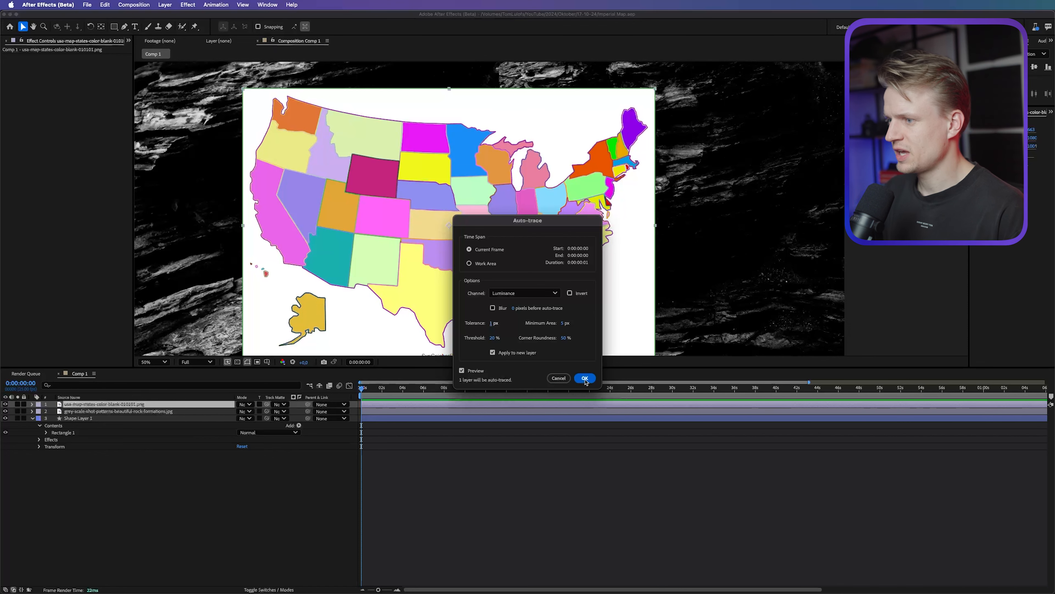
{"action": "left_click", "coordinate": [584, 377]}
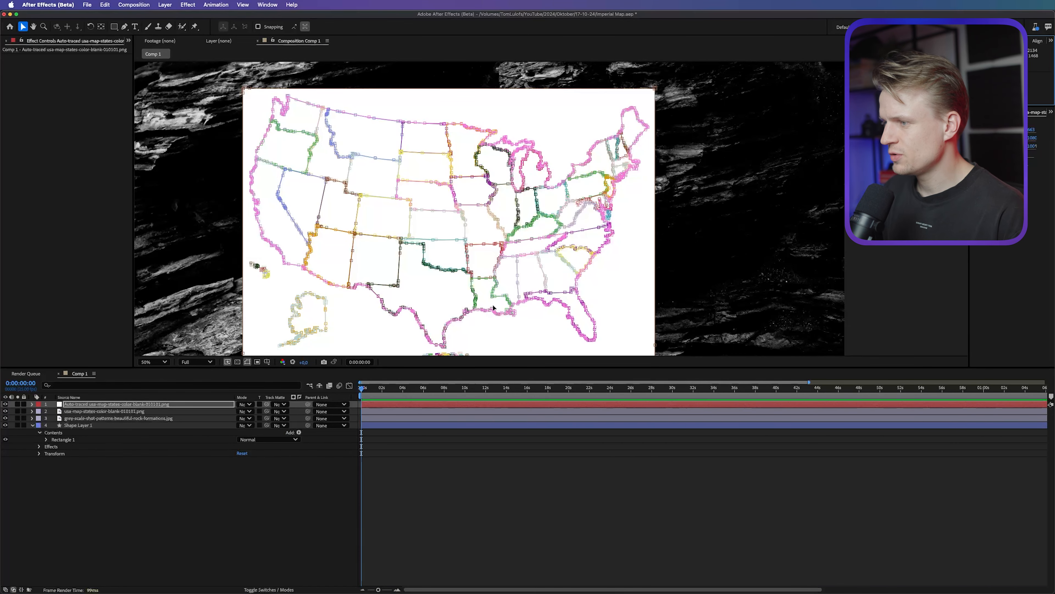
{"action": "mouse_move", "coordinate": [397, 152]}
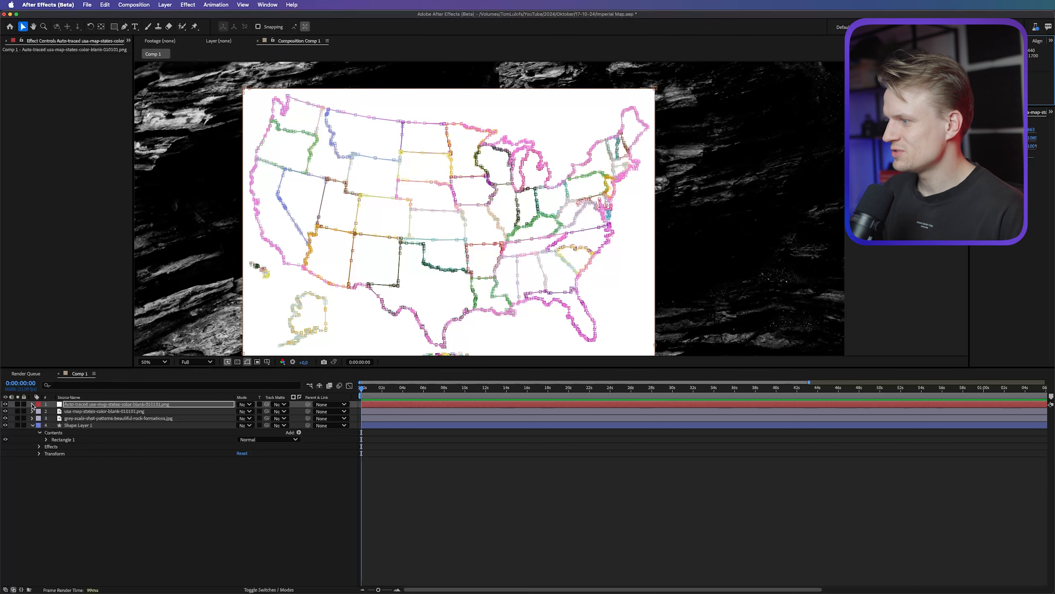
Expand the auto-traced layer to inspect its individual state masks.
{"action": "left_click", "coordinate": [39, 404]}
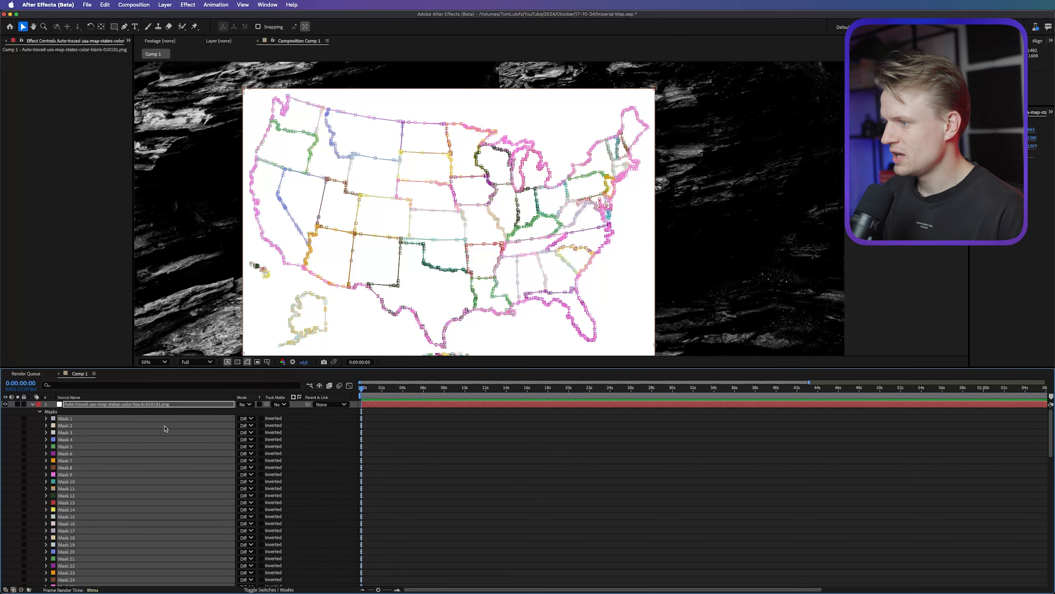
{"action": "mouse_move", "coordinate": [471, 461]}
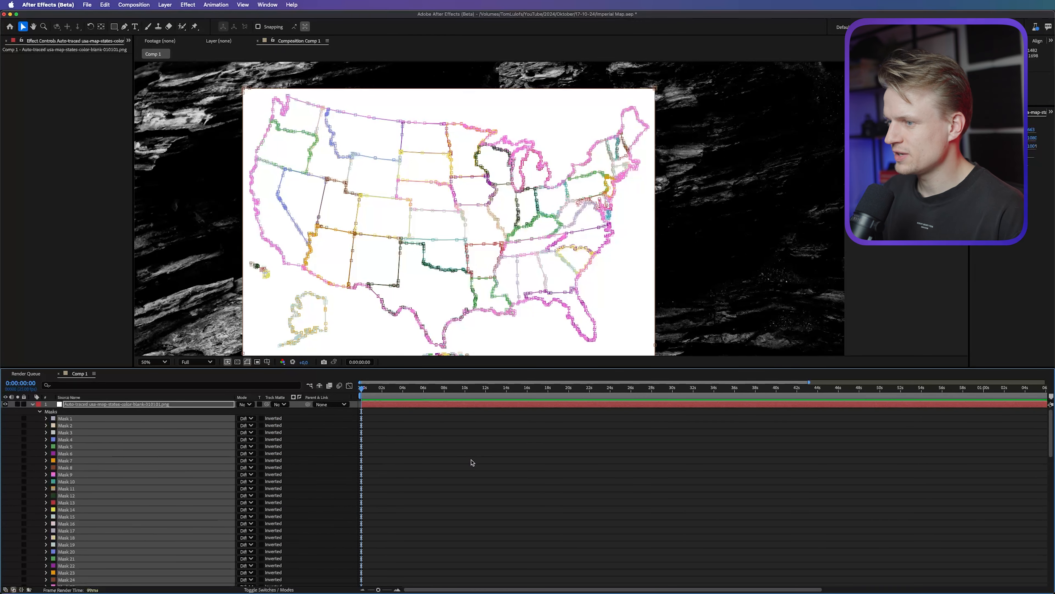
{"action": "left_click", "coordinate": [135, 403]}
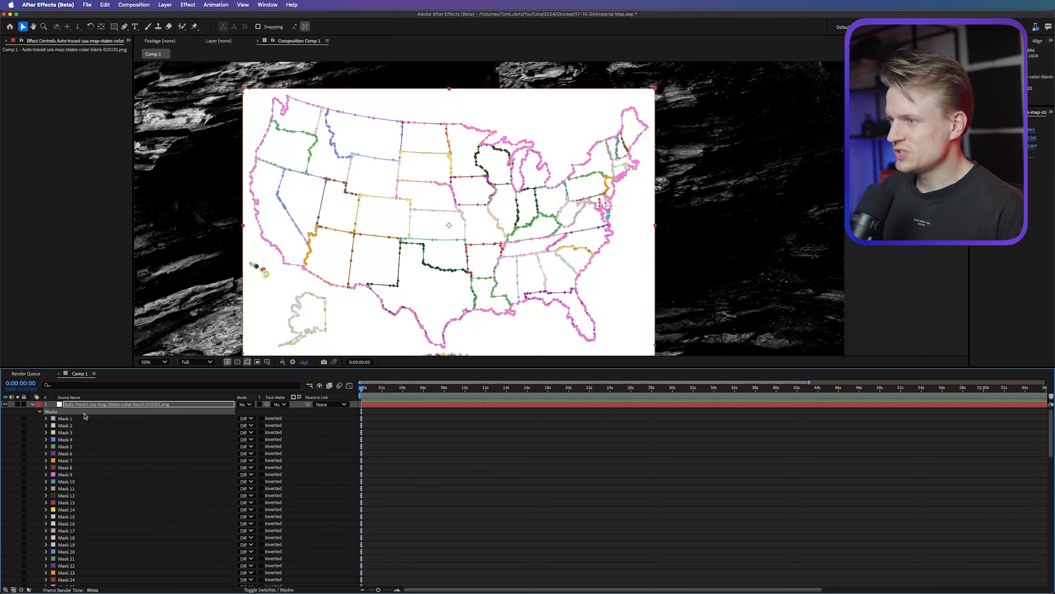
{"action": "left_click", "coordinate": [66, 495]}
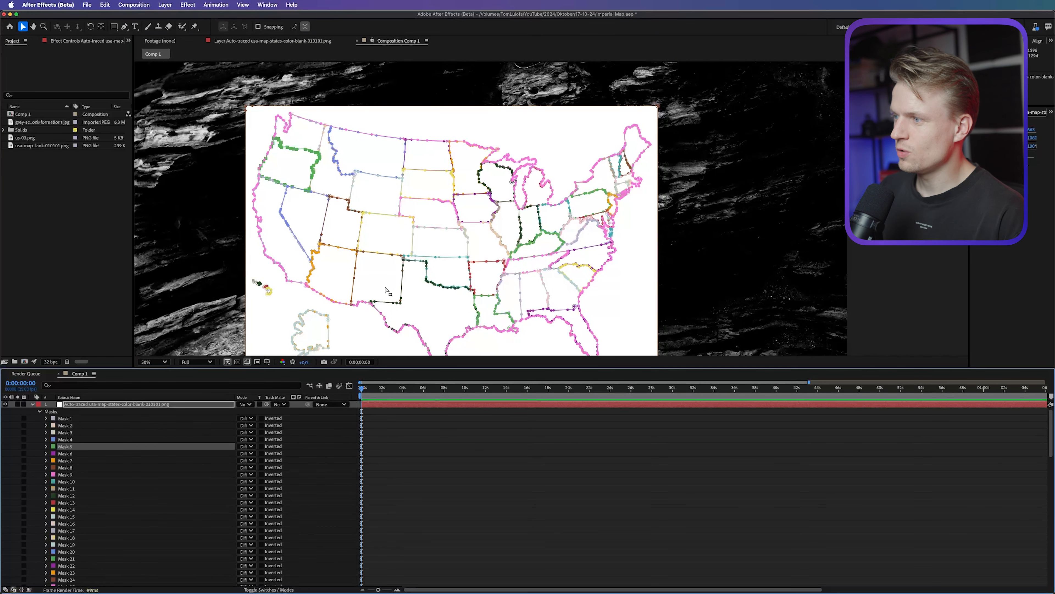
{"action": "mouse_move", "coordinate": [258, 308]}
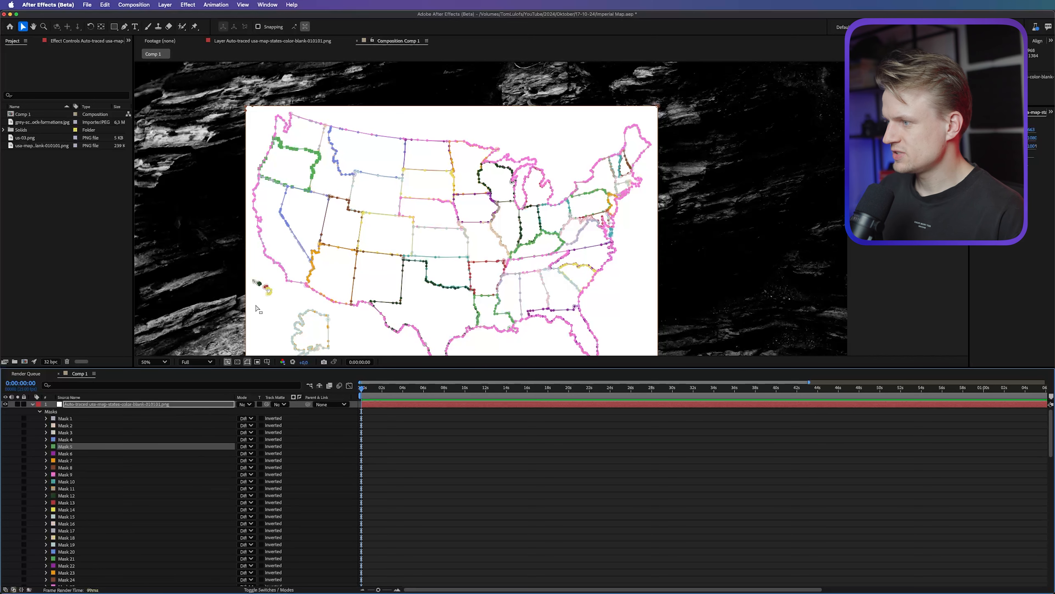
{"action": "mouse_move", "coordinate": [233, 268]}
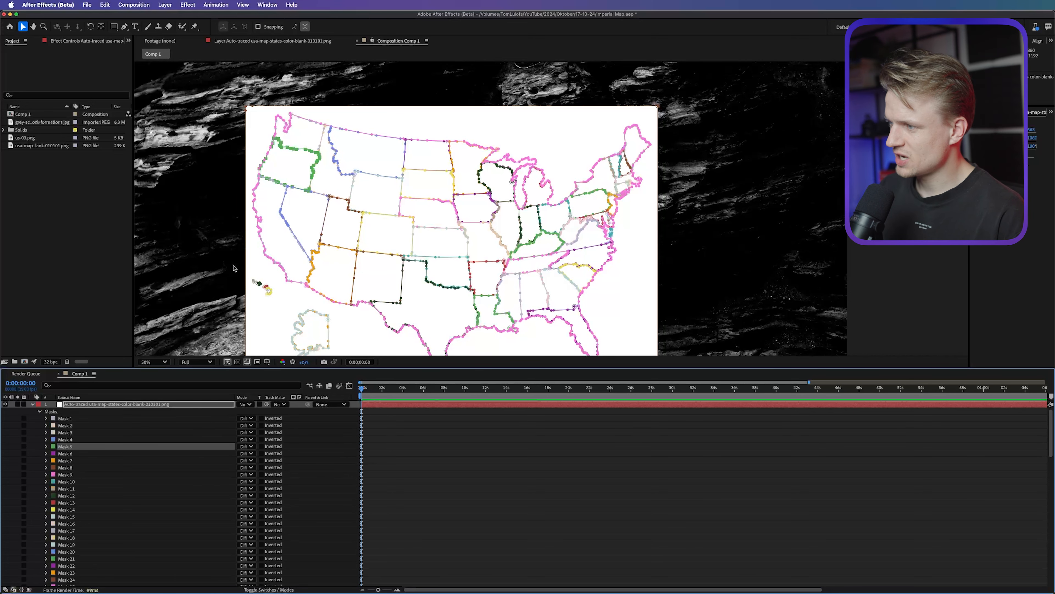
Locate the country's outer boundary mask and rename it Outline.
{"action": "scroll", "scroll_direction": "down", "scroll_amount": 3}
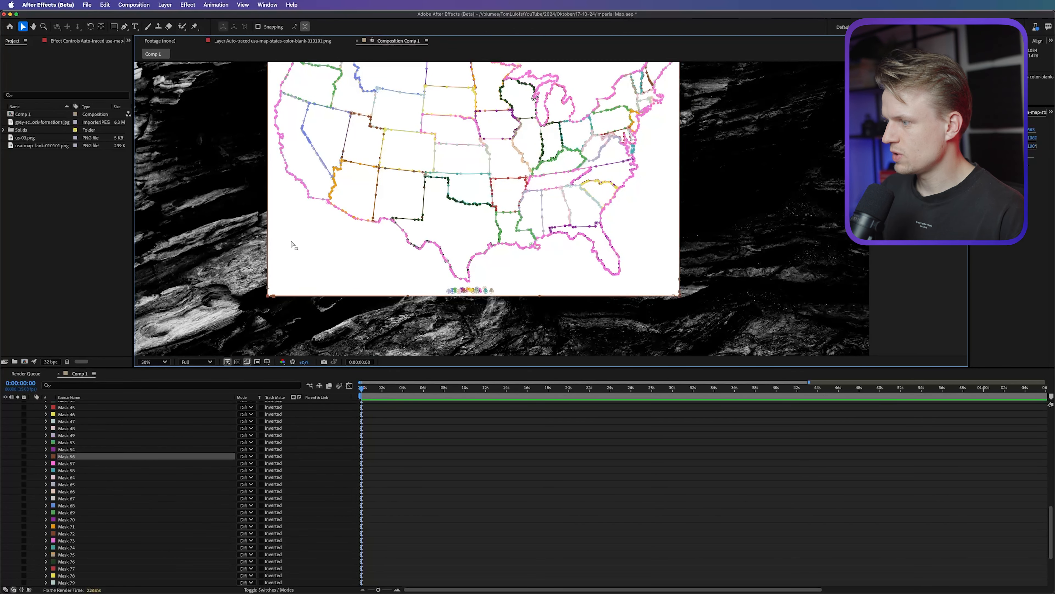
{"action": "left_click", "coordinate": [66, 449]}
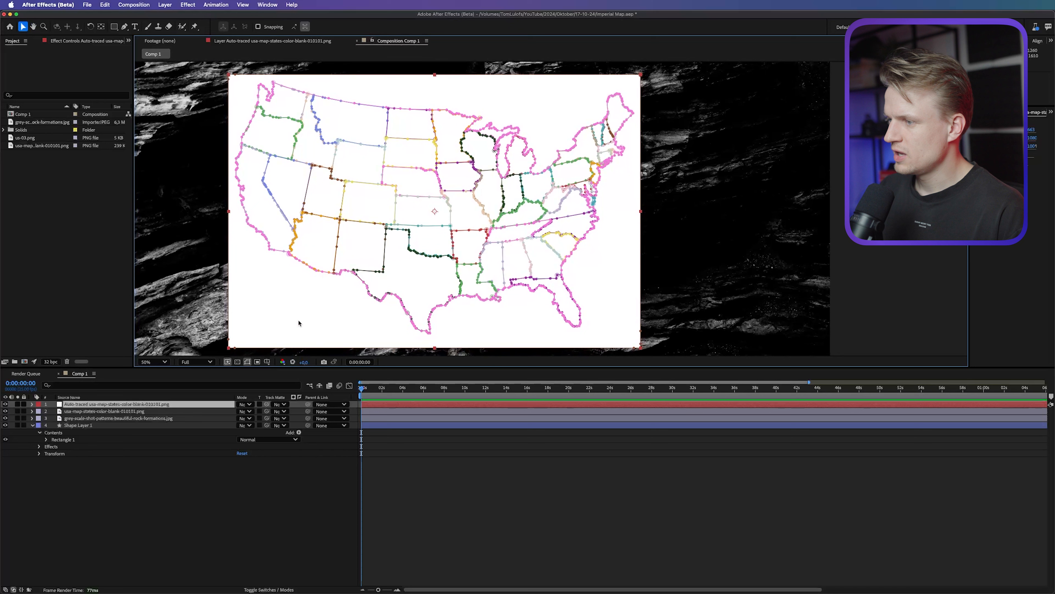
{"action": "mouse_move", "coordinate": [540, 121]}
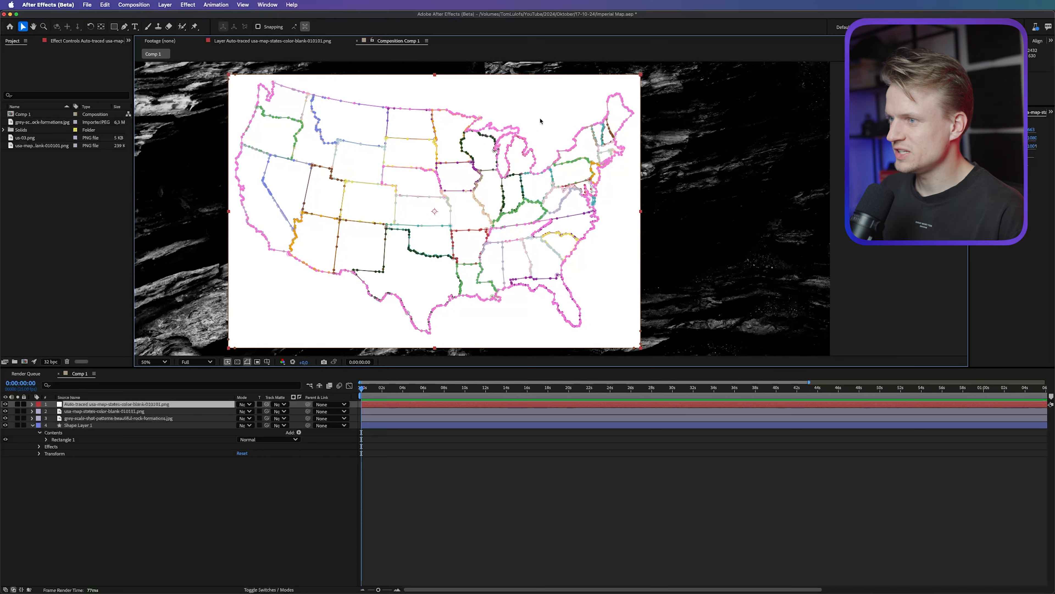
{"action": "mouse_move", "coordinate": [324, 260]}
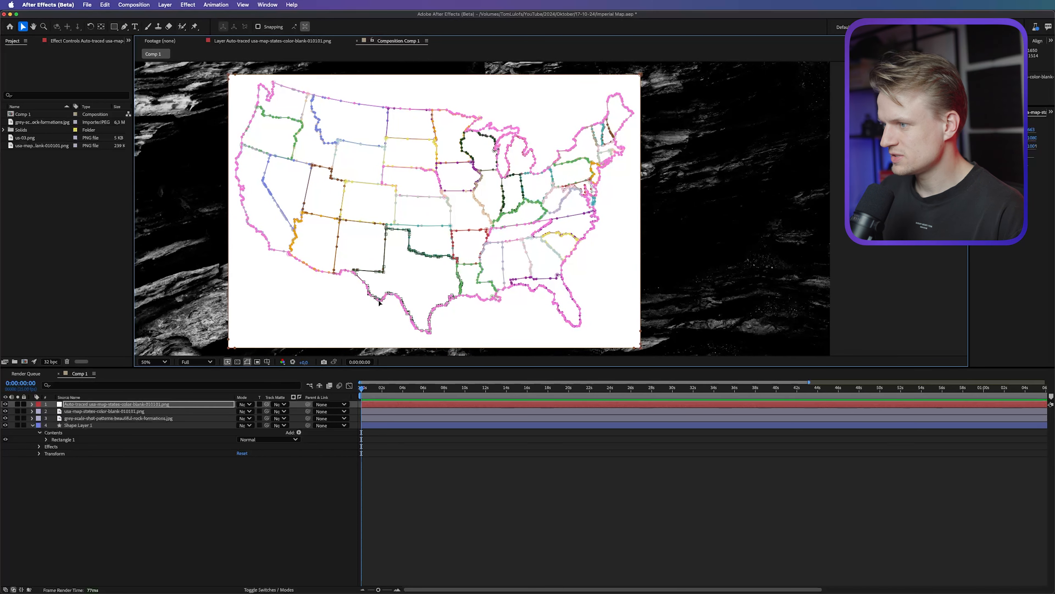
{"action": "left_click", "coordinate": [39, 404]}
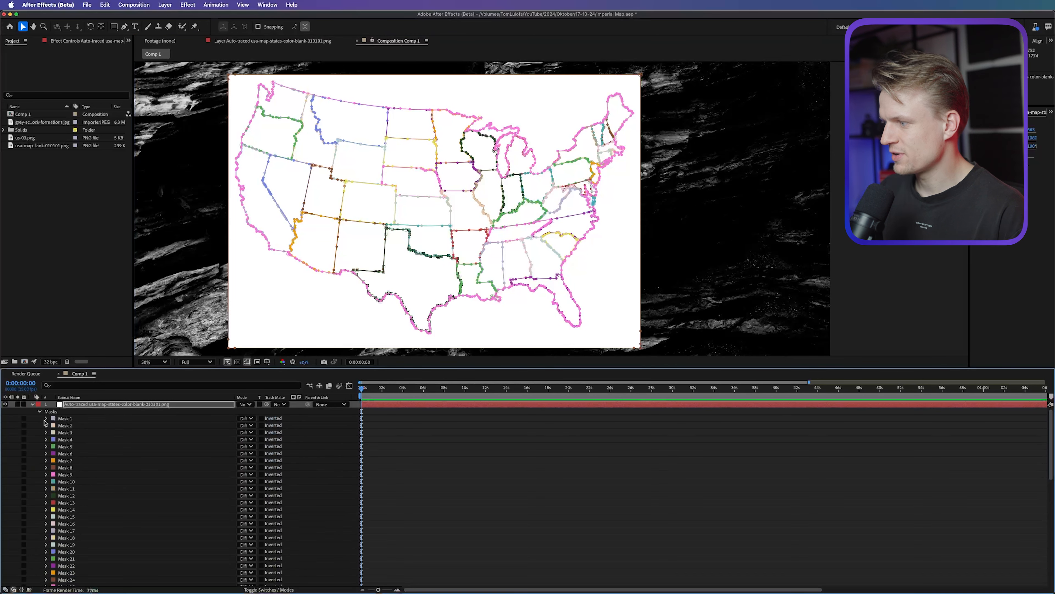
{"action": "scroll", "scroll_direction": "down", "scroll_amount": 3}
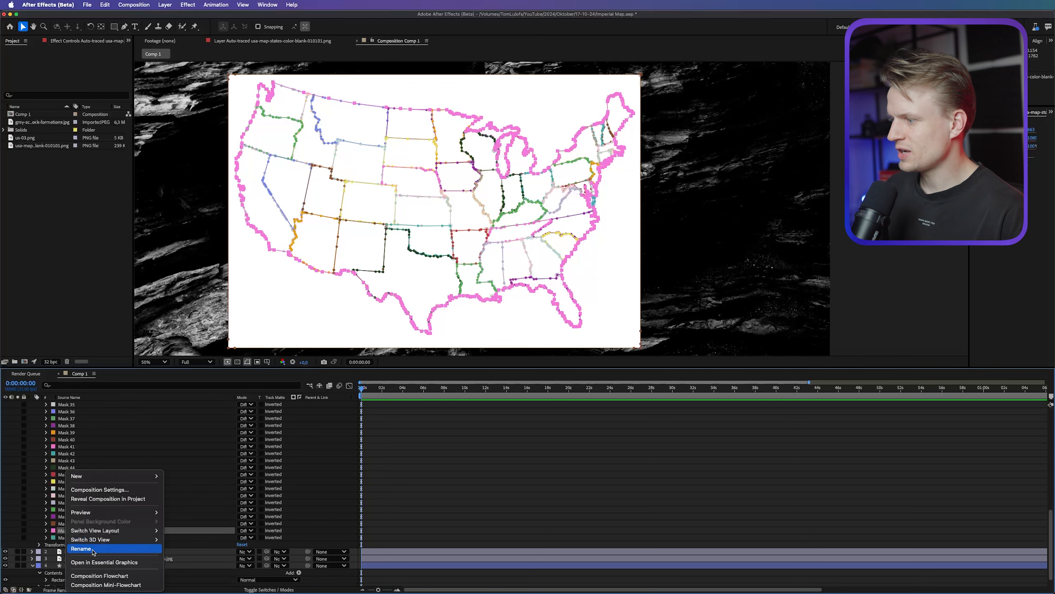
{"action": "left_click", "coordinate": [81, 548]}
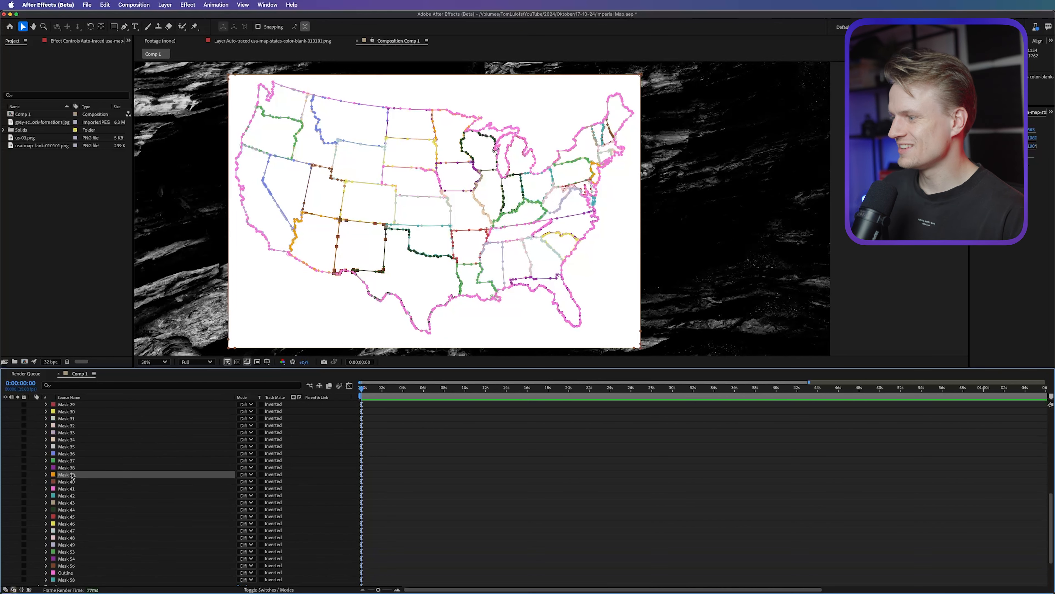
Hide the white map image layer so the traced borders sit over the rock.
{"action": "scroll", "scroll_direction": "up", "scroll_amount": 3}
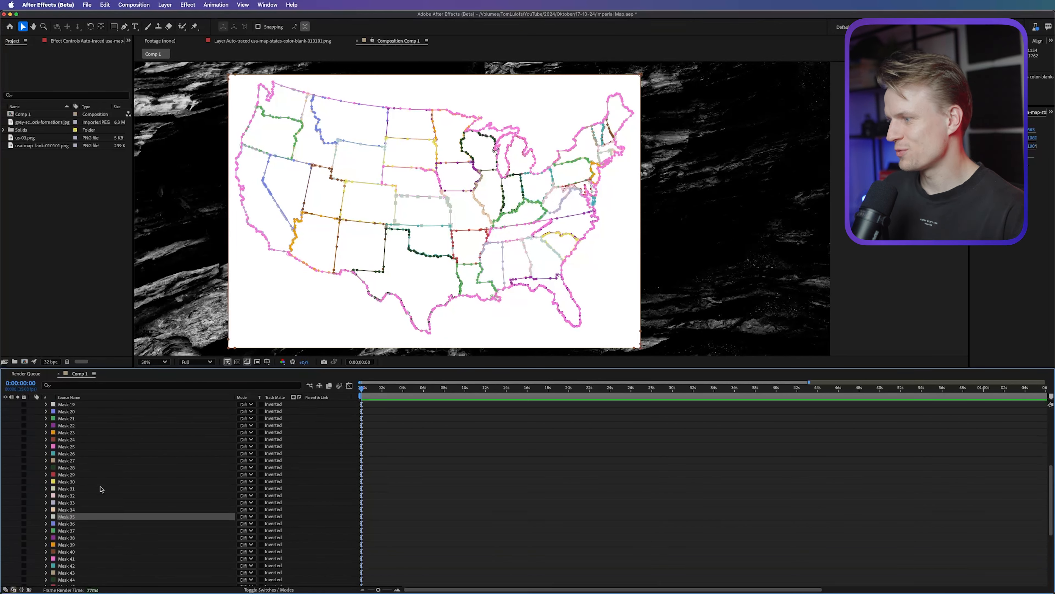
{"action": "scroll", "scroll_direction": "down", "scroll_amount": 3}
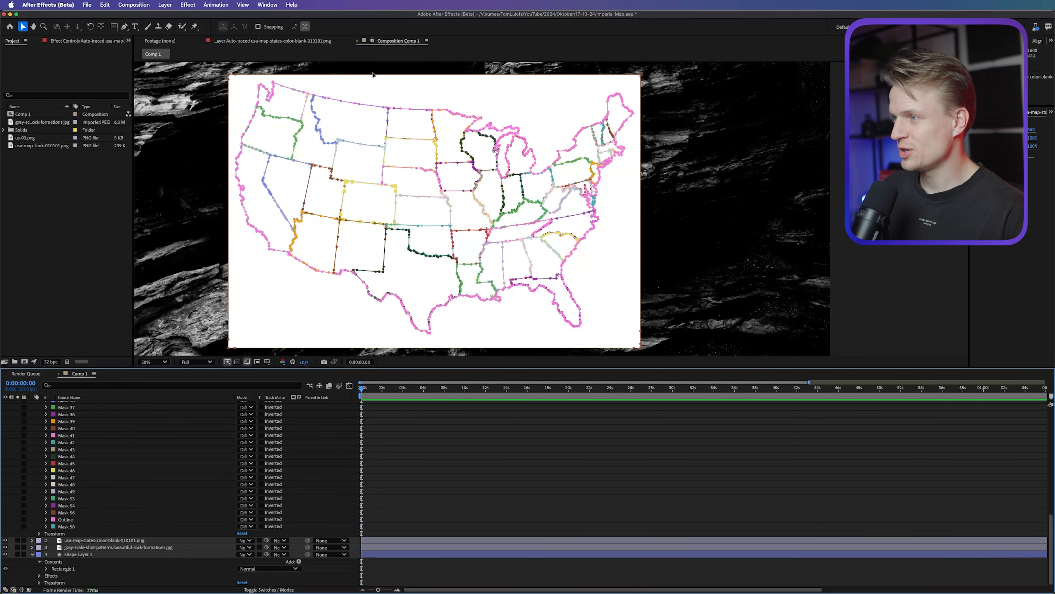
{"action": "mouse_move", "coordinate": [244, 244]}
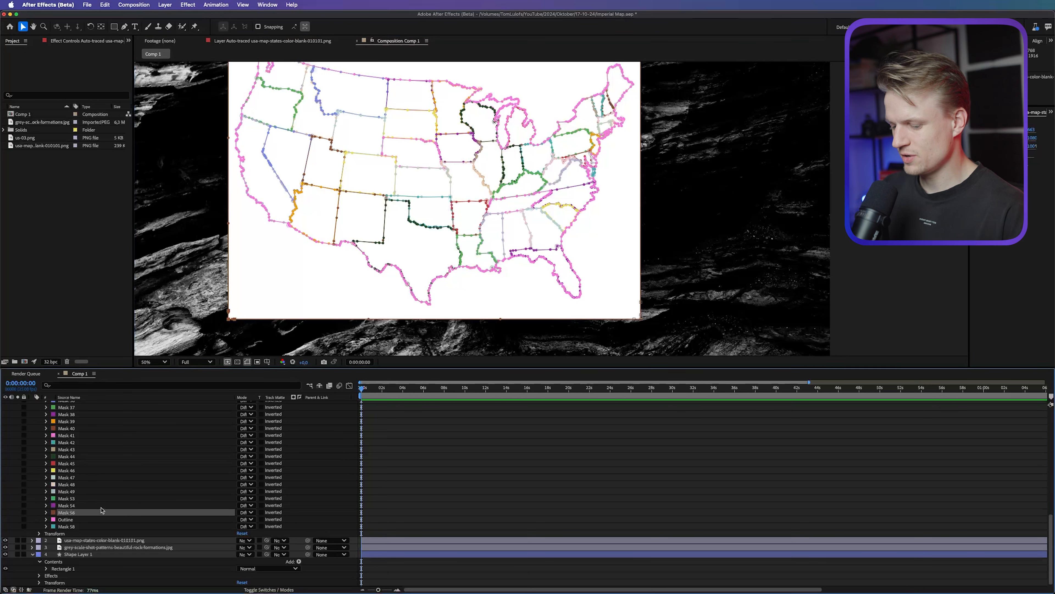
{"action": "left_click", "coordinate": [66, 463]}
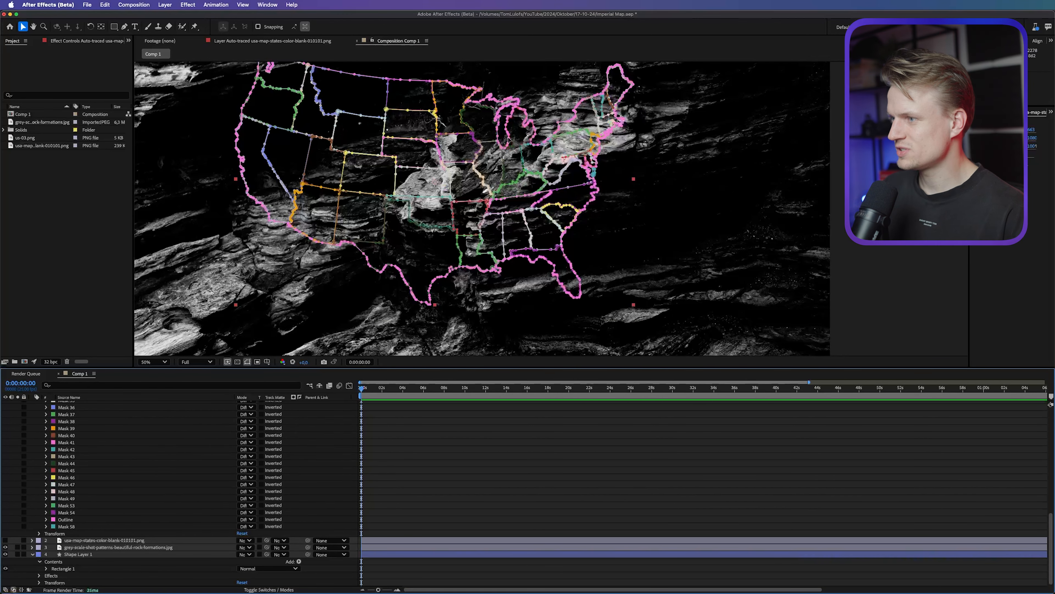
Rename the duplicated traced layer 'Outline country' and keep only its Outline mask.
{"action": "left_click", "coordinate": [146, 361]}
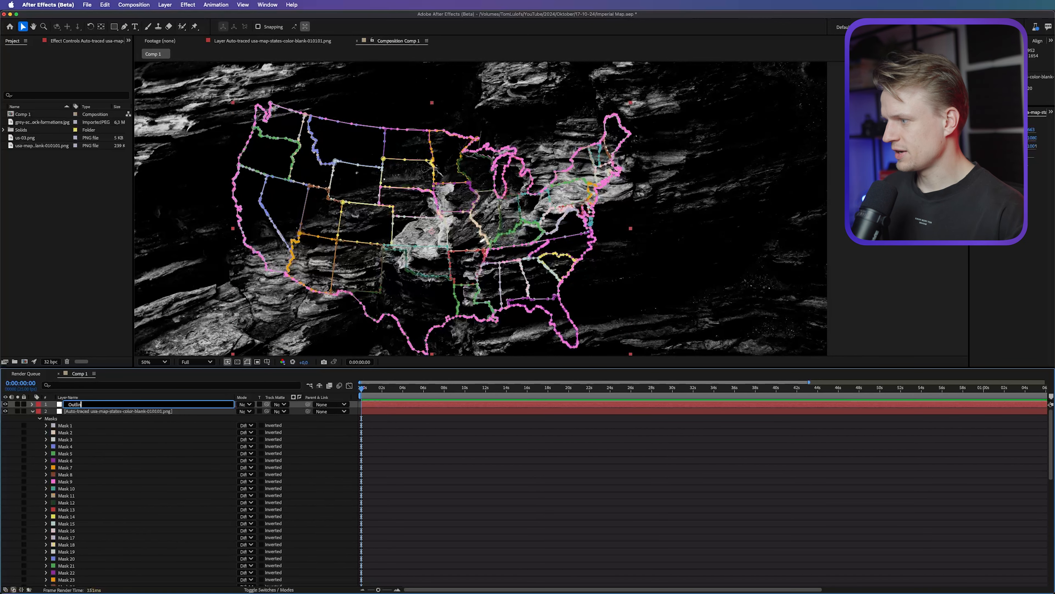
{"action": "type", "text": "Outline country"}
{"action": "left_click", "coordinate": [149, 410]}
{"action": "type", "text": "States"}
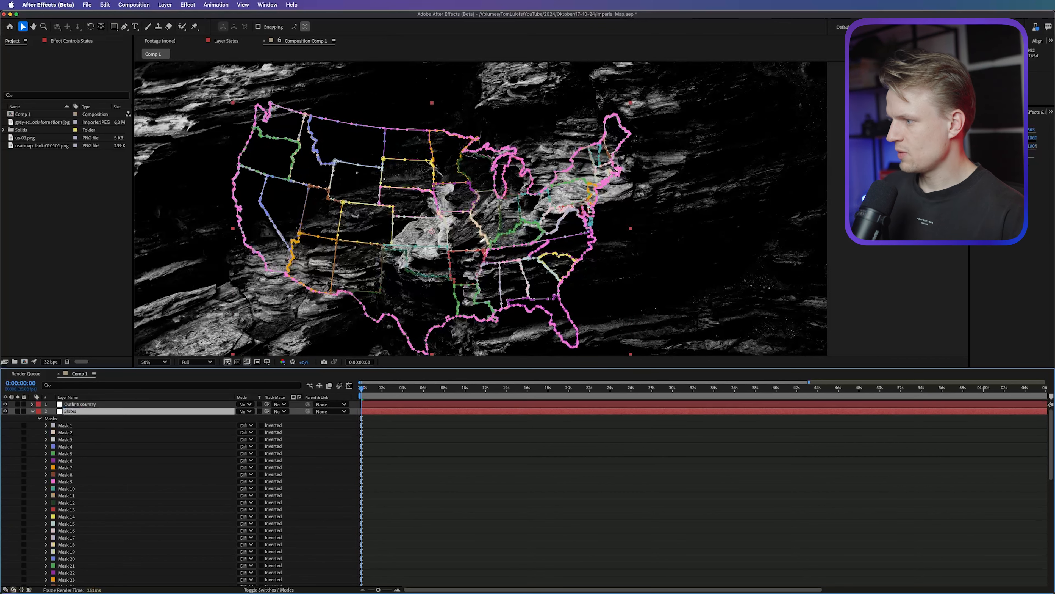
{"action": "scroll", "scroll_direction": "down", "scroll_amount": 3}
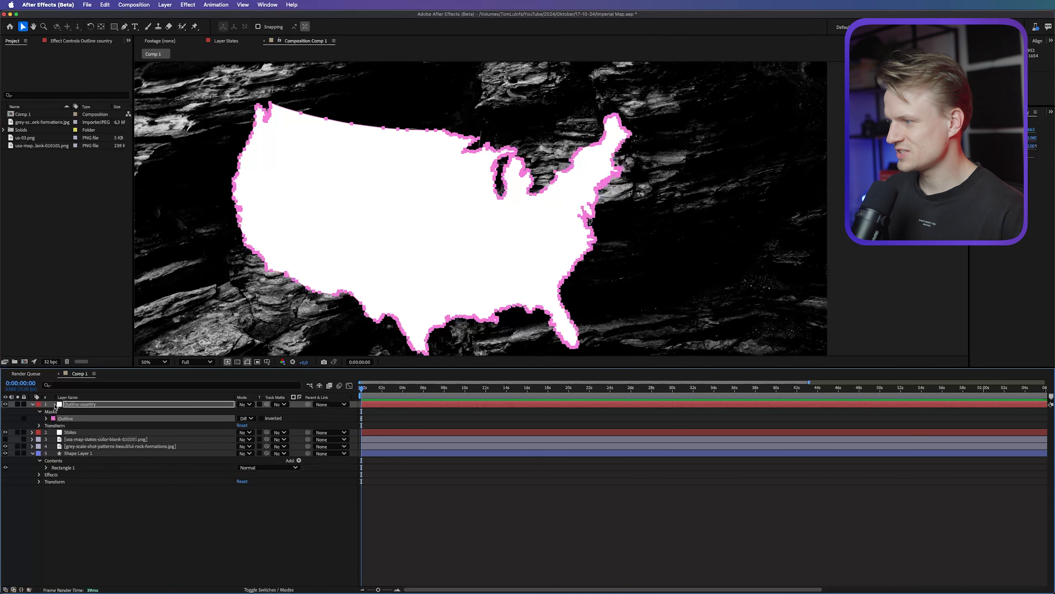
{"action": "left_click", "coordinate": [39, 404]}
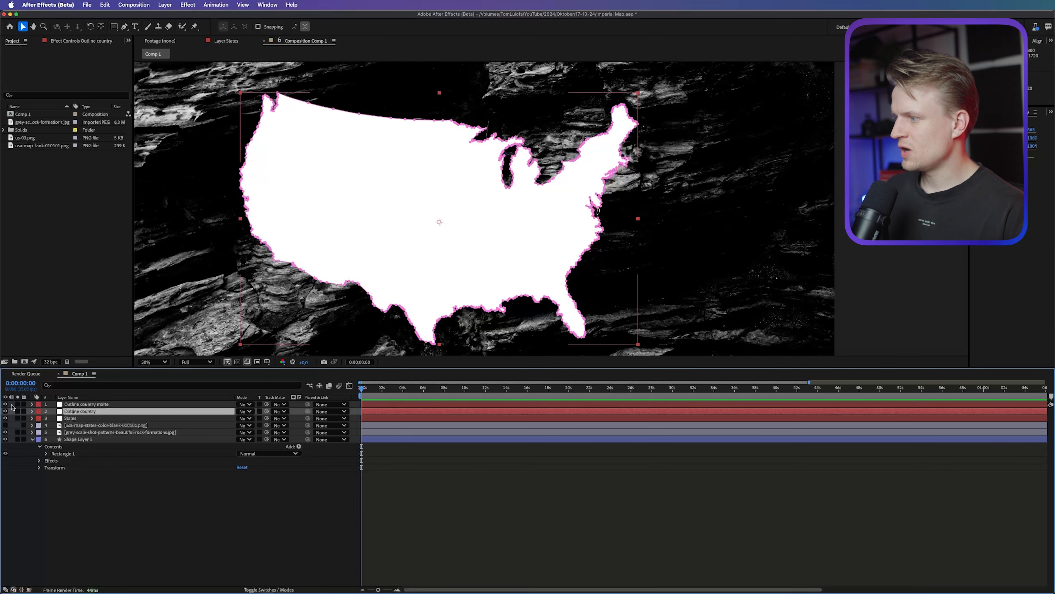
{"action": "left_click", "coordinate": [5, 411]}
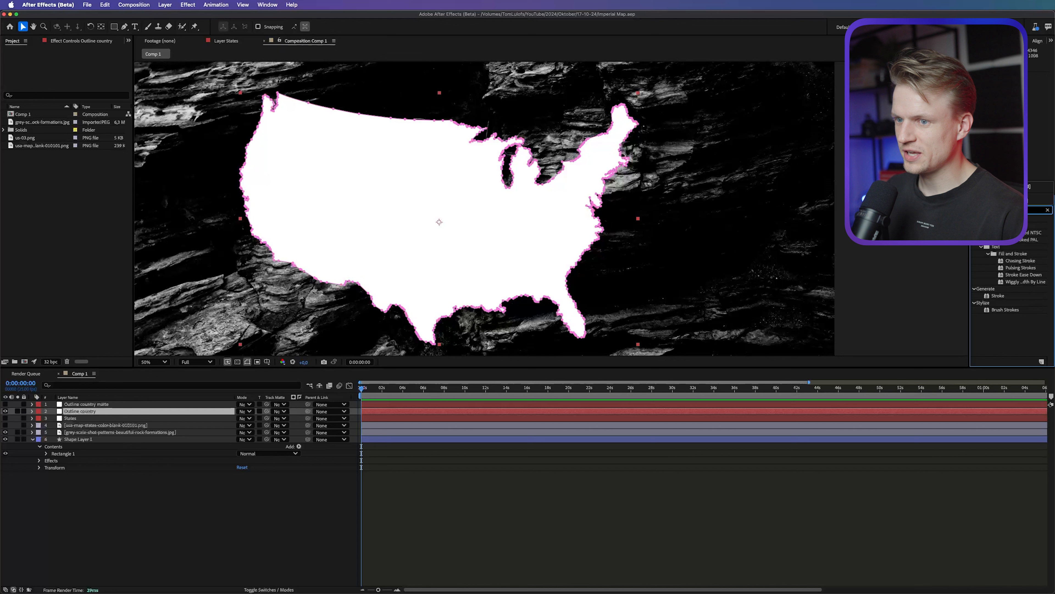
{"action": "mouse_move", "coordinate": [996, 298]}
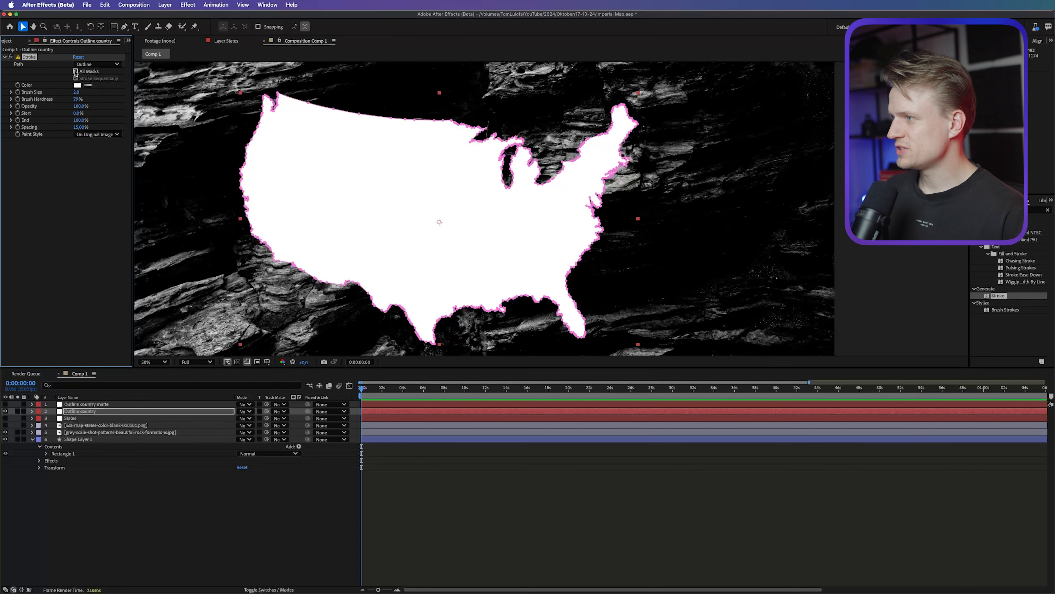
Stroke all masks sequentially with Paint Style set to On Transparent.
{"action": "left_click", "coordinate": [75, 78]}
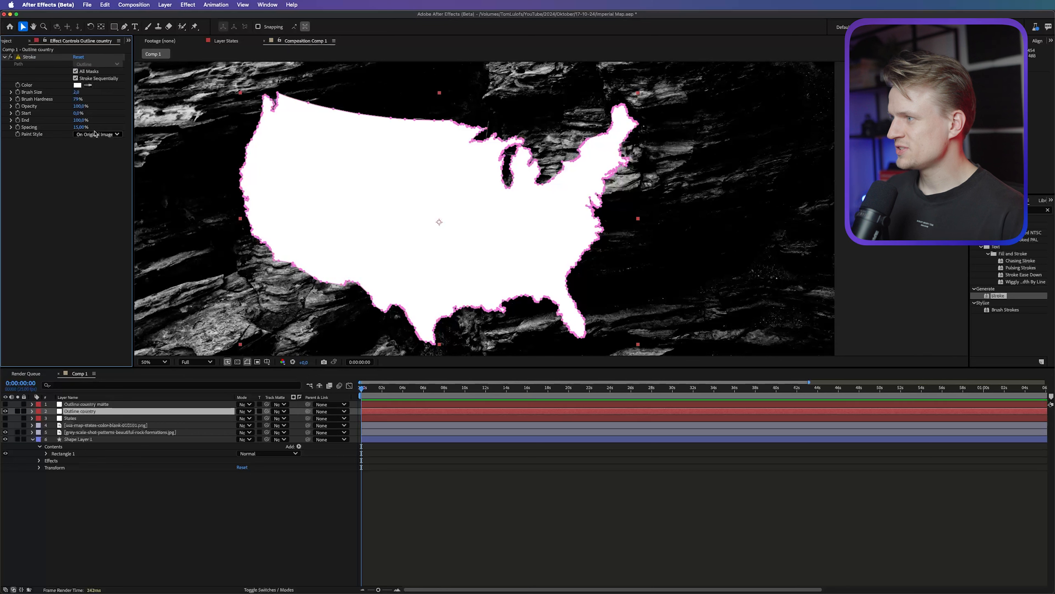
{"action": "left_click", "coordinate": [98, 133]}
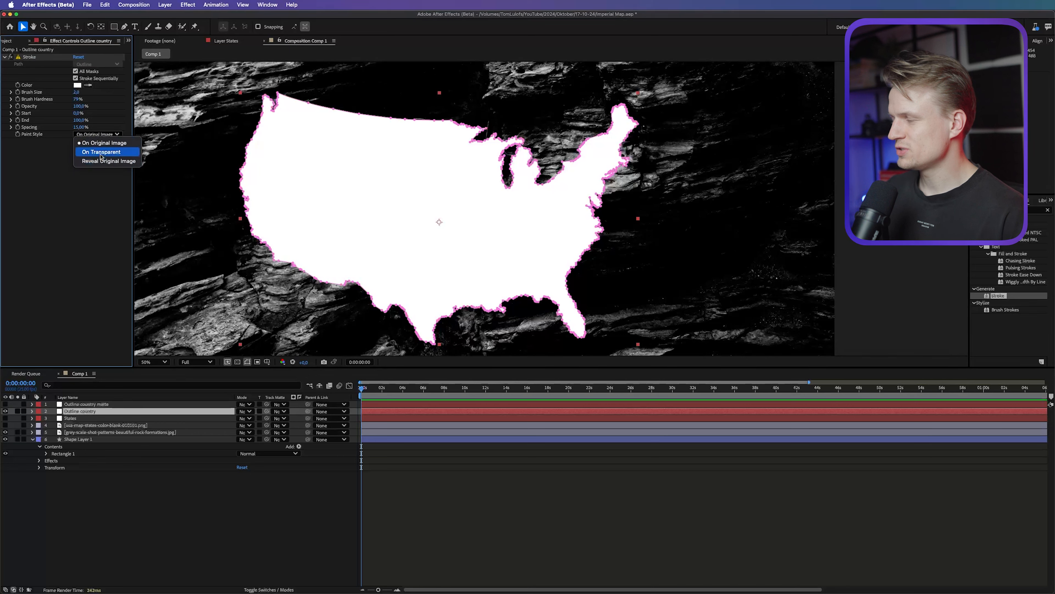
{"action": "left_click", "coordinate": [101, 151]}
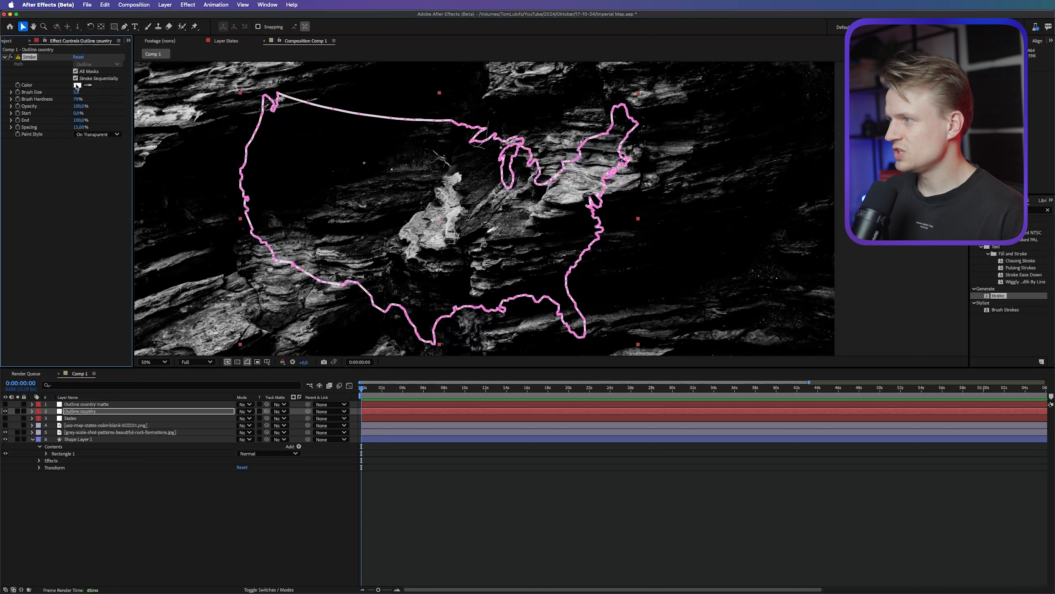
Colour the Outline country stroke red so the US border traces itself.
{"action": "left_click", "coordinate": [87, 85]}
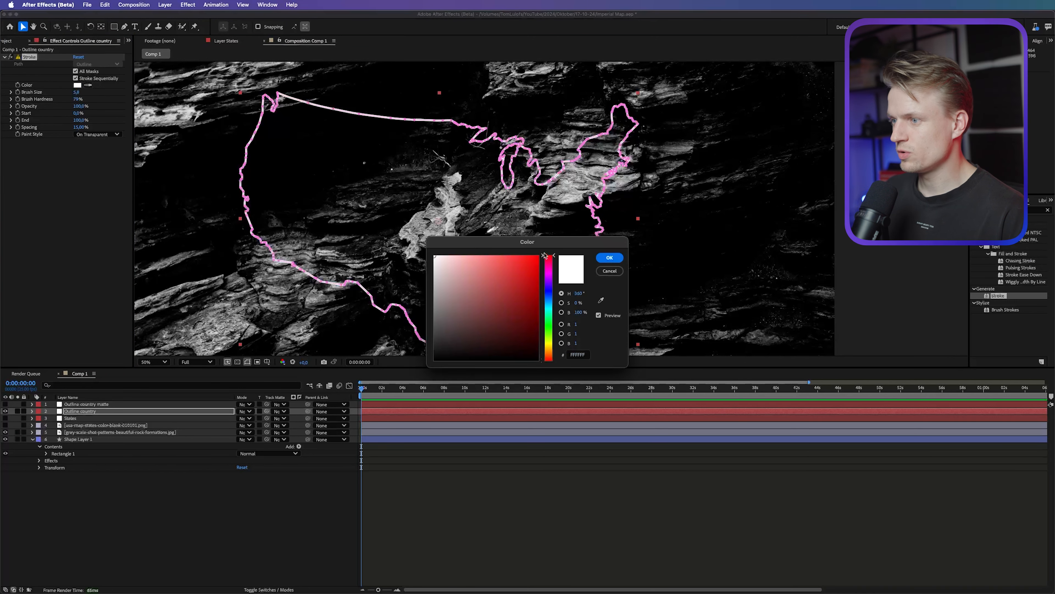
{"action": "left_click", "coordinate": [608, 257]}
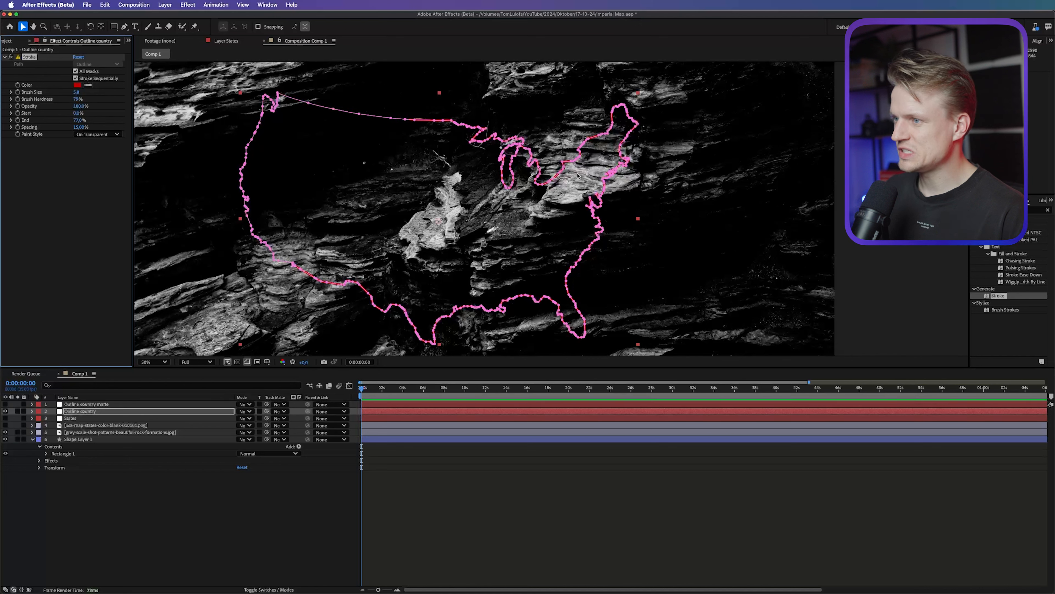
{"action": "mouse_move", "coordinate": [435, 275]}
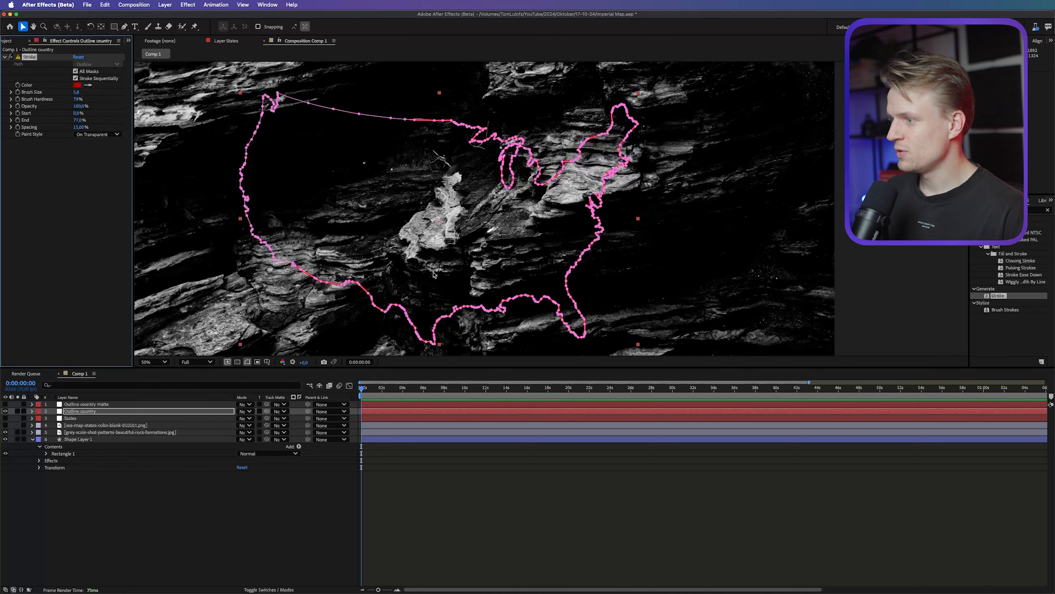
{"action": "mouse_move", "coordinate": [246, 362]}
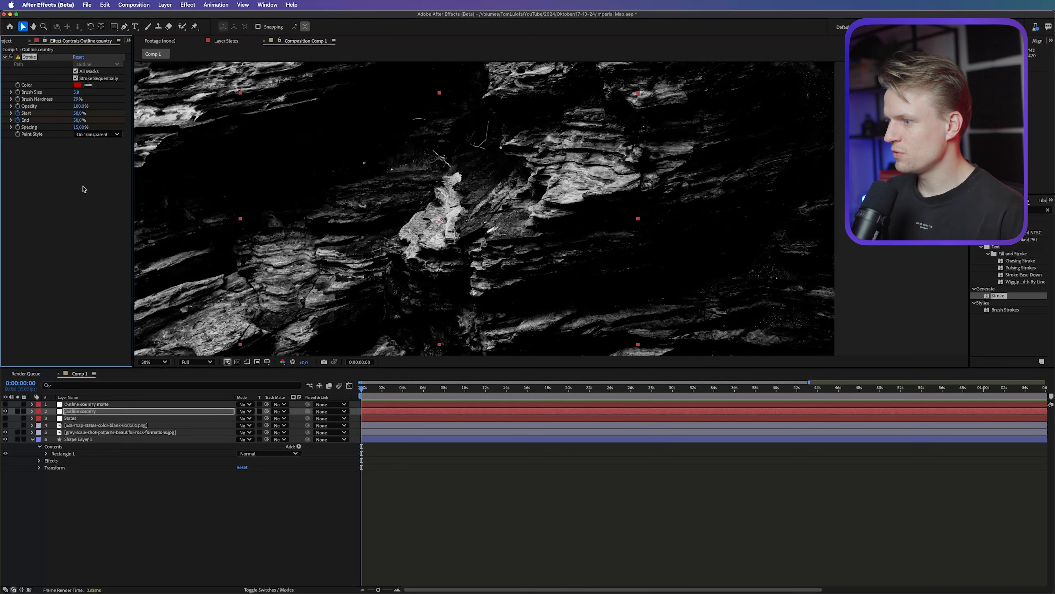
{"action": "left_click", "coordinate": [394, 387]}
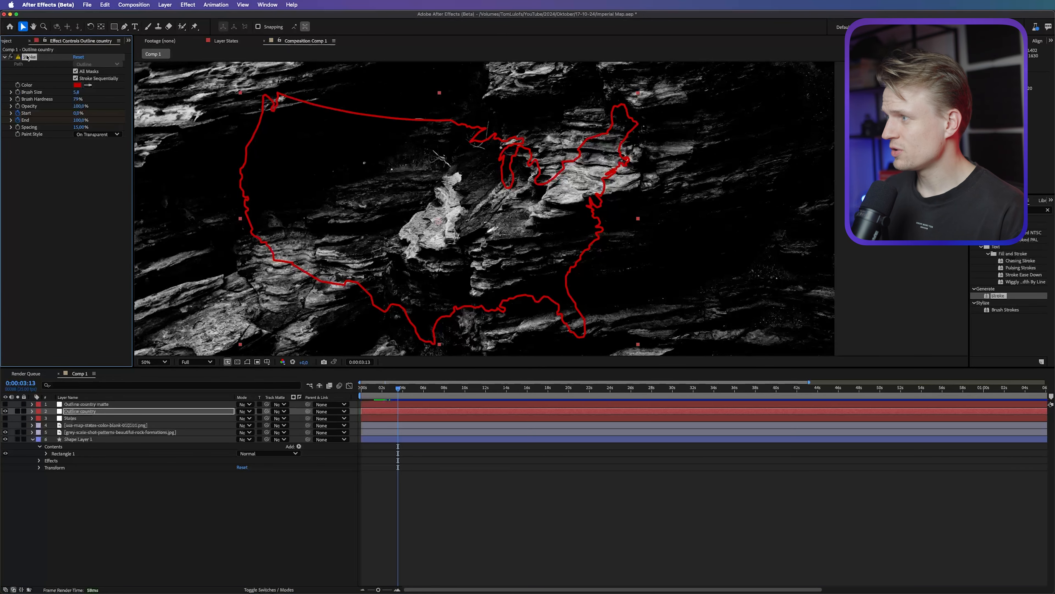
Trim the outline stroke, give the States layer the red border stroke with adjusted Start/End, then hide it.
{"action": "left_click", "coordinate": [375, 387]}
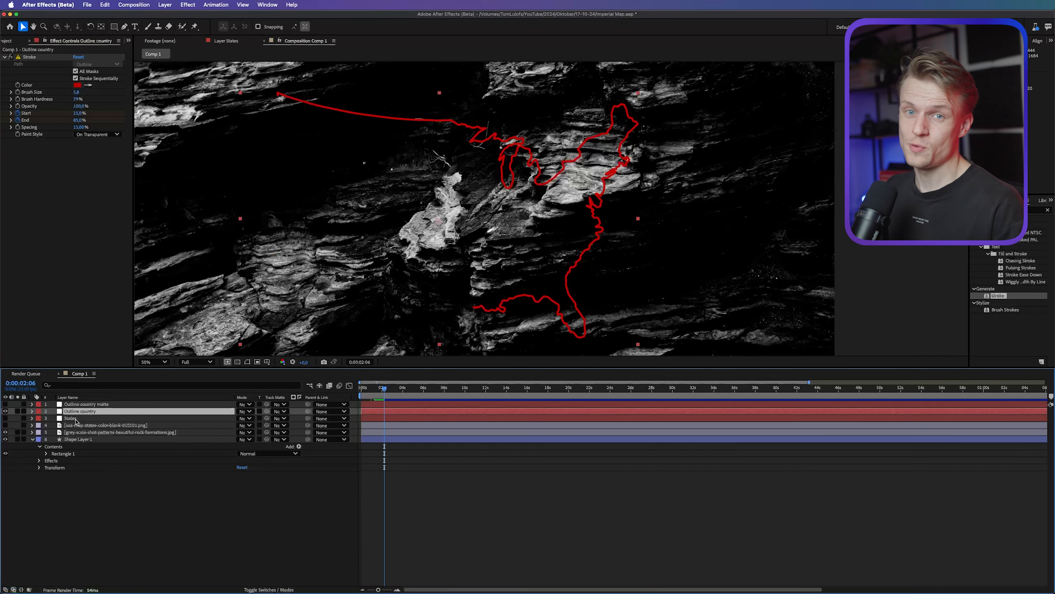
{"action": "left_click", "coordinate": [71, 418]}
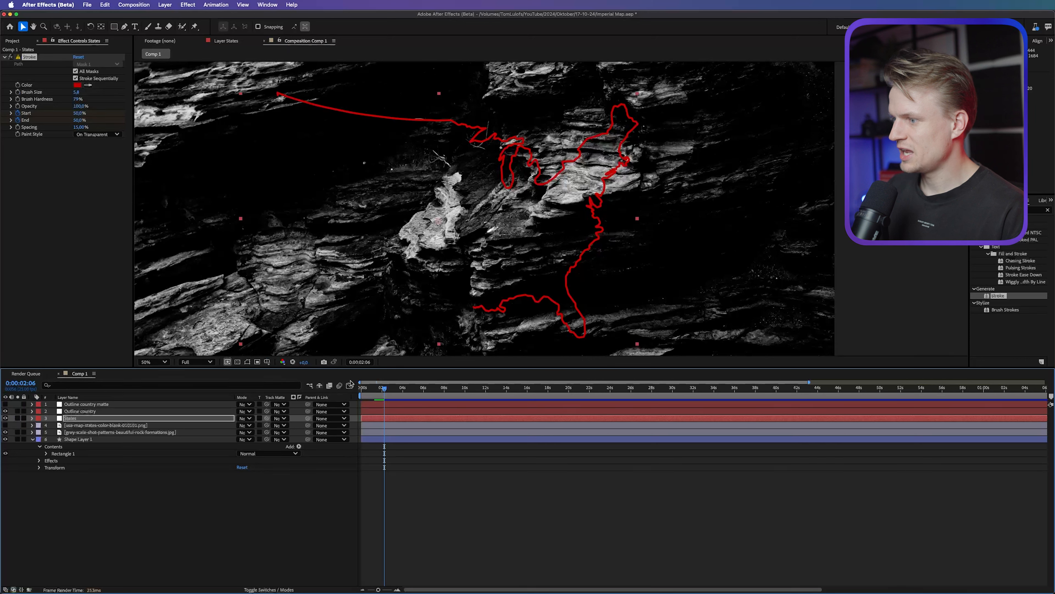
{"action": "left_click", "coordinate": [385, 387]}
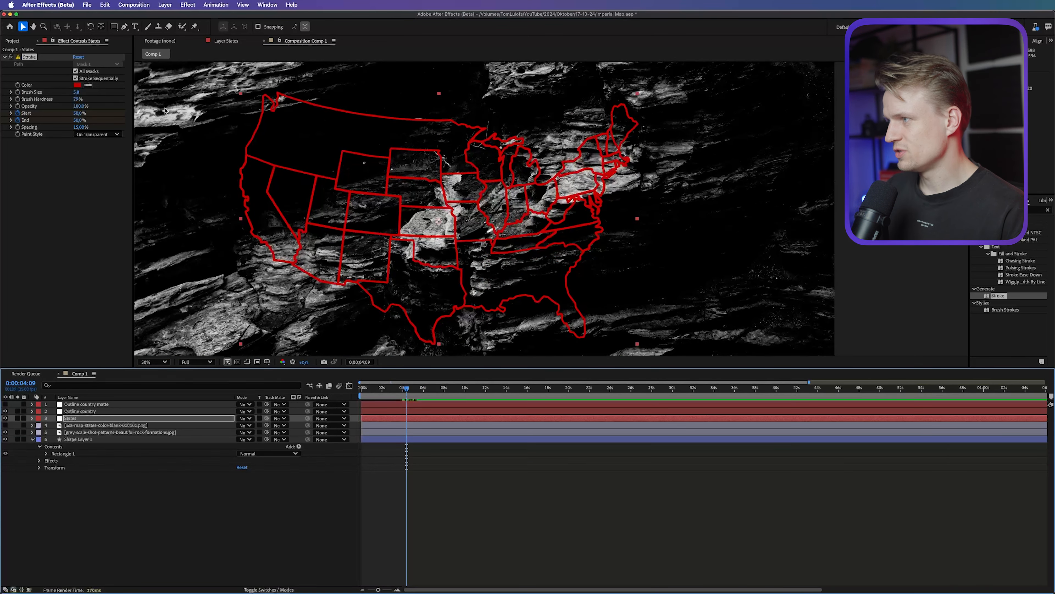
{"action": "left_click", "coordinate": [75, 78]}
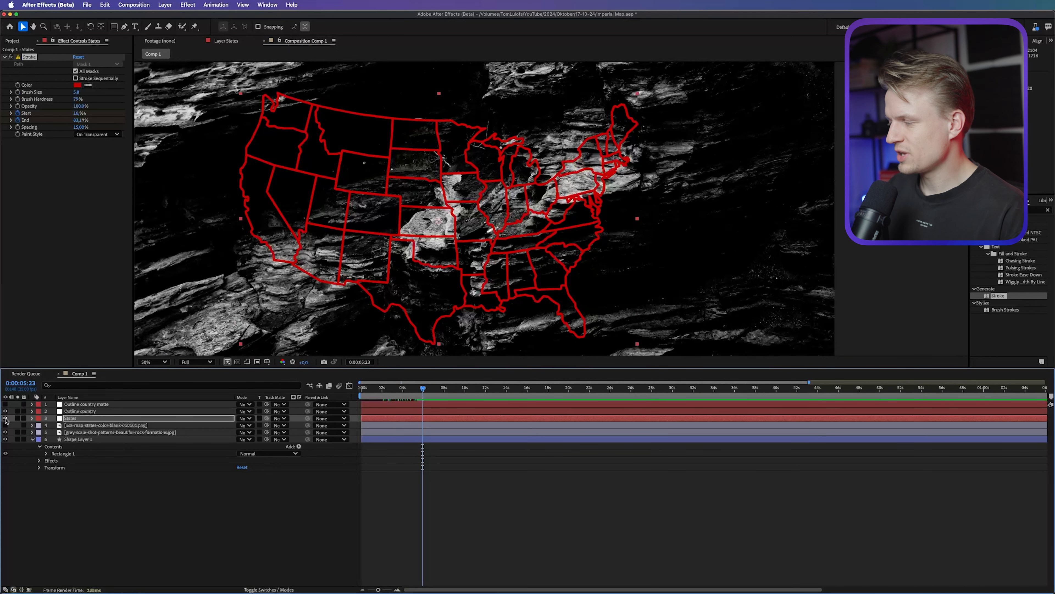
{"action": "left_click", "coordinate": [79, 411]}
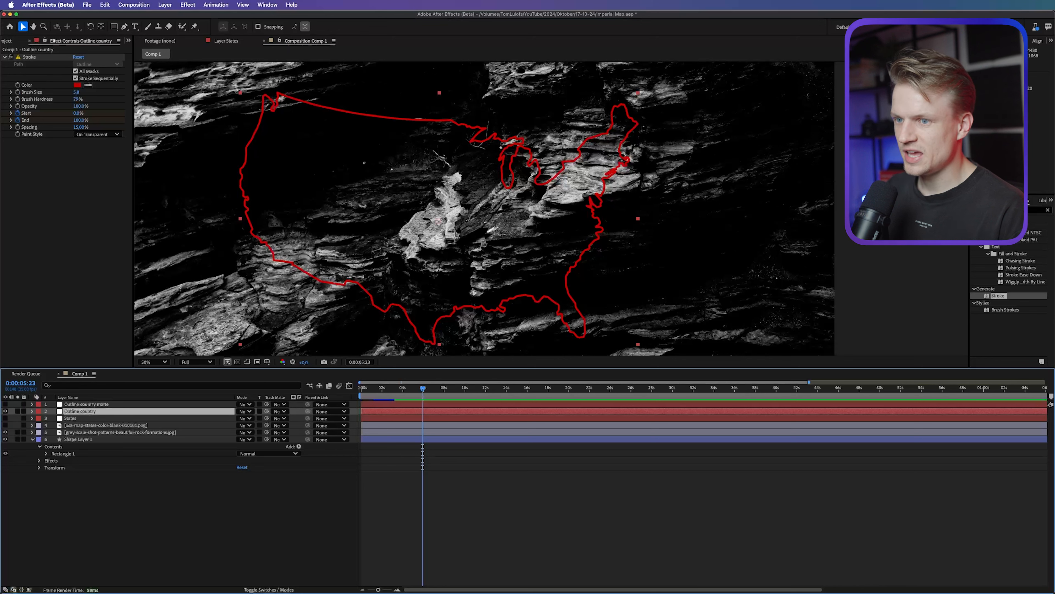
Widen the Glow radius around the country outline, then move to the rock texture layer.
{"action": "scroll", "scroll_direction": "down", "scroll_amount": 3}
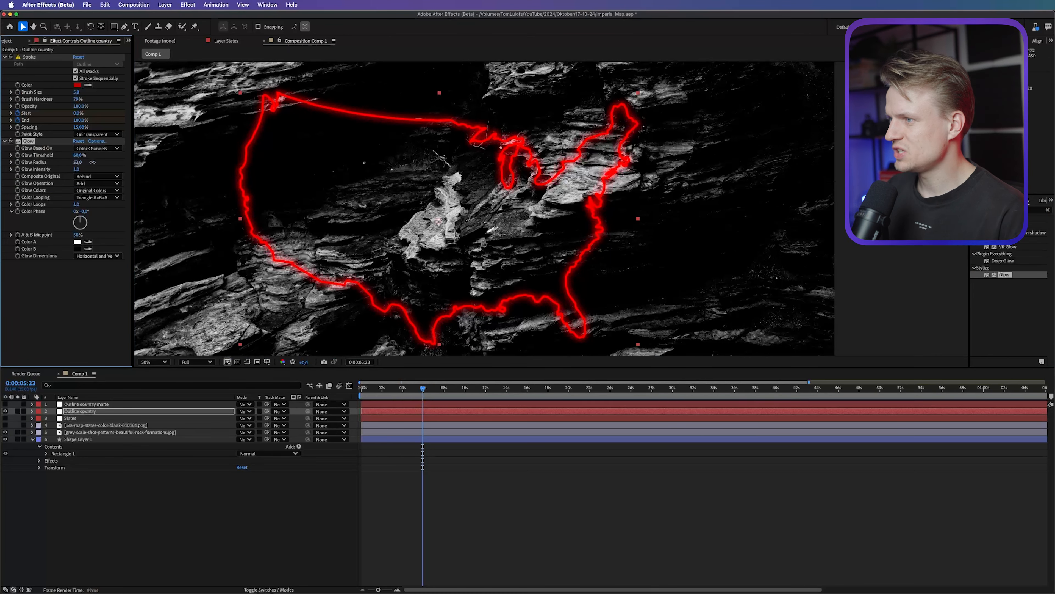
{"action": "left_click", "coordinate": [76, 161]}
{"action": "type", "text": "150"}
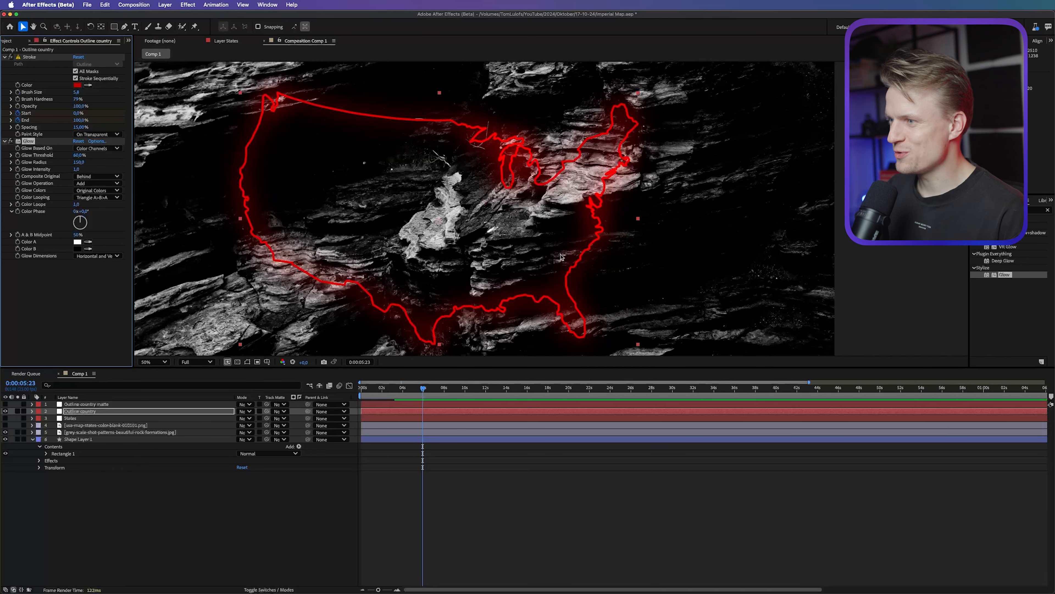
{"action": "mouse_move", "coordinate": [160, 413]}
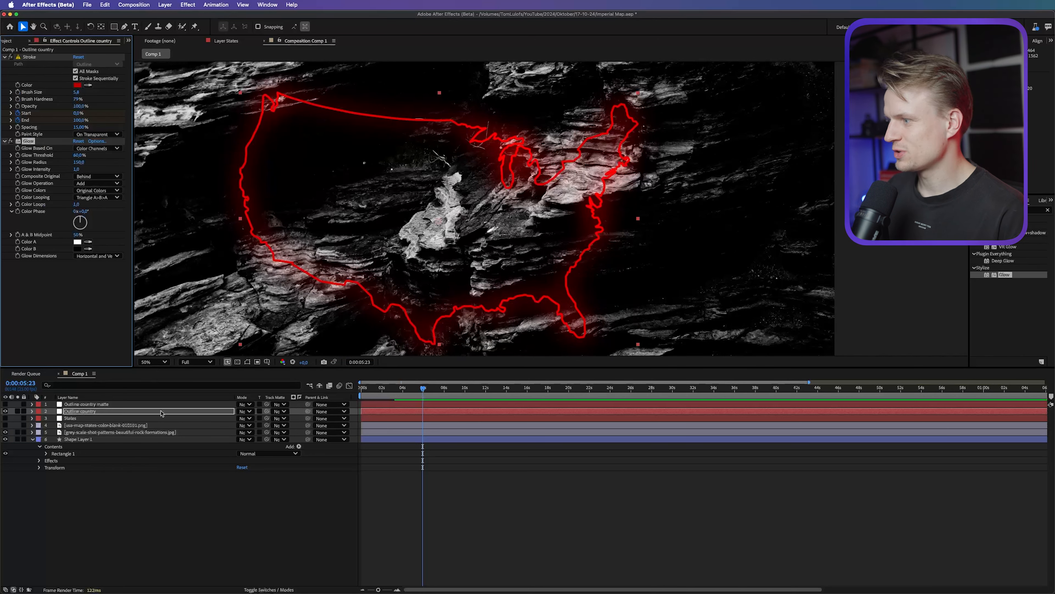
{"action": "left_click", "coordinate": [101, 418]}
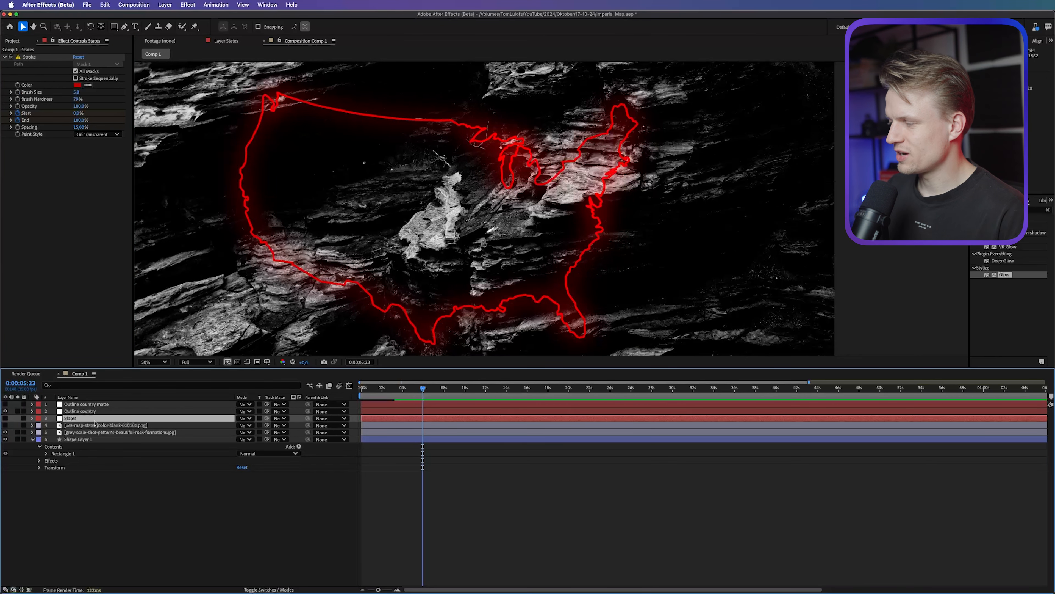
{"action": "left_click", "coordinate": [121, 431]}
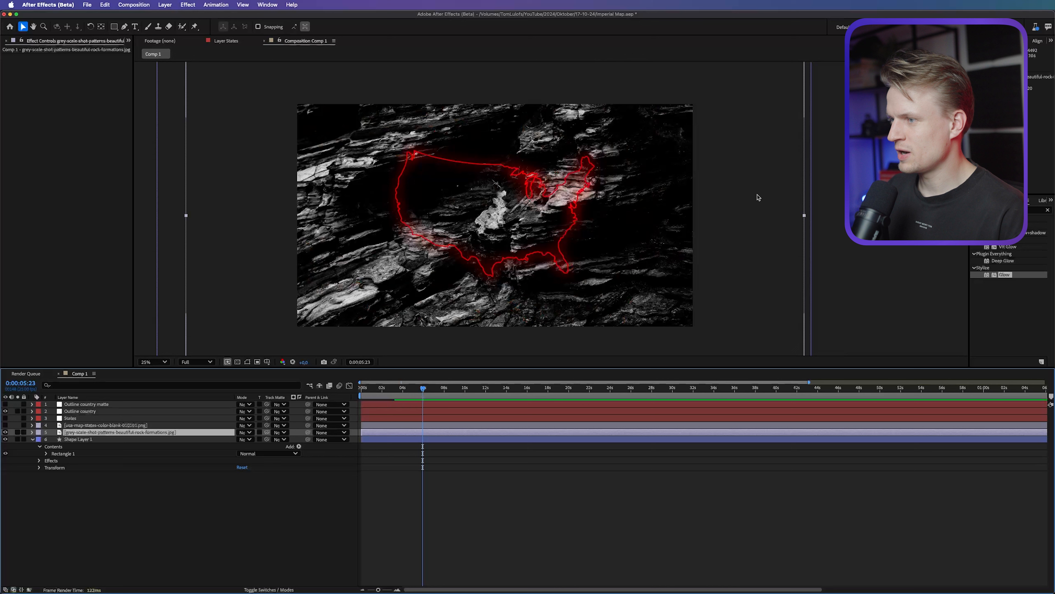
Scale the rock texture up inside the US outline matte over the white grid.
{"action": "left_click", "coordinate": [149, 362]}
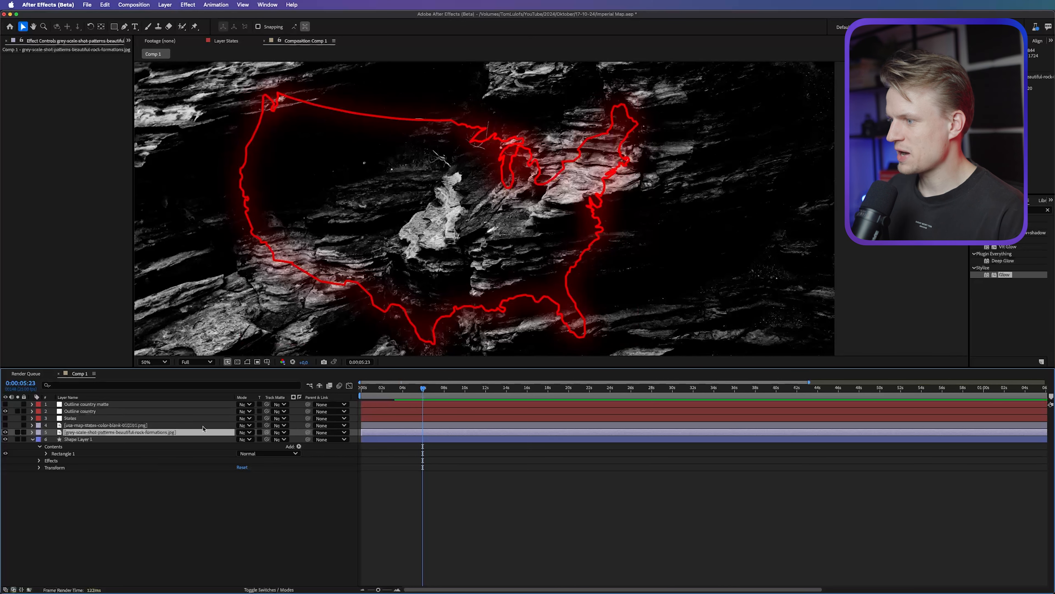
{"action": "mouse_move", "coordinate": [267, 432]}
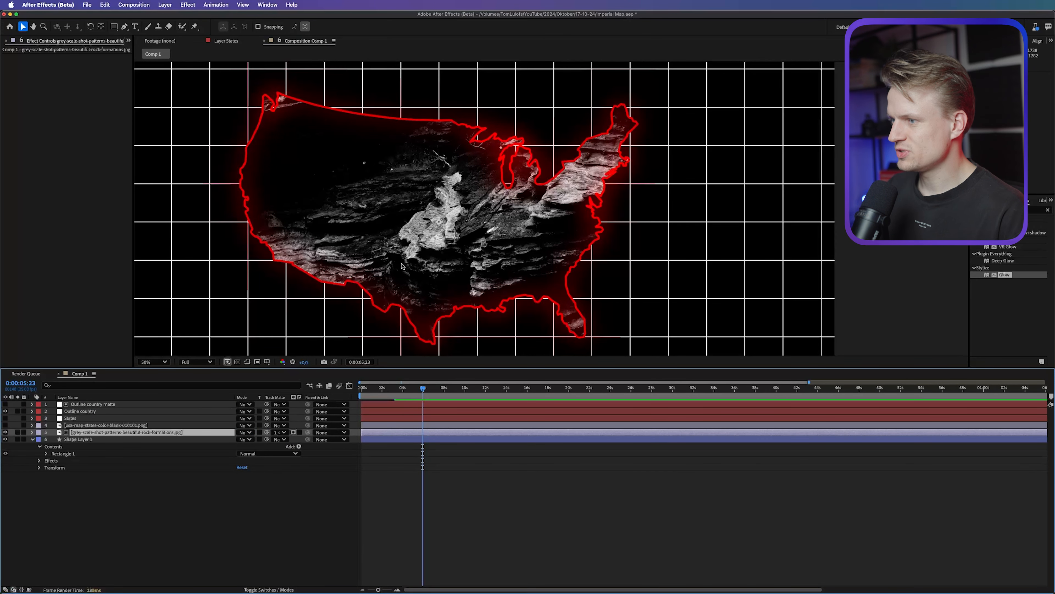
{"action": "left_click", "coordinate": [145, 362]}
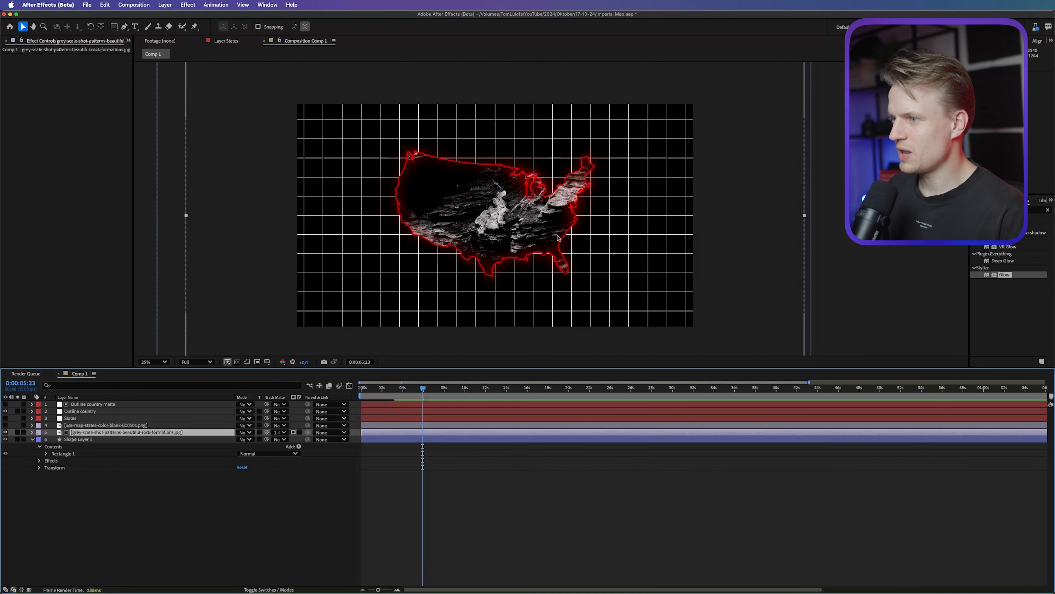
{"action": "left_click", "coordinate": [151, 361]}
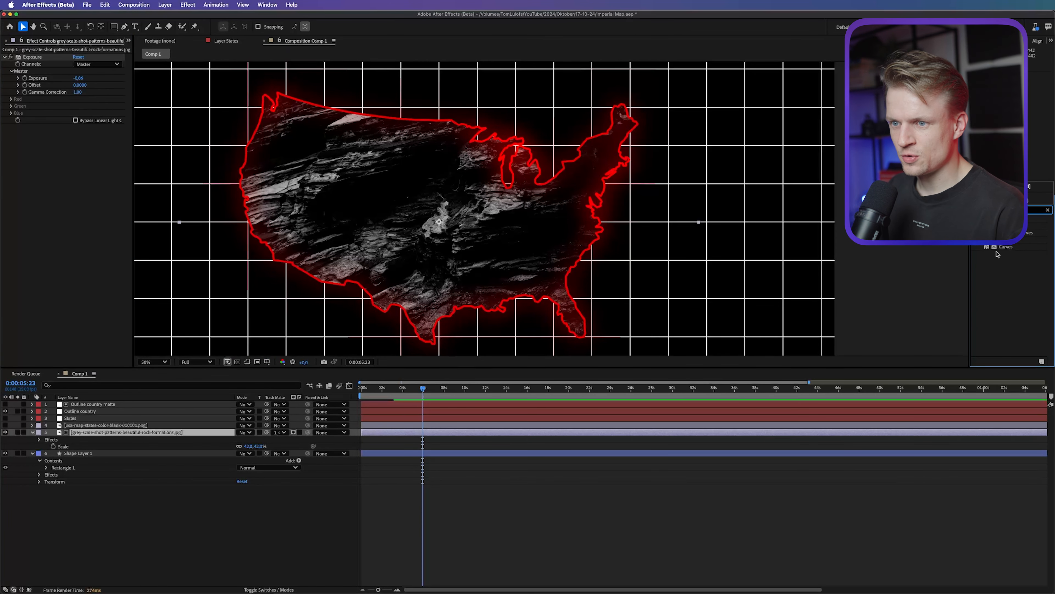
Add Curves to the rock texture and pull the RGB curve down to darken it.
{"action": "left_click", "coordinate": [1005, 246]}
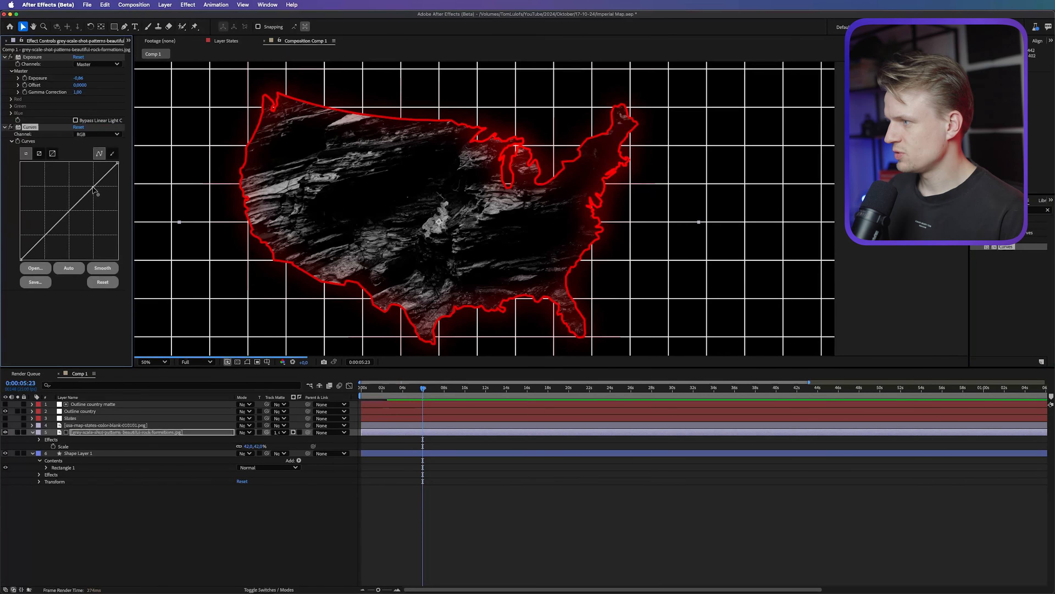
{"action": "left_click_drag", "start_coordinate": [95, 192], "coordinate": [101, 202]}
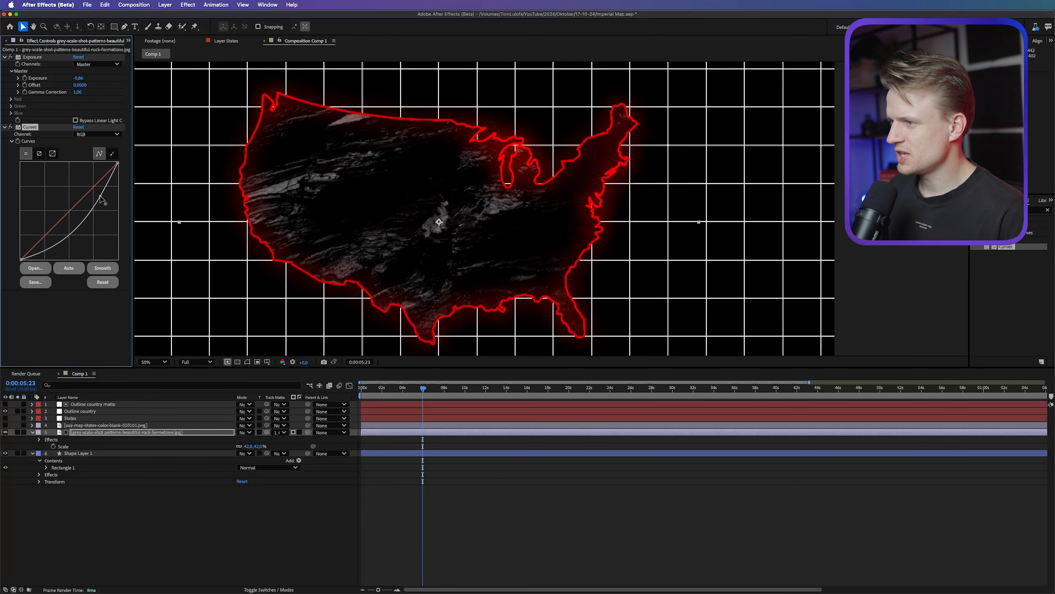
{"action": "left_click_drag", "start_coordinate": [99, 198], "coordinate": [57, 248]}
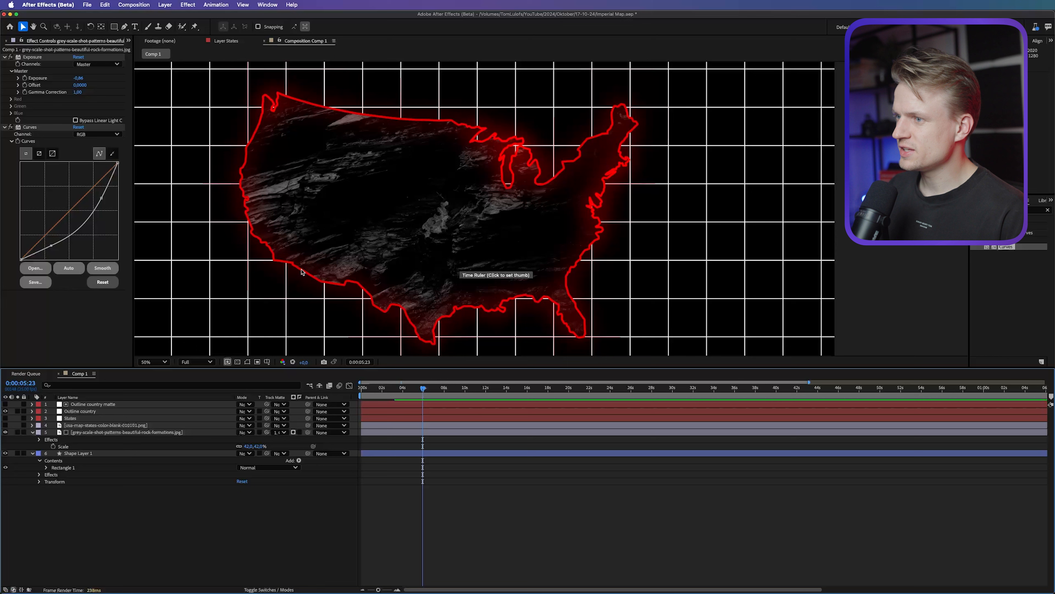
{"action": "mouse_move", "coordinate": [373, 254]}
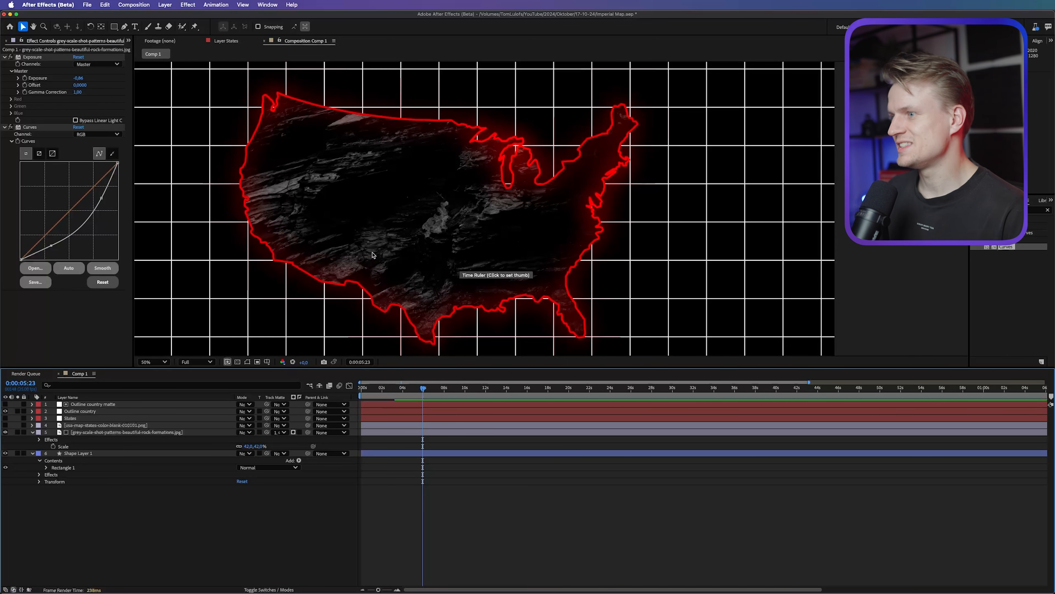
{"action": "mouse_move", "coordinate": [465, 227]}
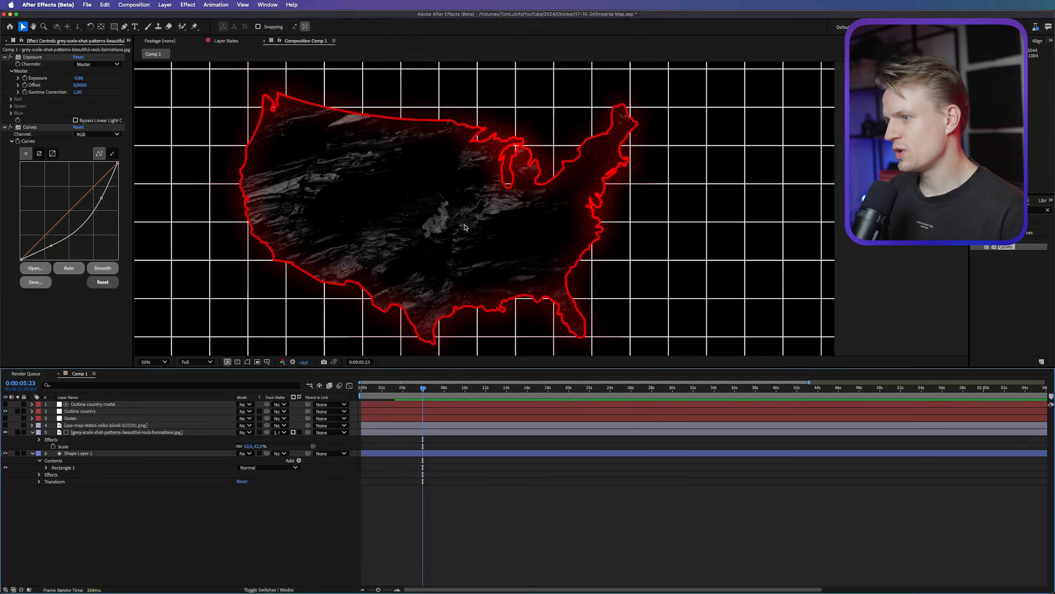
{"action": "mouse_move", "coordinate": [563, 110]}
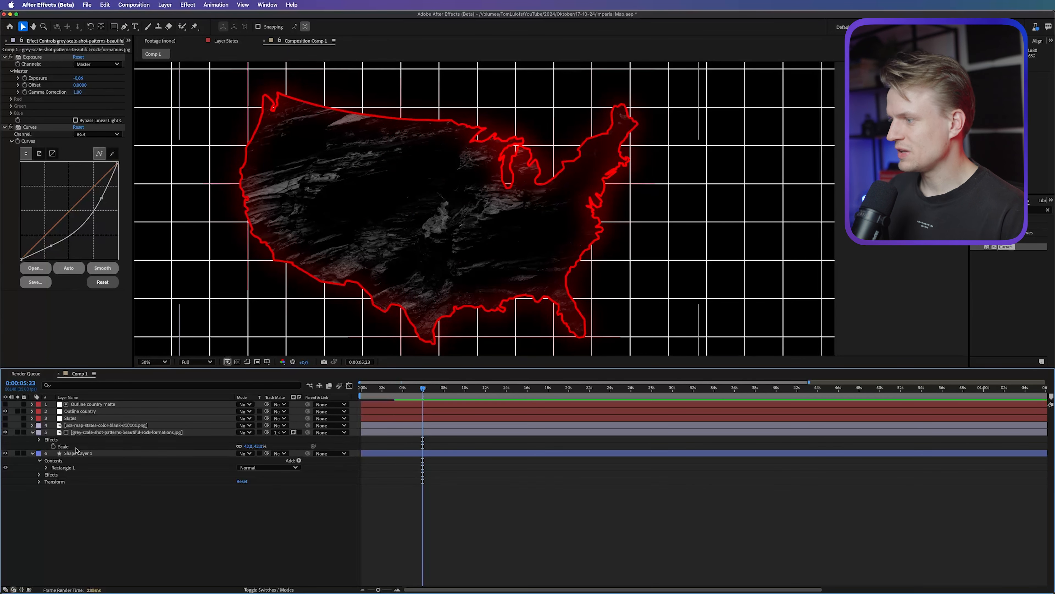
Change the Grid effect's colour on Shape Layer 1 from white to dark grey.
{"action": "left_click", "coordinate": [78, 452]}
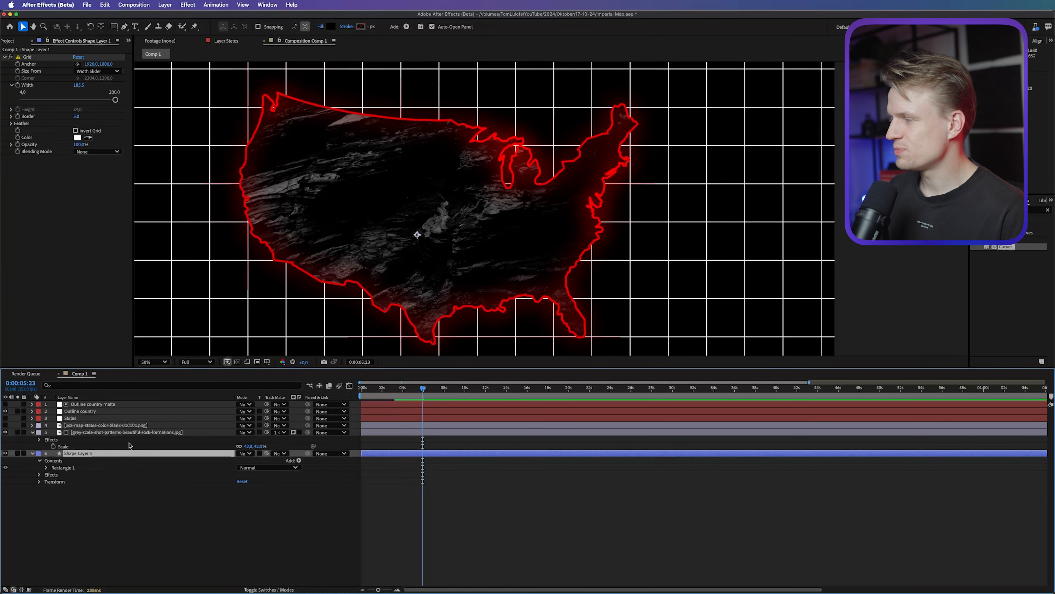
{"action": "mouse_move", "coordinate": [76, 139]}
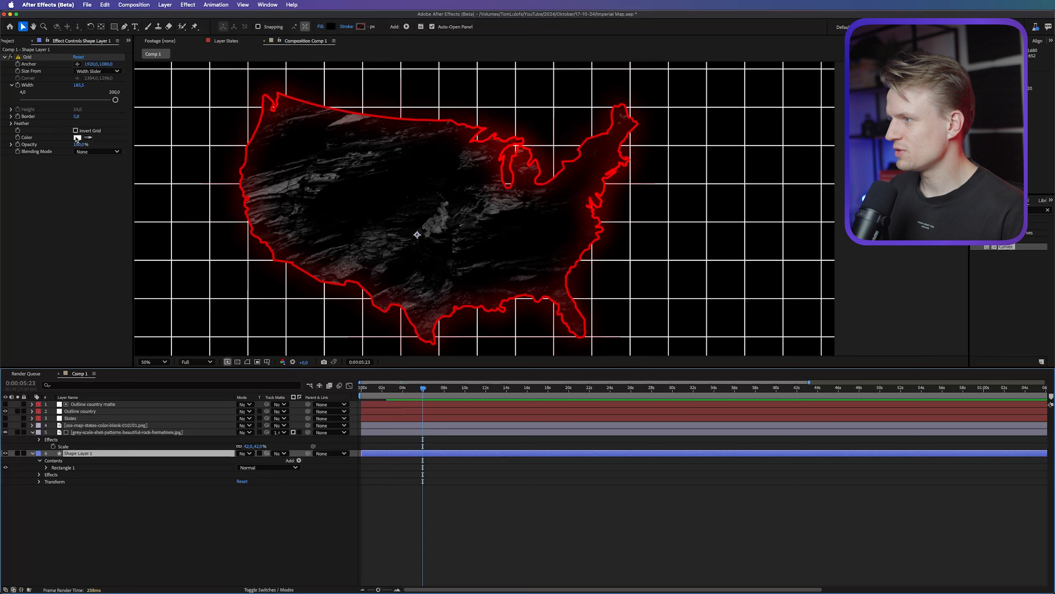
{"action": "left_click", "coordinate": [77, 137]}
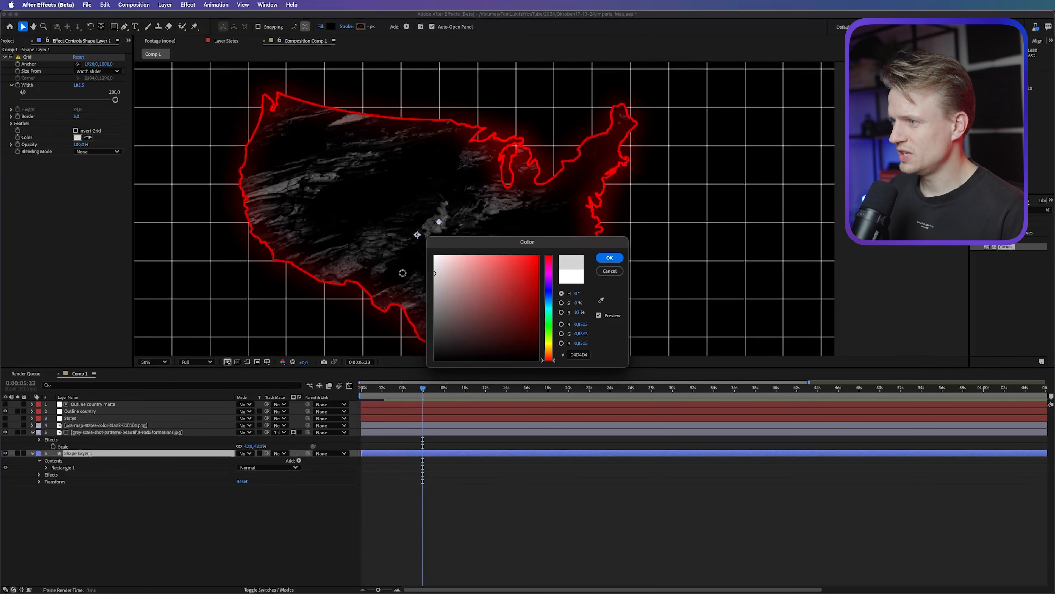
{"action": "left_click", "coordinate": [608, 257]}
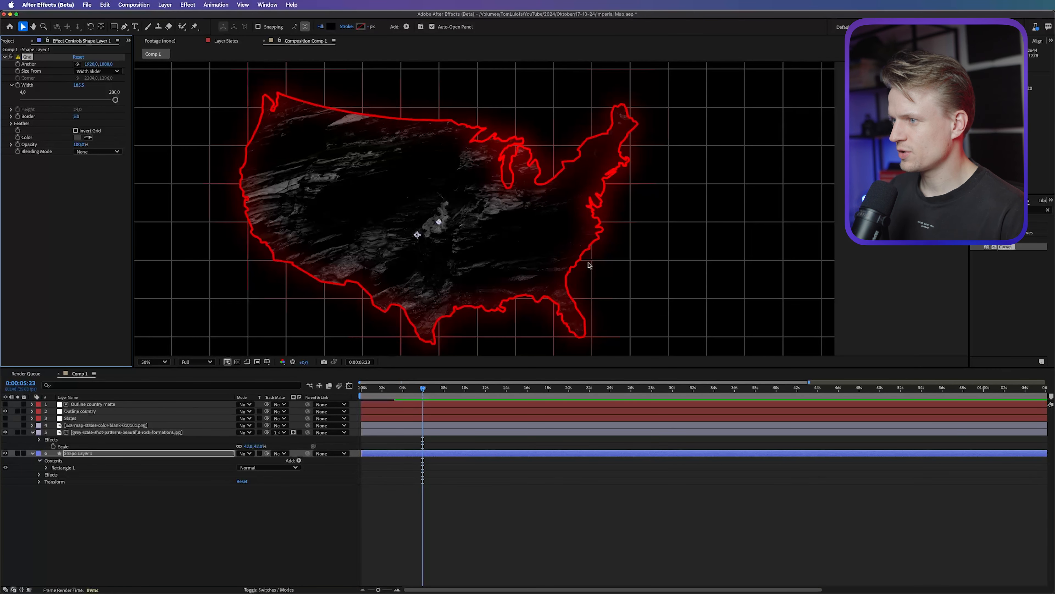
{"action": "left_click", "coordinate": [146, 361]}
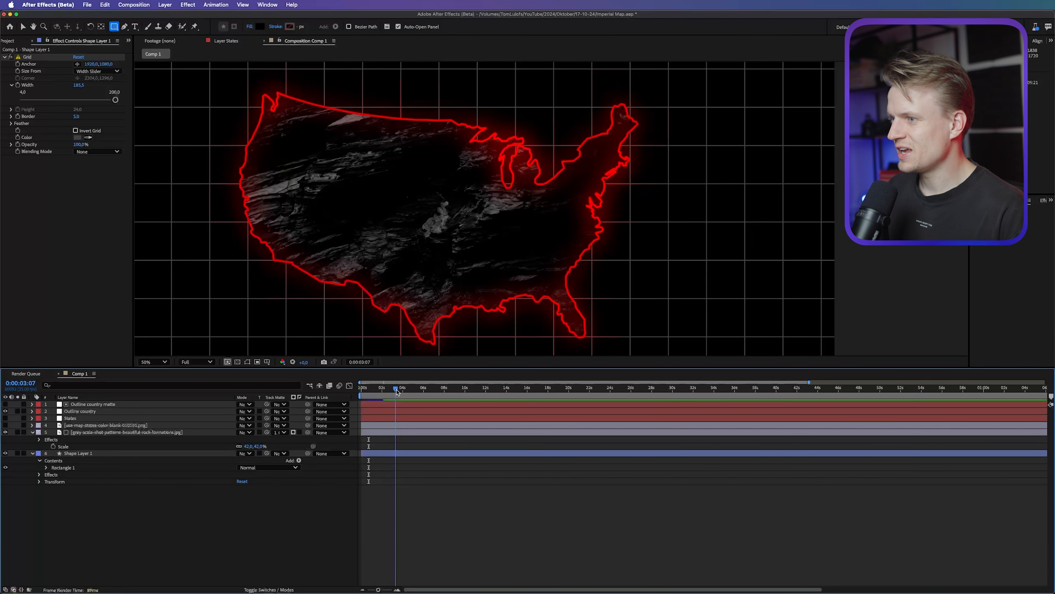
{"action": "left_click", "coordinate": [152, 361]}
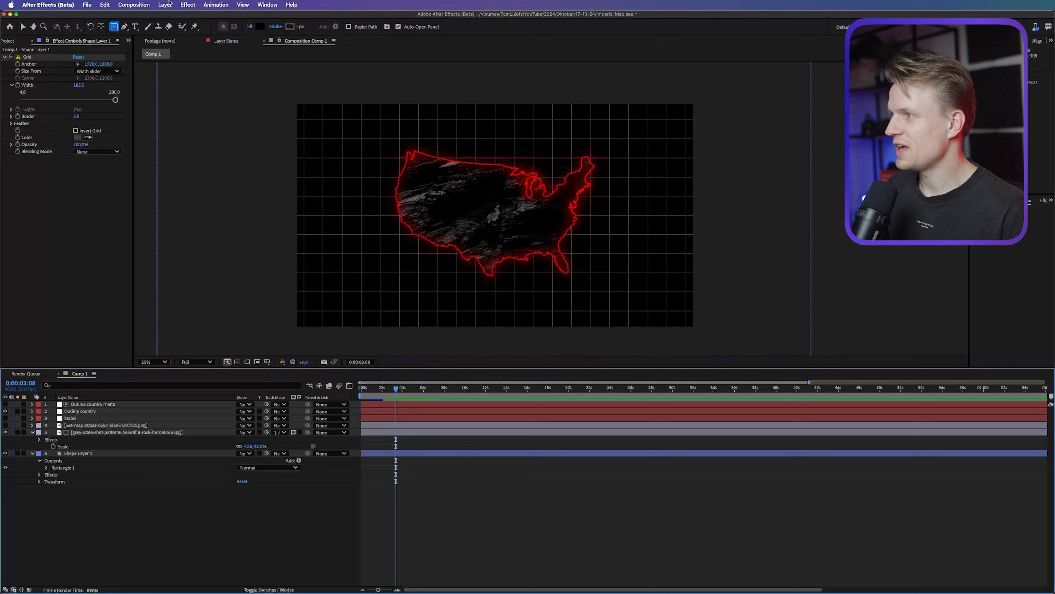
Create a Two-Node Camera 1 and a Camera 1 Orbit Null controlling it.
{"action": "left_click", "coordinate": [164, 5]}
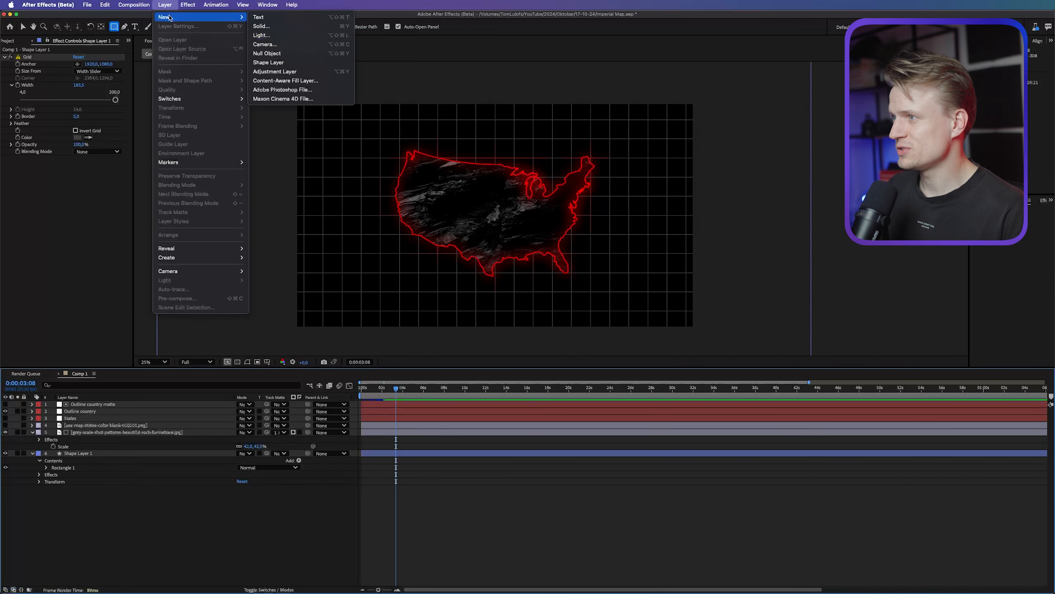
{"action": "left_click", "coordinate": [265, 44]}
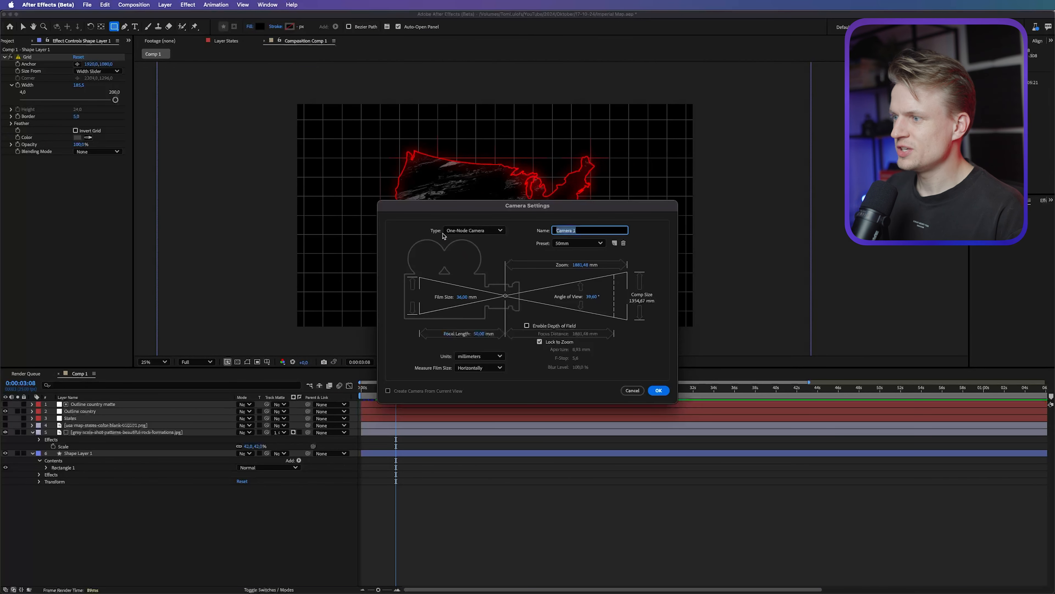
{"action": "left_click", "coordinate": [474, 230]}
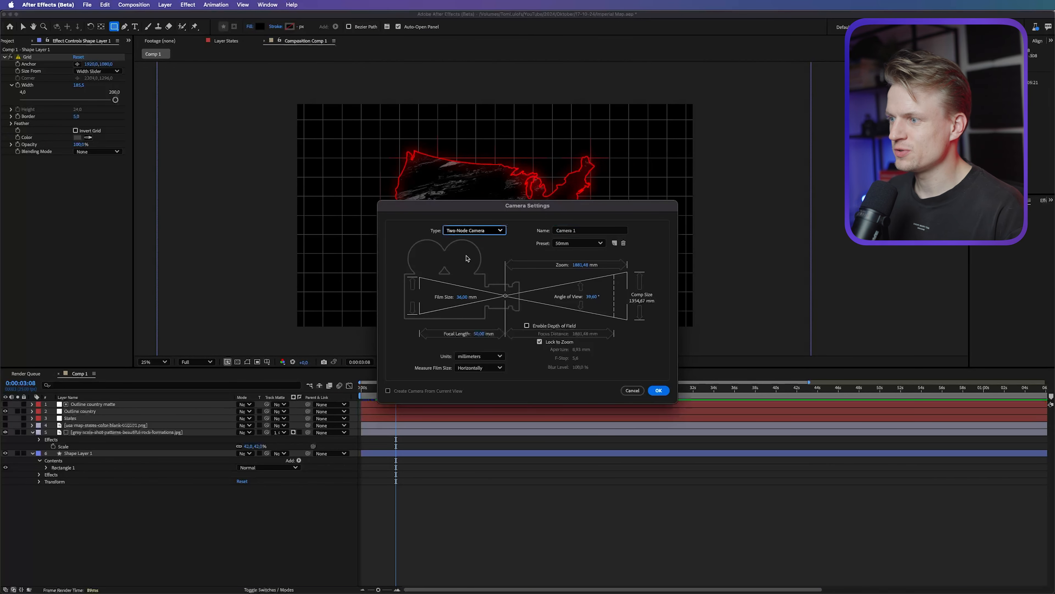
{"action": "left_click", "coordinate": [527, 325]}
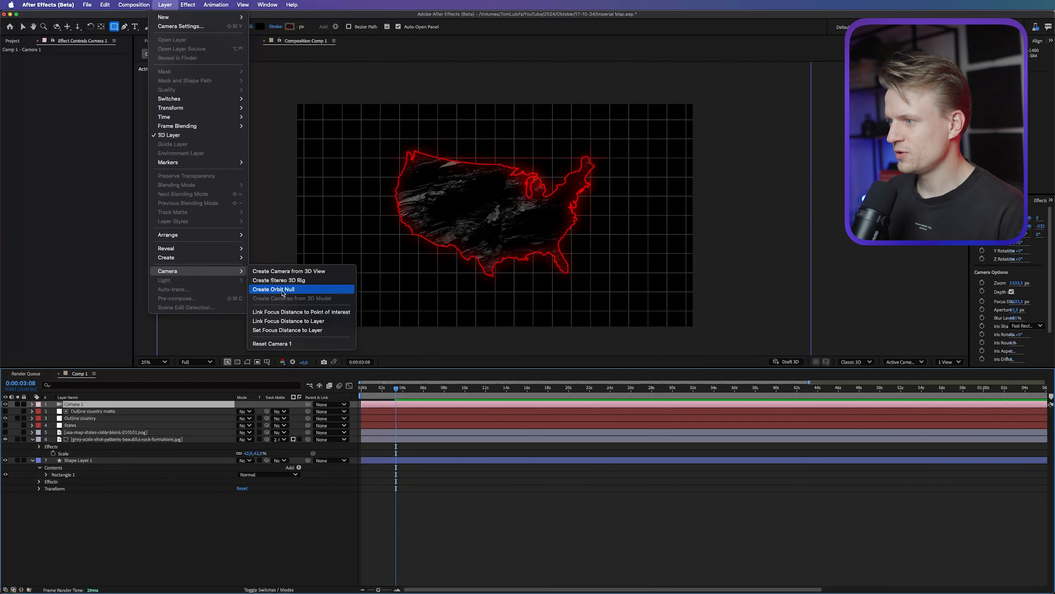
{"action": "left_click", "coordinate": [273, 288]}
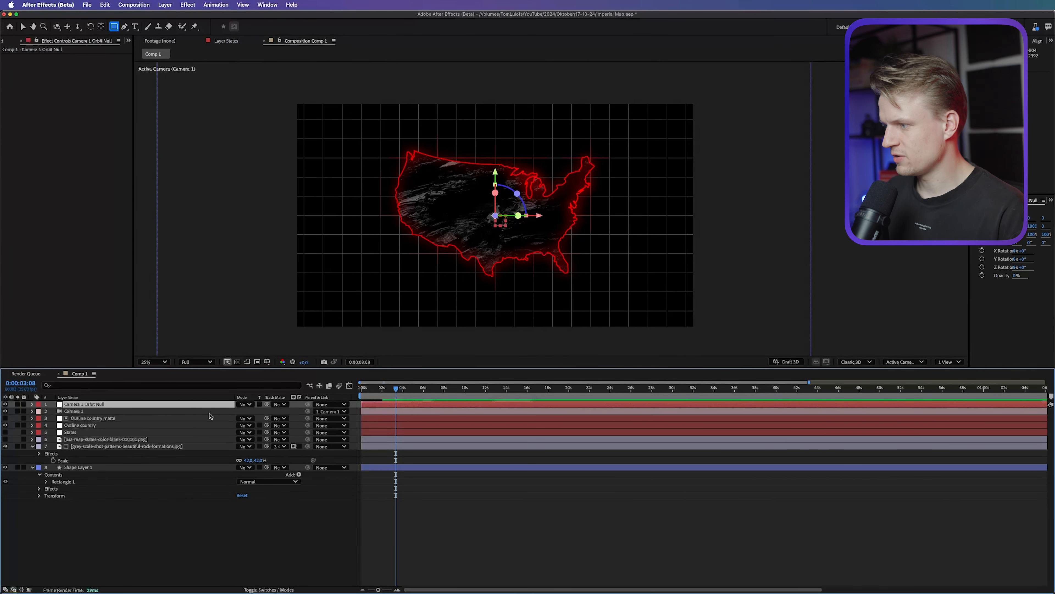
Enable the 3D Layer switches on the map layers.
{"action": "left_click", "coordinate": [106, 439]}
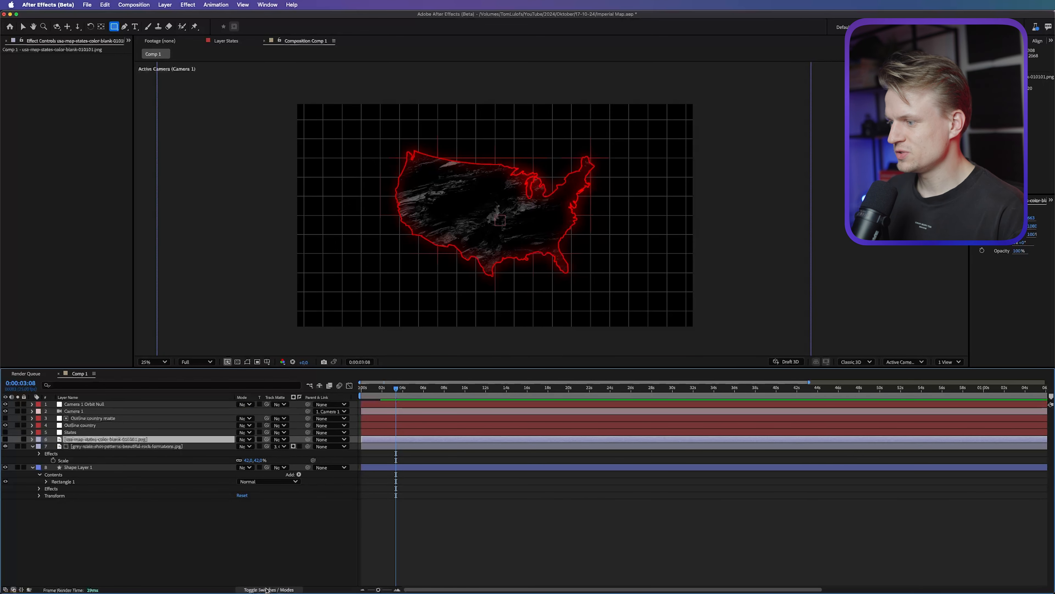
{"action": "left_click", "coordinate": [269, 588]}
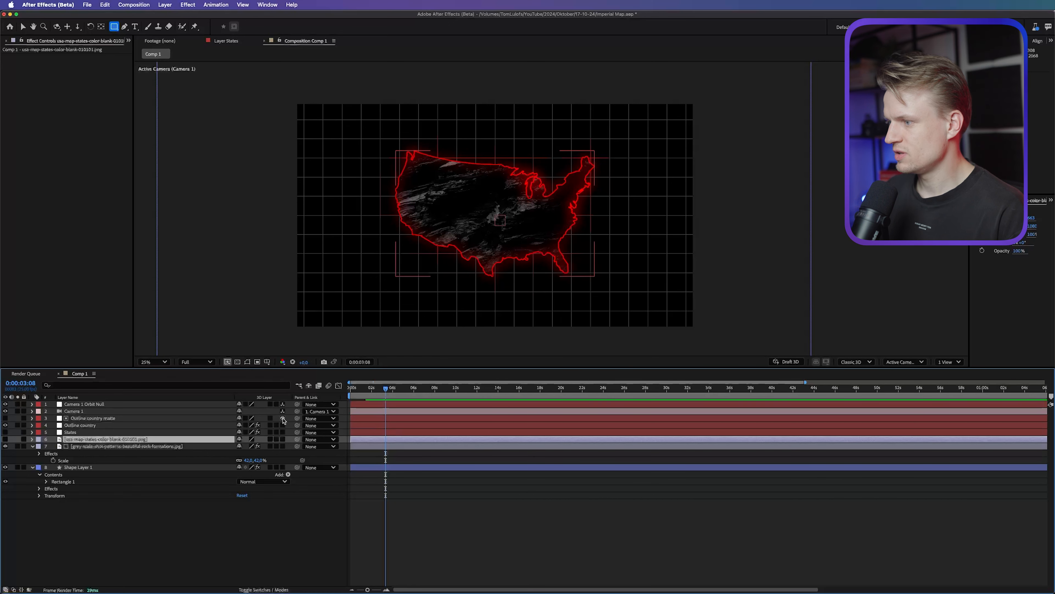
{"action": "left_click", "coordinate": [79, 481]}
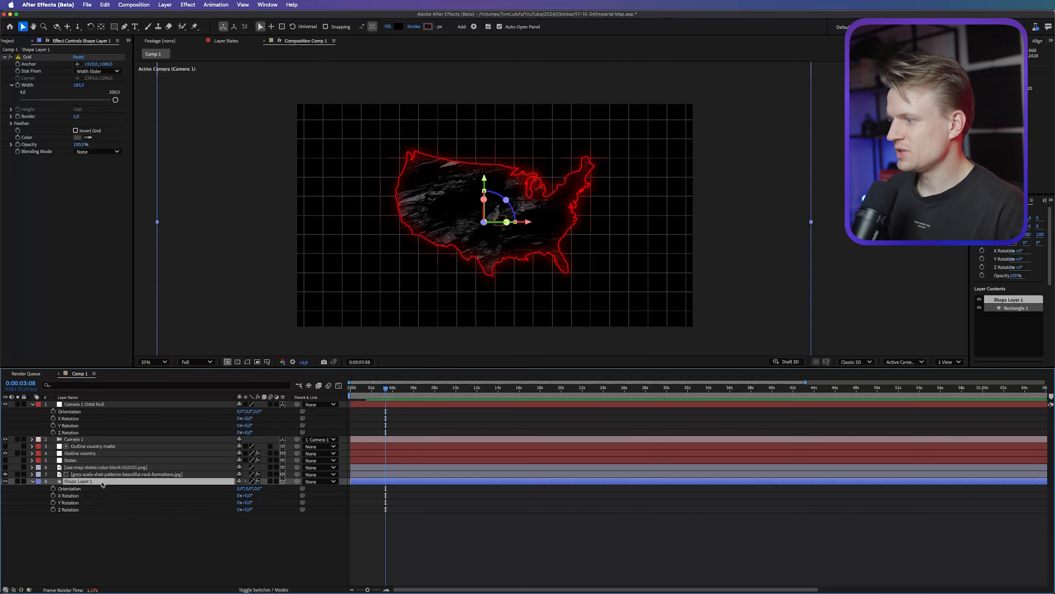
Pre-compose Shape Layer 1 into a precomp named Grid.
{"action": "left_click", "coordinate": [165, 5]}
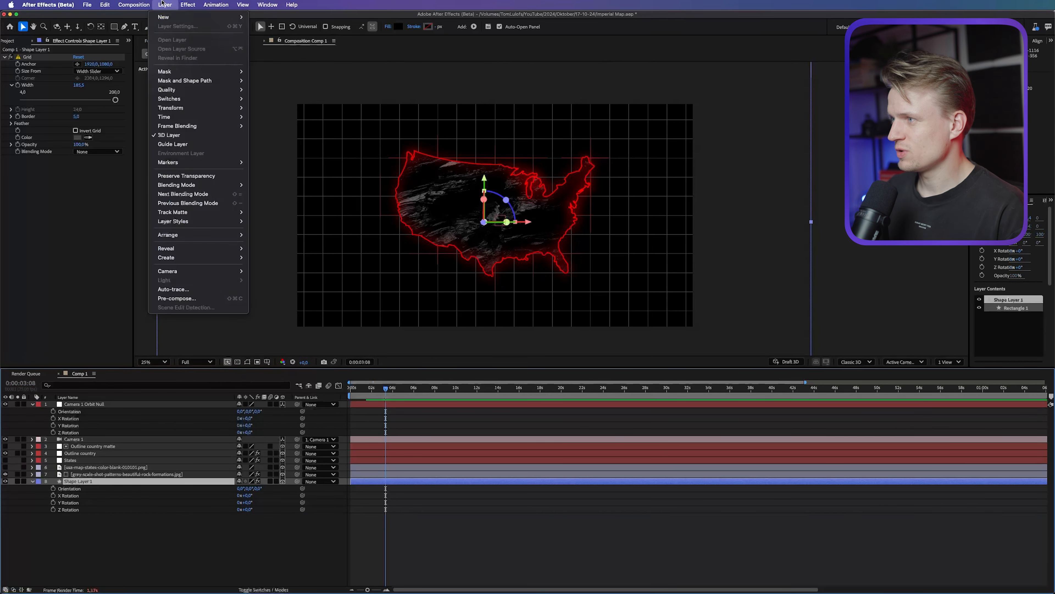
{"action": "mouse_move", "coordinate": [174, 298]}
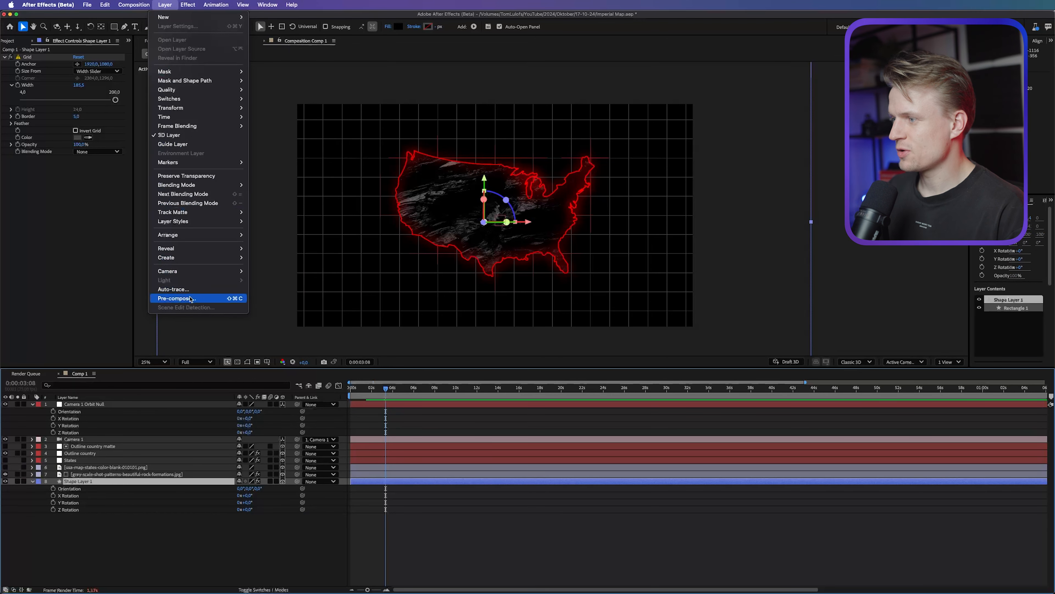
{"action": "left_click", "coordinate": [175, 297]}
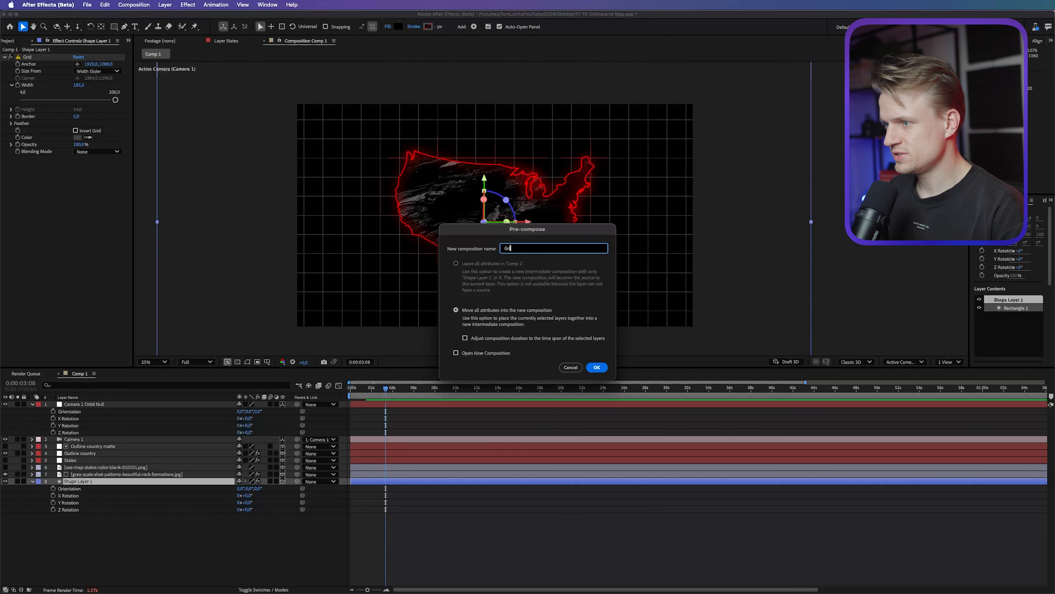
{"action": "left_click", "coordinate": [595, 367]}
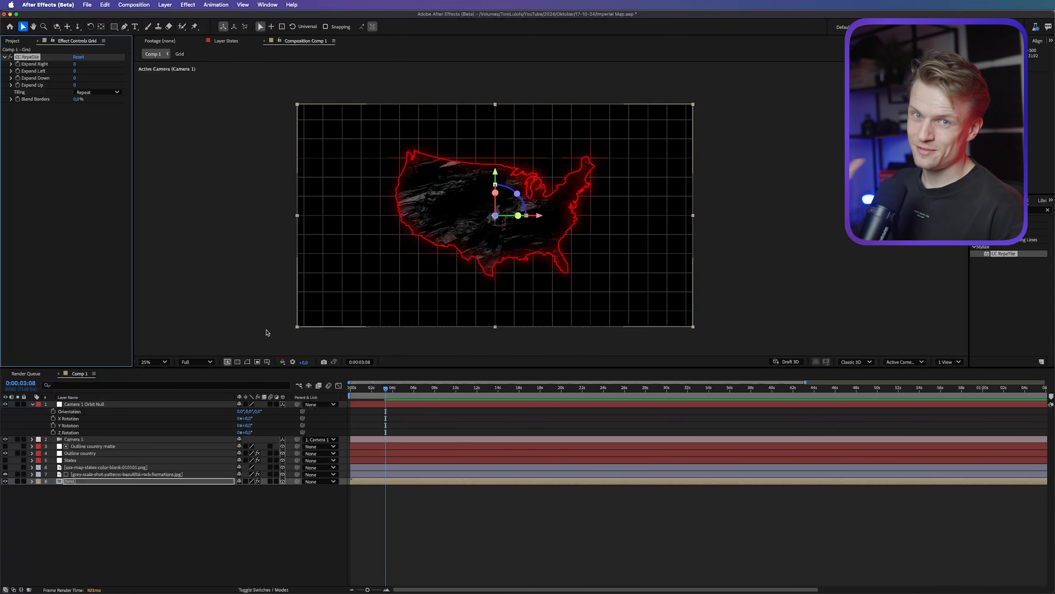
{"action": "left_click", "coordinate": [73, 439]}
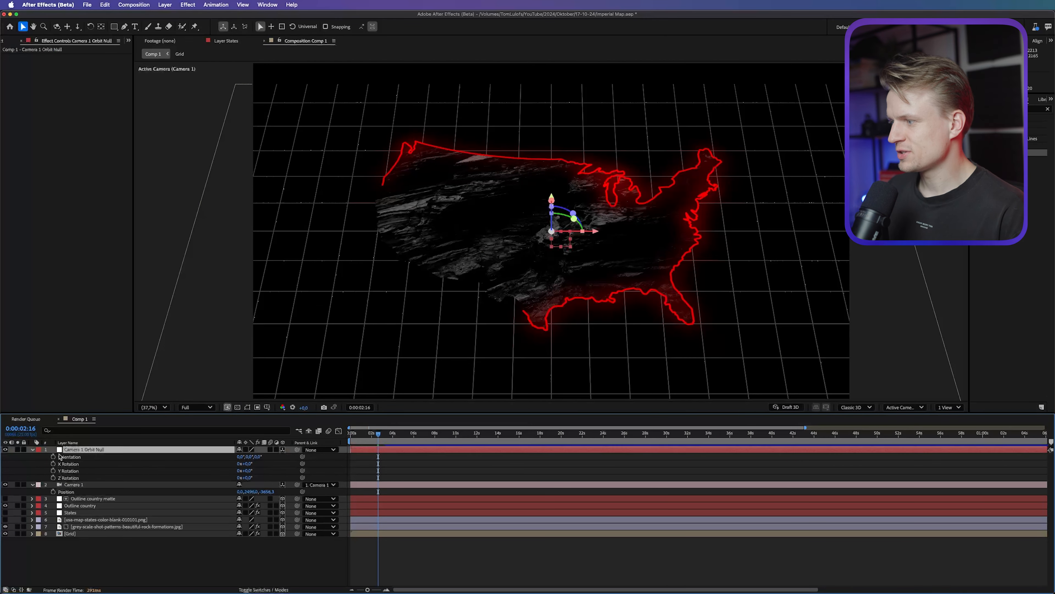
Set a Z Rotation keyframe on Camera 1 Orbit Null and expose Camera 1's options.
{"action": "left_click", "coordinate": [83, 449]}
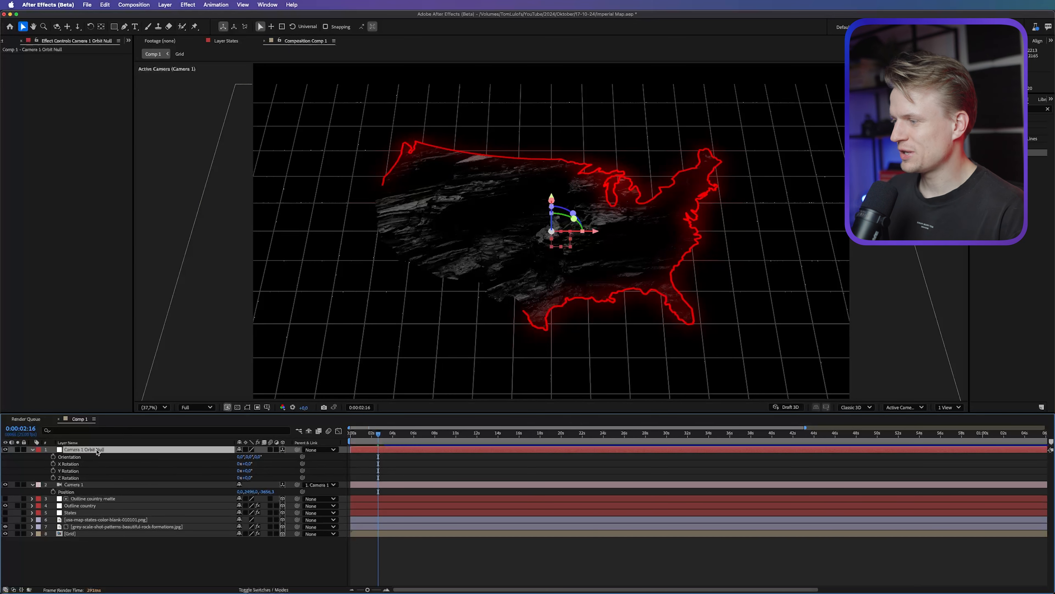
{"action": "left_click", "coordinate": [68, 478]}
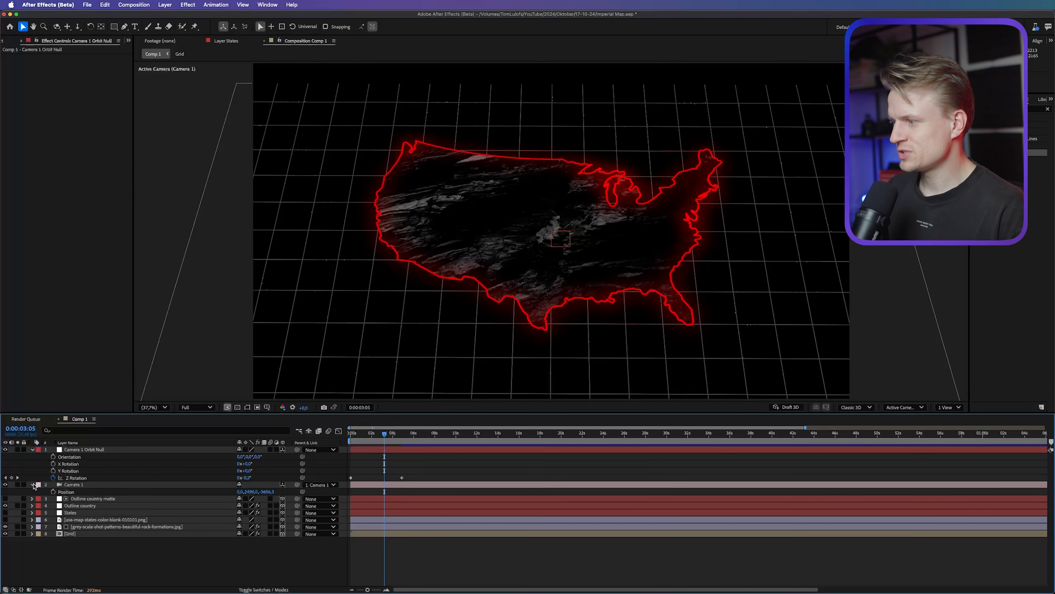
{"action": "left_click", "coordinate": [32, 485]}
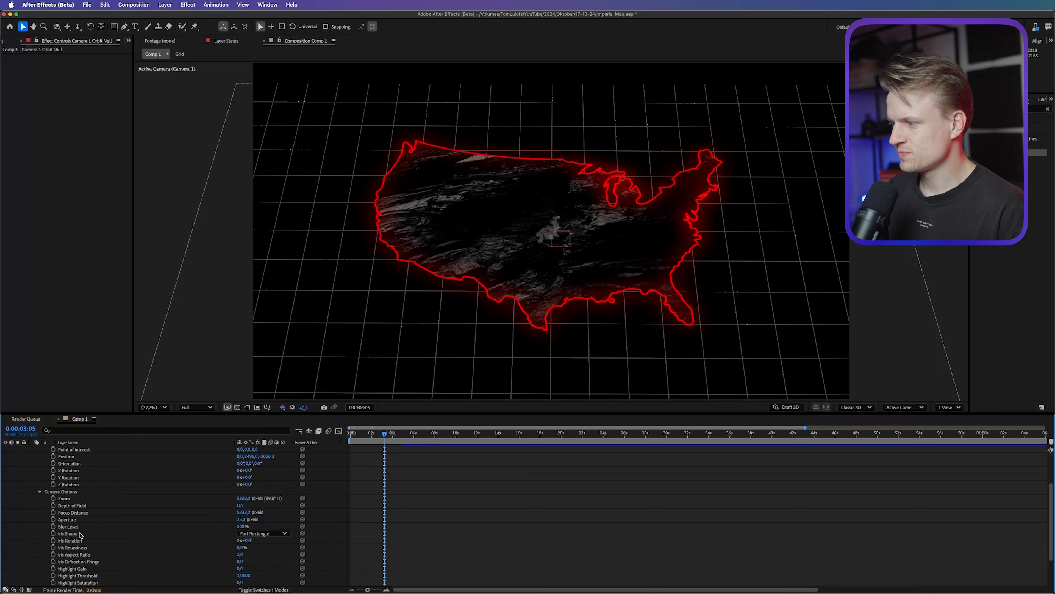
Turn Depth of Field on with higher Focus Distance and Aperture, then extend the Grid's RepeTile upward.
{"action": "left_click", "coordinate": [72, 512]}
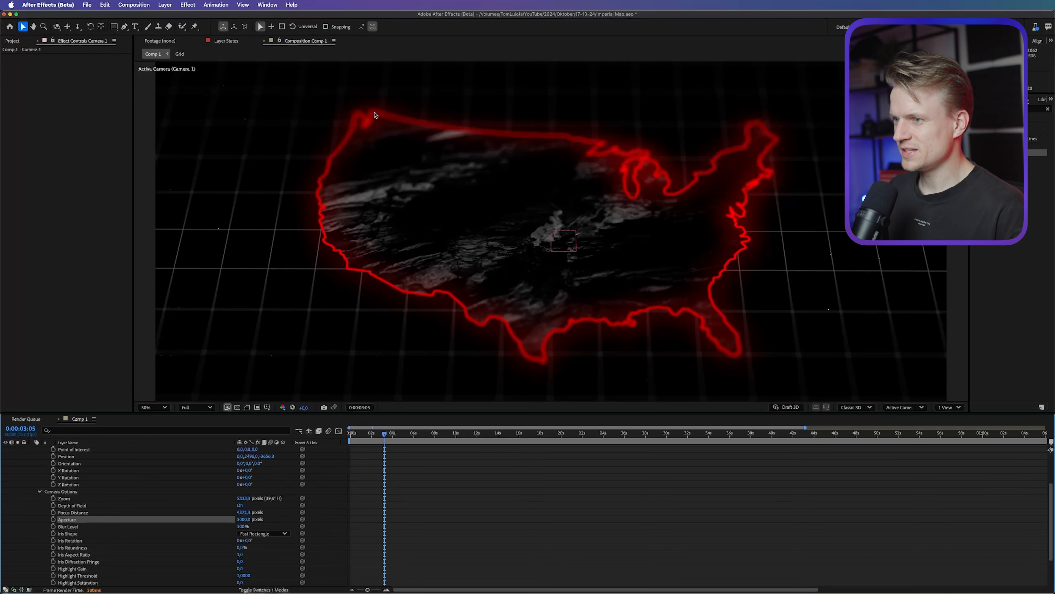
{"action": "left_click", "coordinate": [151, 406]}
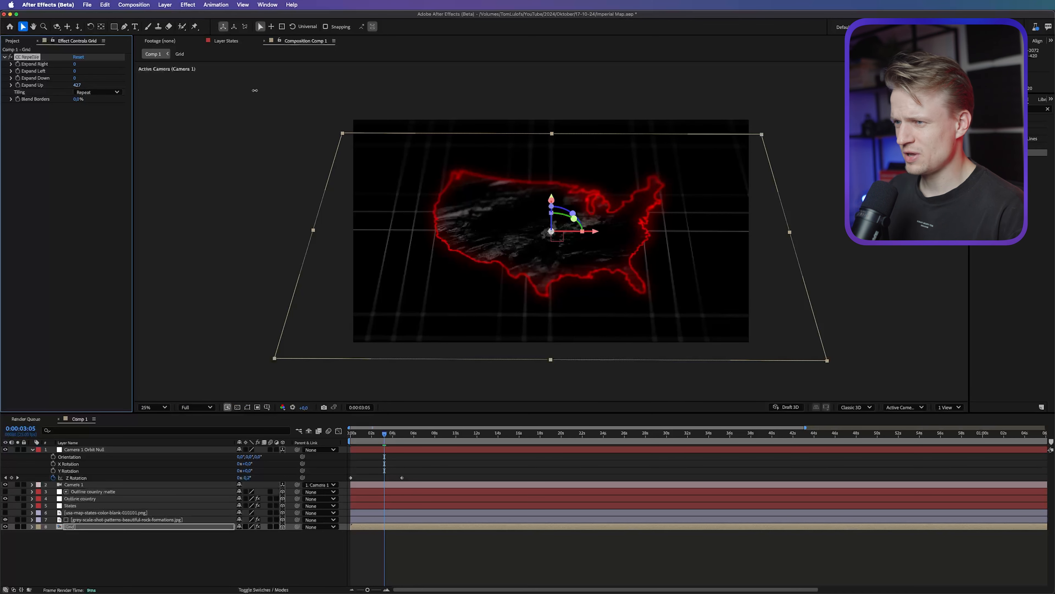
Add Adjustment Layer 1 on top carrying a CC Vignette with raised Amount.
{"action": "left_click", "coordinate": [165, 5]}
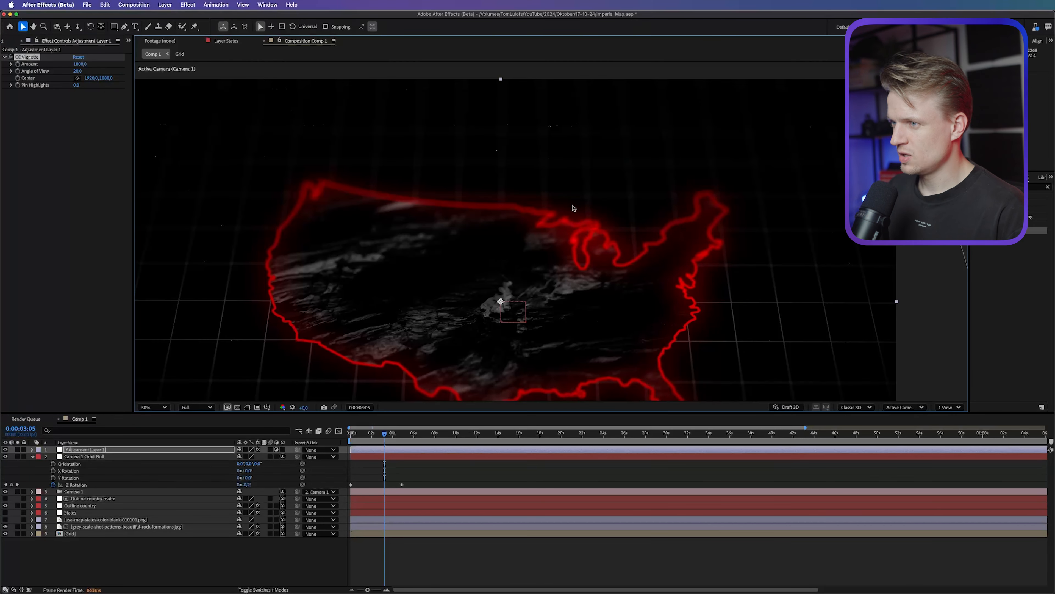
{"action": "mouse_move", "coordinate": [803, 130]}
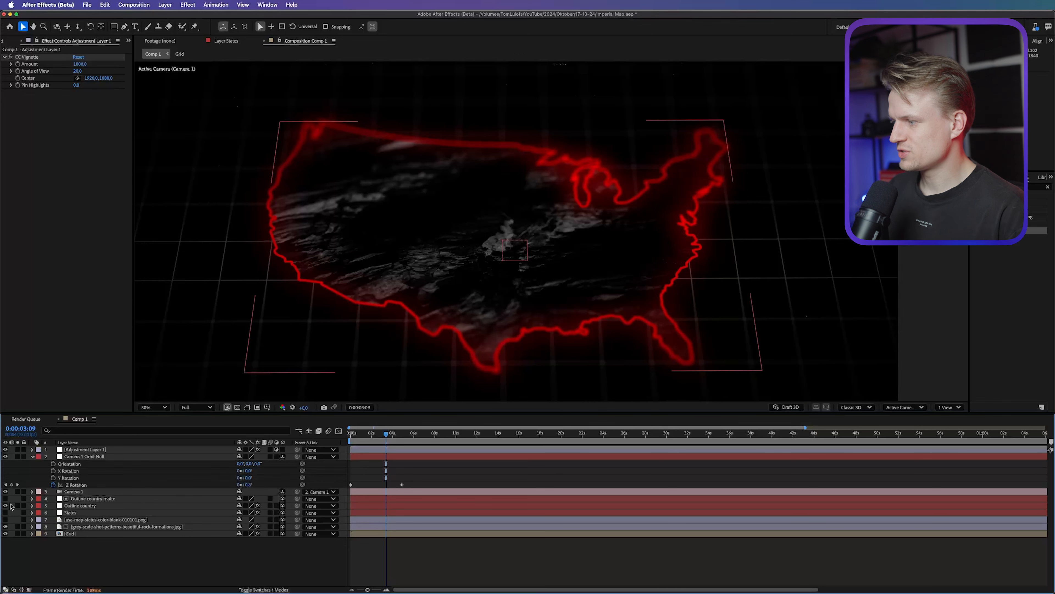
Make the States layer visible again, reveal its masks, and begin a new text label on the map.
{"action": "left_click", "coordinate": [69, 512]}
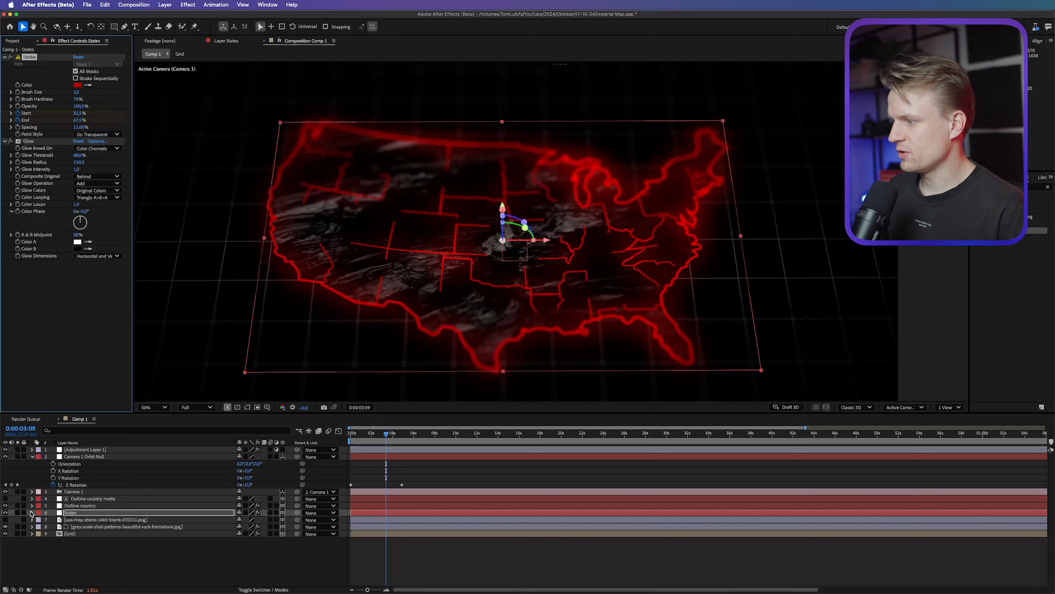
{"action": "left_click", "coordinate": [30, 513]}
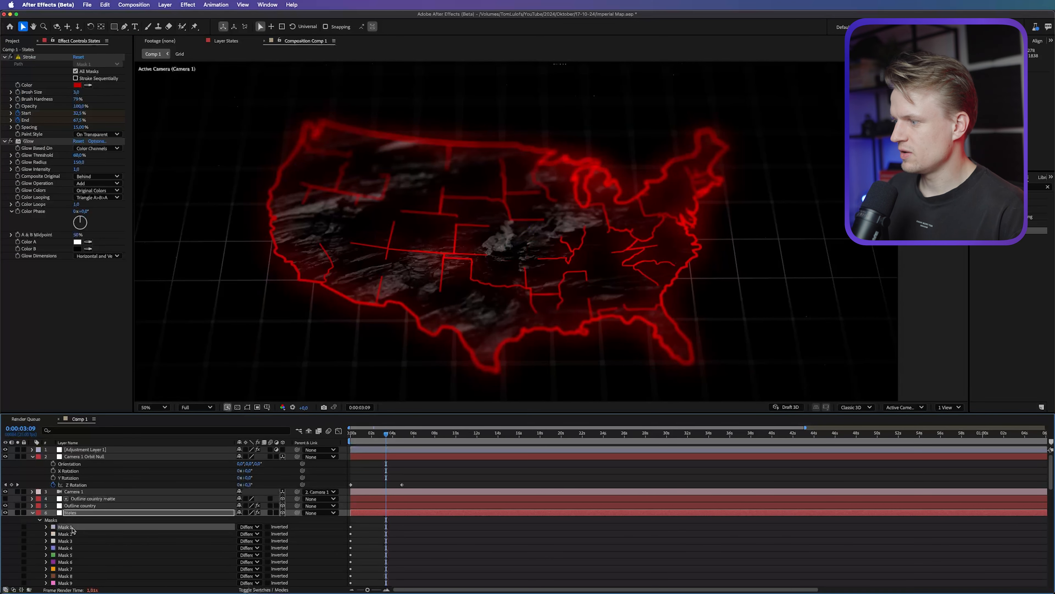
{"action": "scroll", "scroll_direction": "down", "scroll_amount": 3}
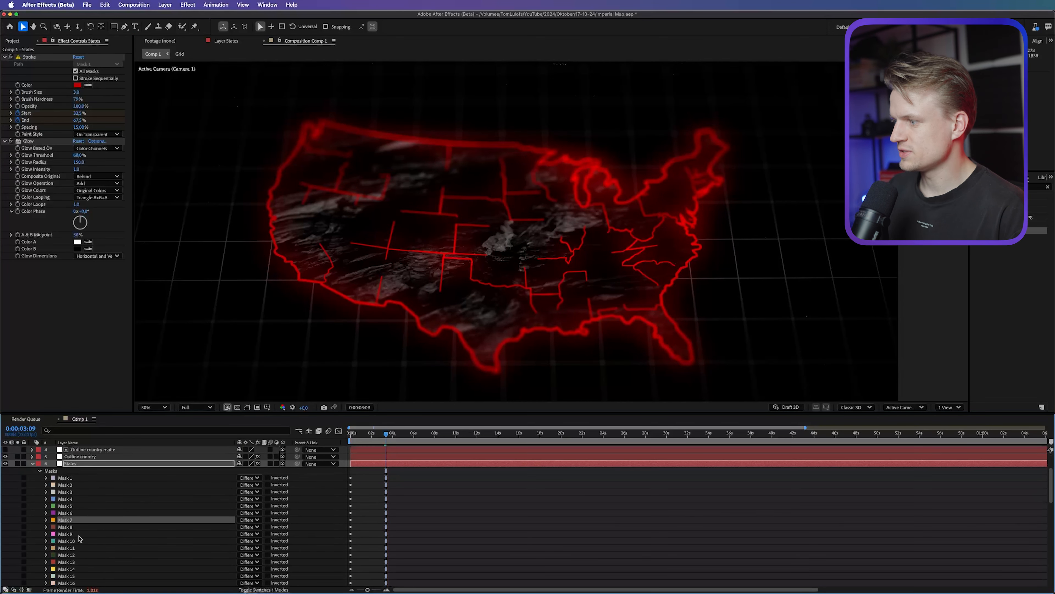
{"action": "left_click", "coordinate": [135, 26]}
{"action": "type", "text": "Type som"}
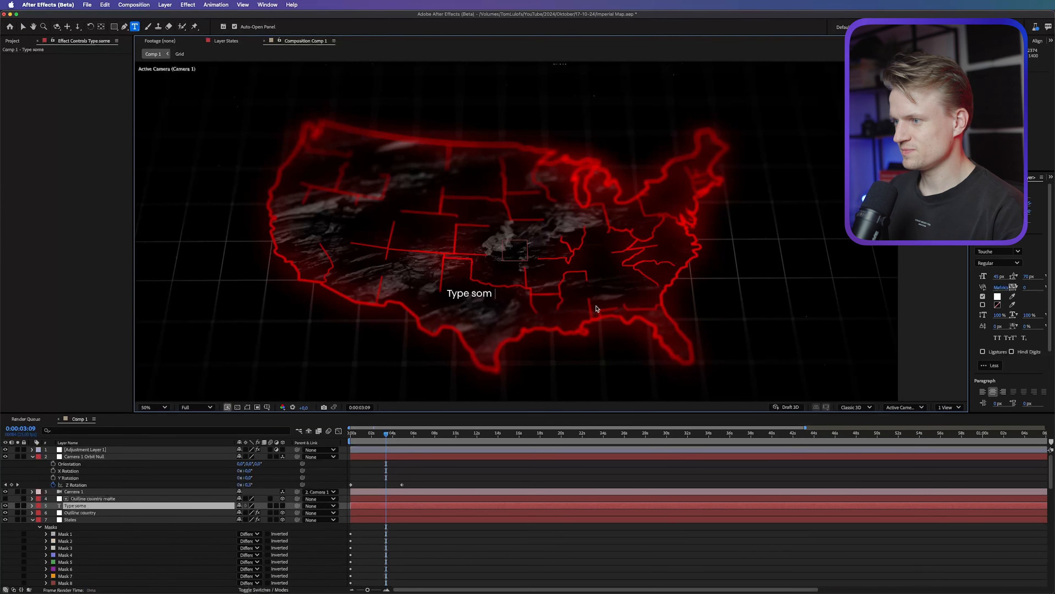
Type 'Type something', make the label a 3D layer and lay it flat on the map surface.
{"action": "type", "text": "ething"}
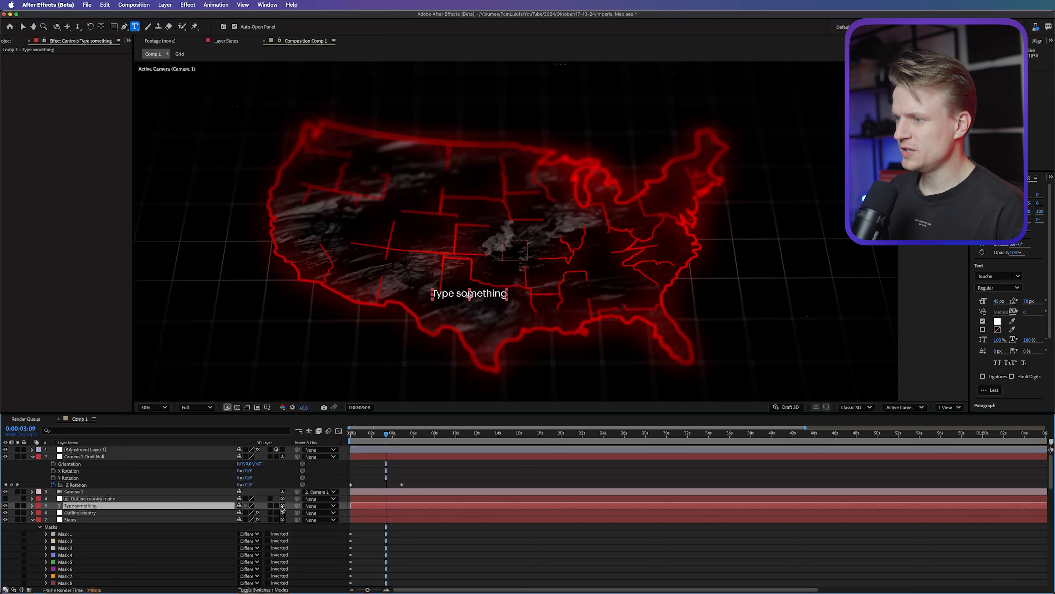
{"action": "left_click", "coordinate": [31, 506]}
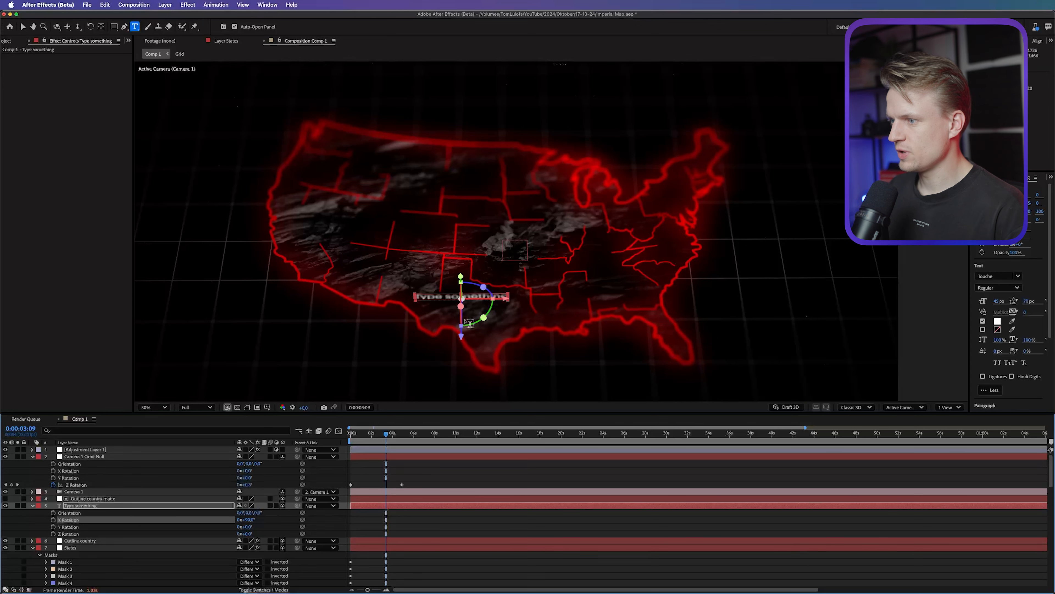
{"action": "left_click", "coordinate": [23, 26]}
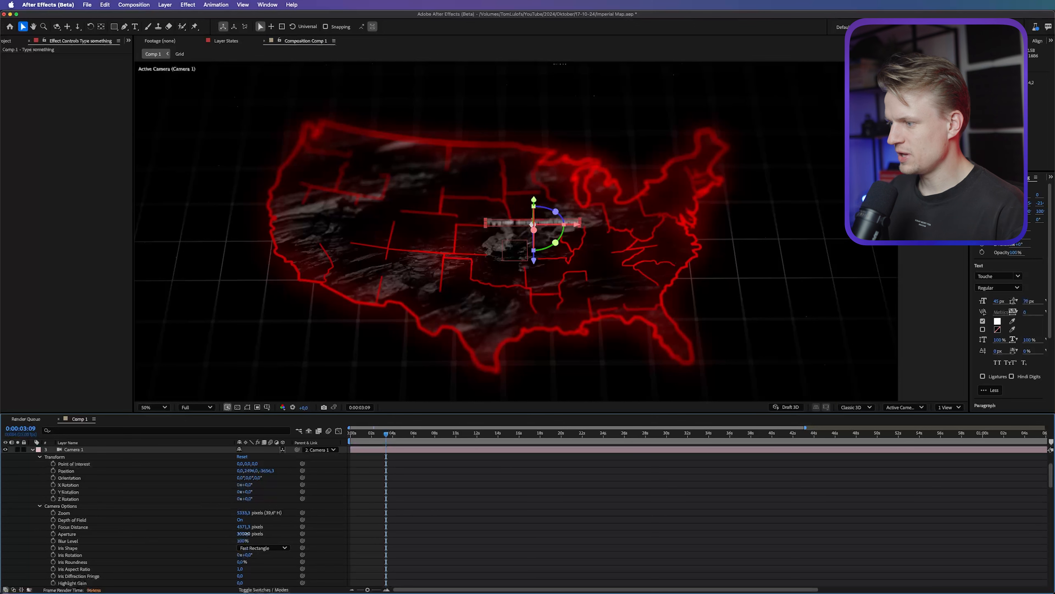
Link Camera 1's focus distance to the text label and begin retyping its Aperture.
{"action": "double_click", "coordinate": [244, 533]}
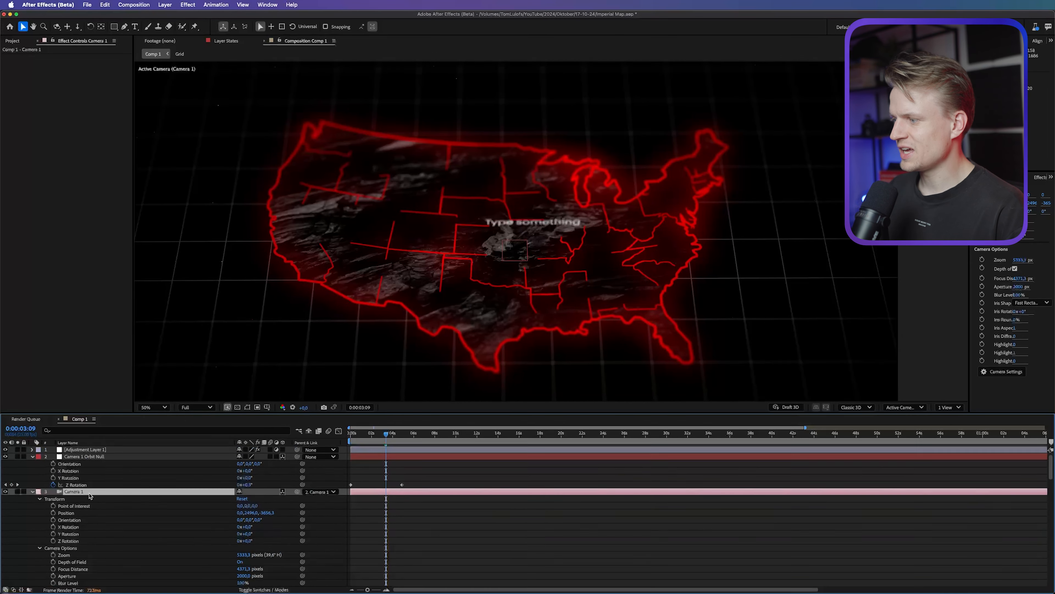
{"action": "scroll", "scroll_direction": "down", "scroll_amount": 3}
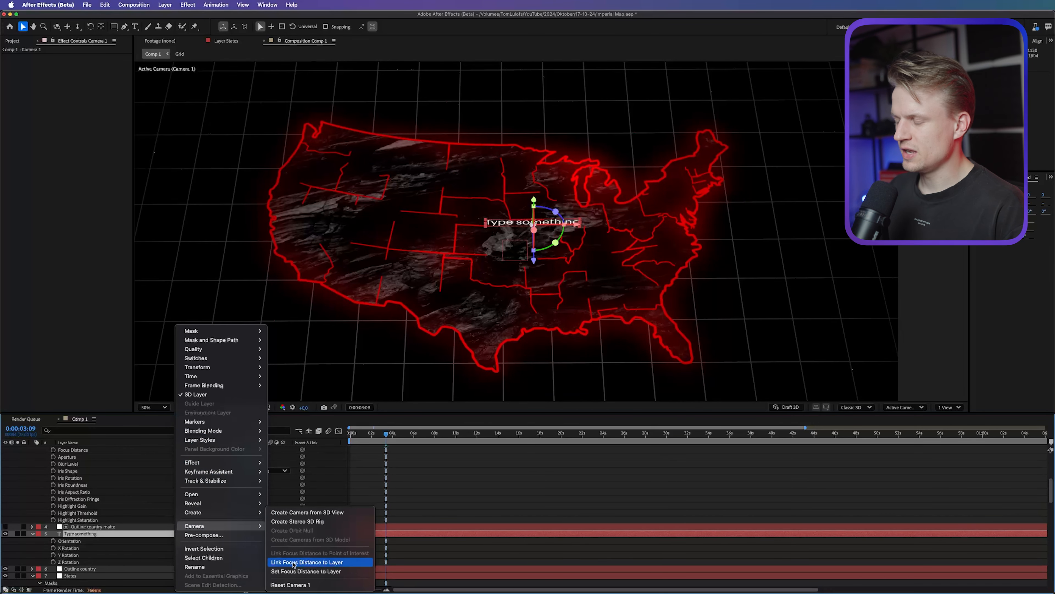
{"action": "mouse_move", "coordinate": [308, 562]}
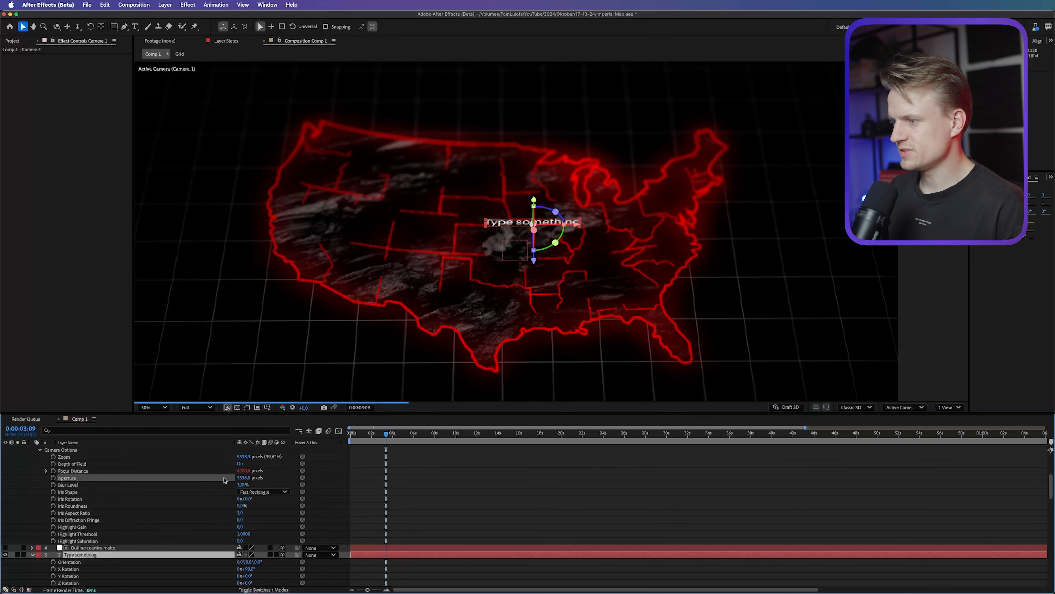
{"action": "left_click", "coordinate": [244, 477]}
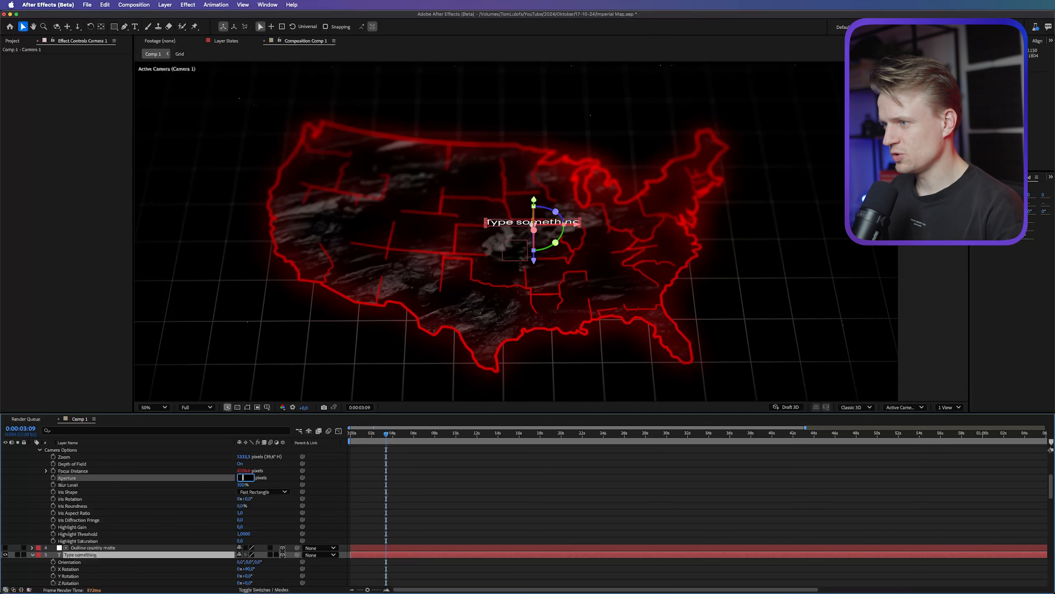